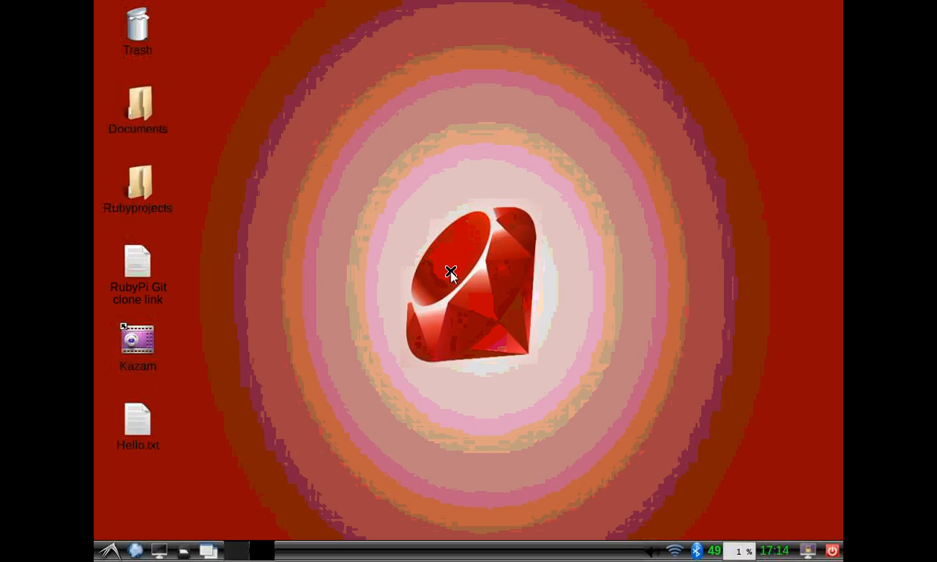
pyautogui.moveTo(446, 229)
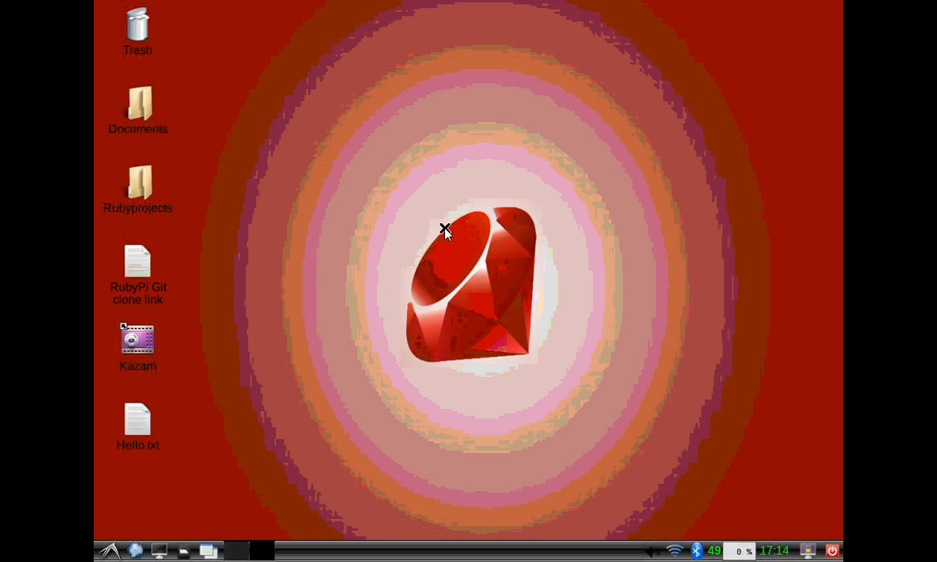
# Create a desktop folder and name it Rubytk.
pyautogui.click(137, 179)
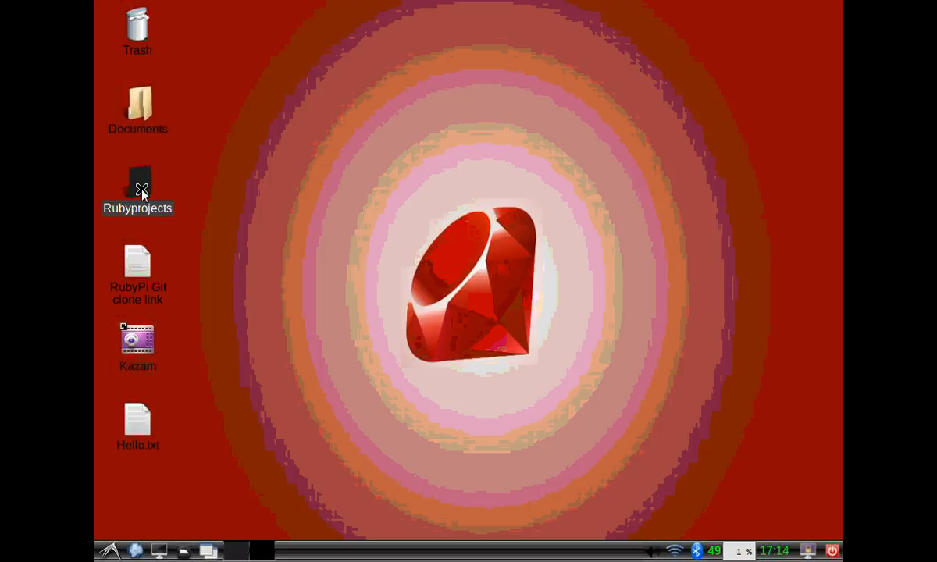
pyautogui.doubleClick(138, 184)
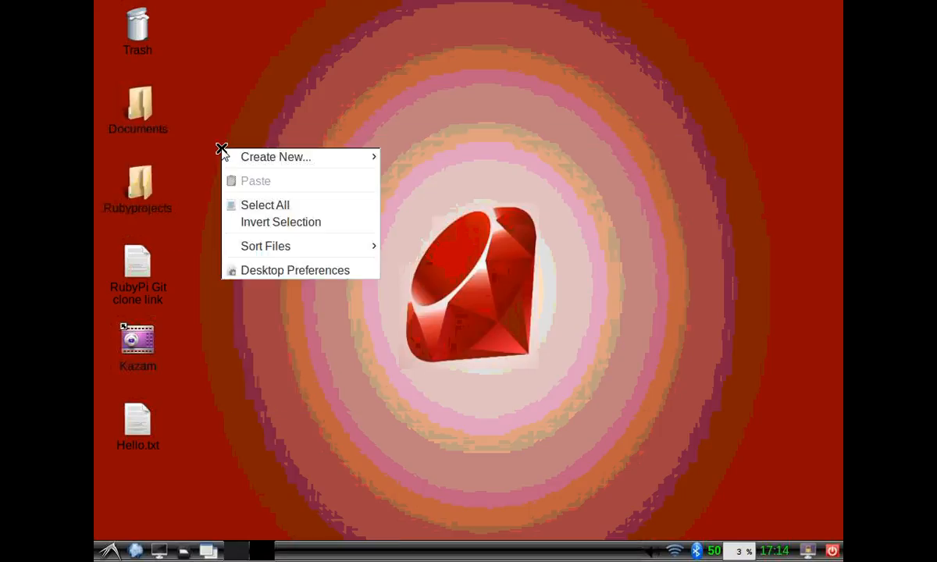
pyautogui.click(275, 156)
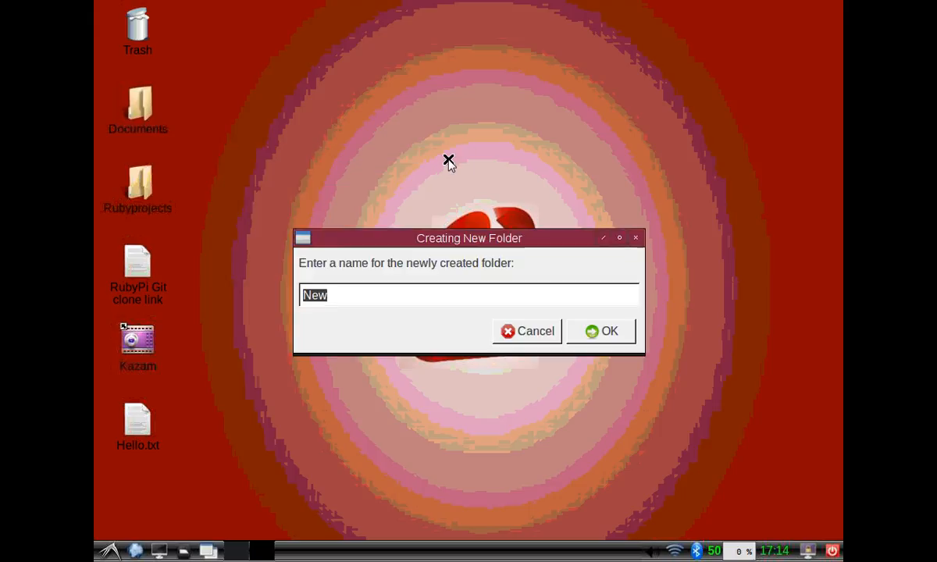
pyautogui.write('ru')
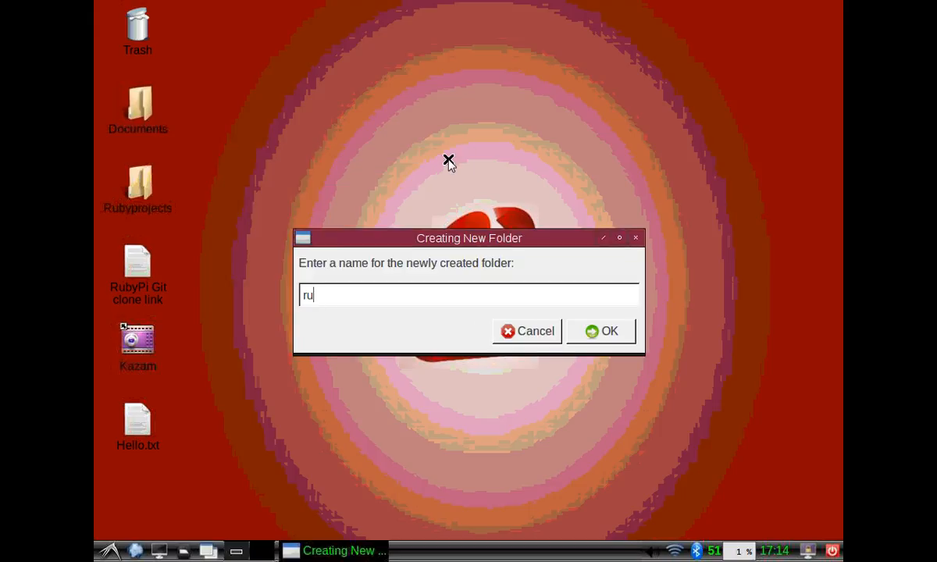
pyautogui.write('Ru')
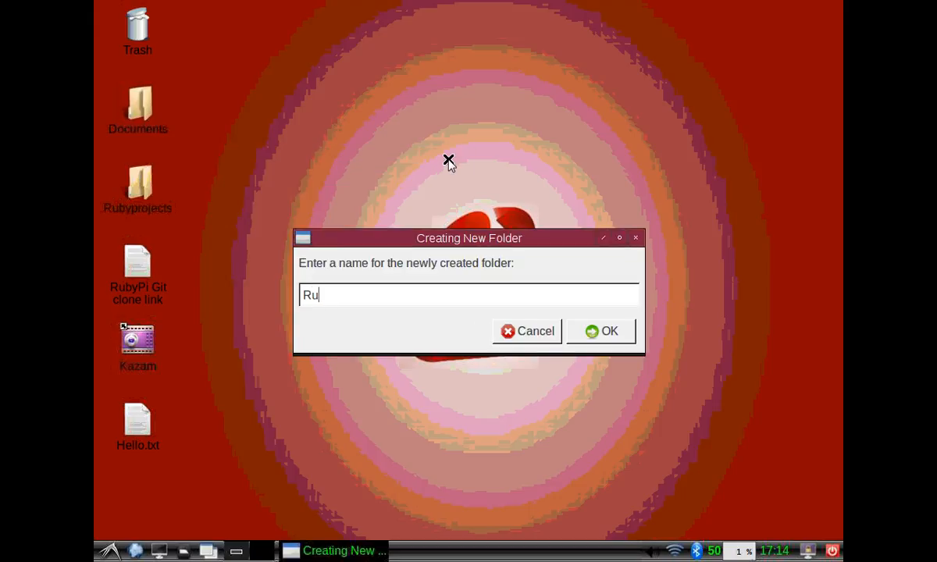
pyautogui.write('bytk')
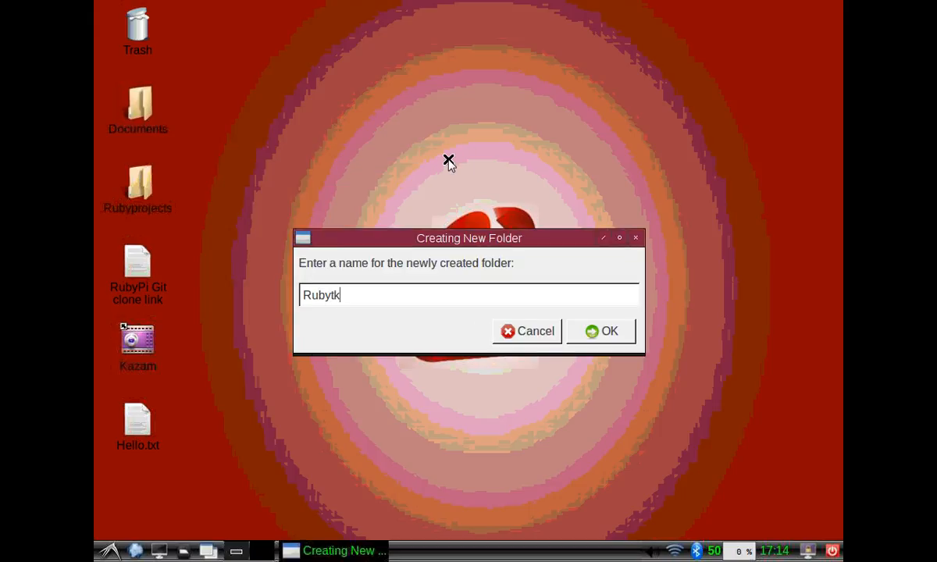
pyautogui.click(600, 331)
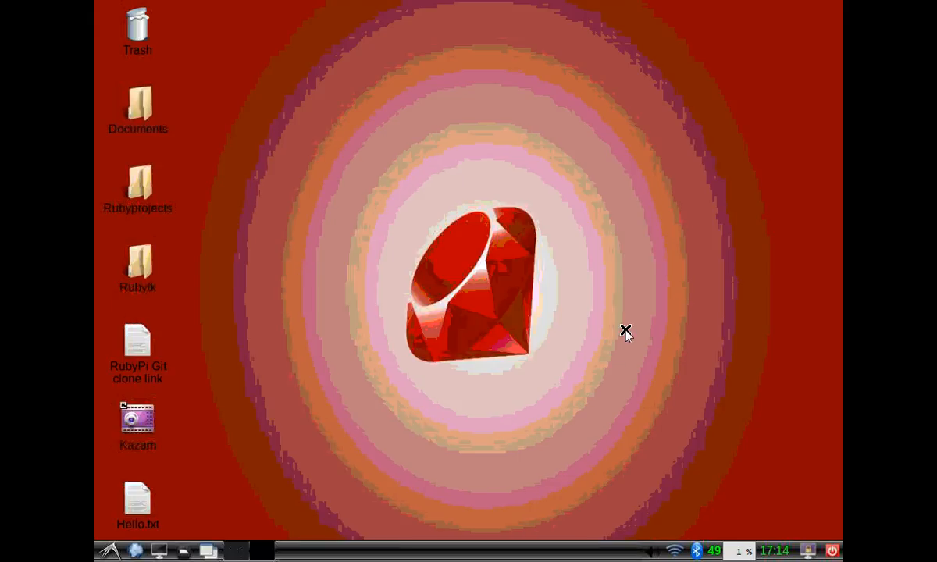
pyautogui.moveTo(113, 550)
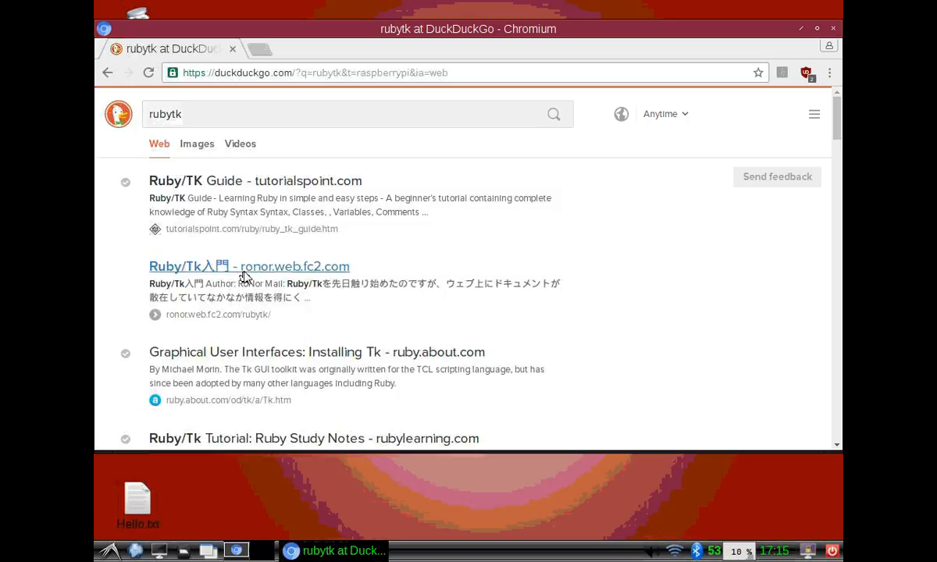
# Pick the 'TkDocs - Tk Tutorial' result from the rubytk search.
pyautogui.scroll(-3)
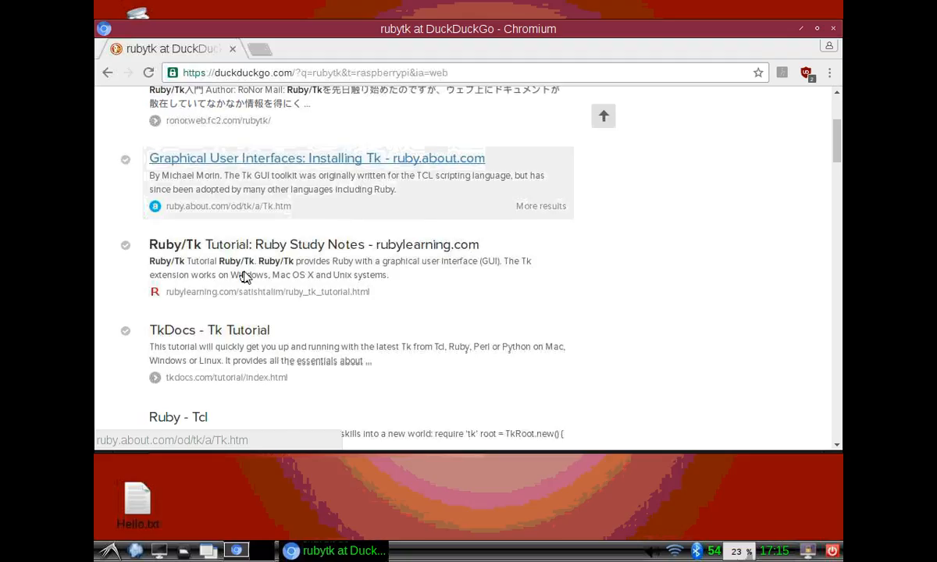
pyautogui.click(209, 329)
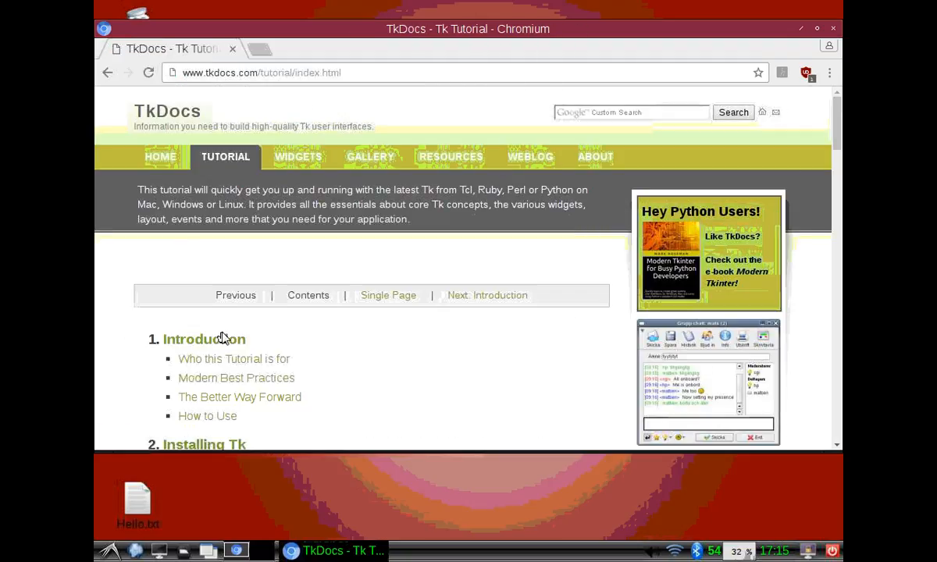
pyautogui.moveTo(325, 31)
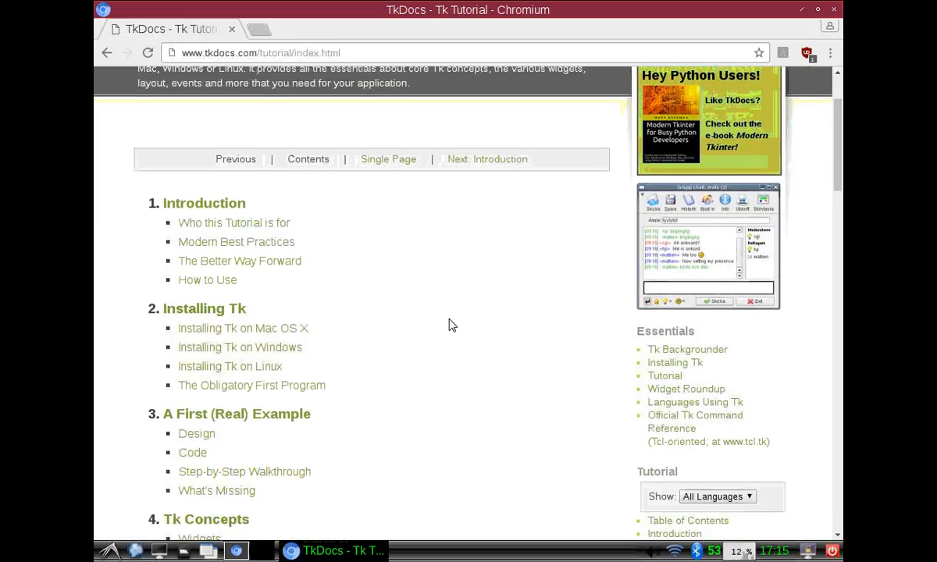
# Browse the tutorial index and leave the Show filter on Ruby after trying Perl.
pyautogui.scroll(-3)
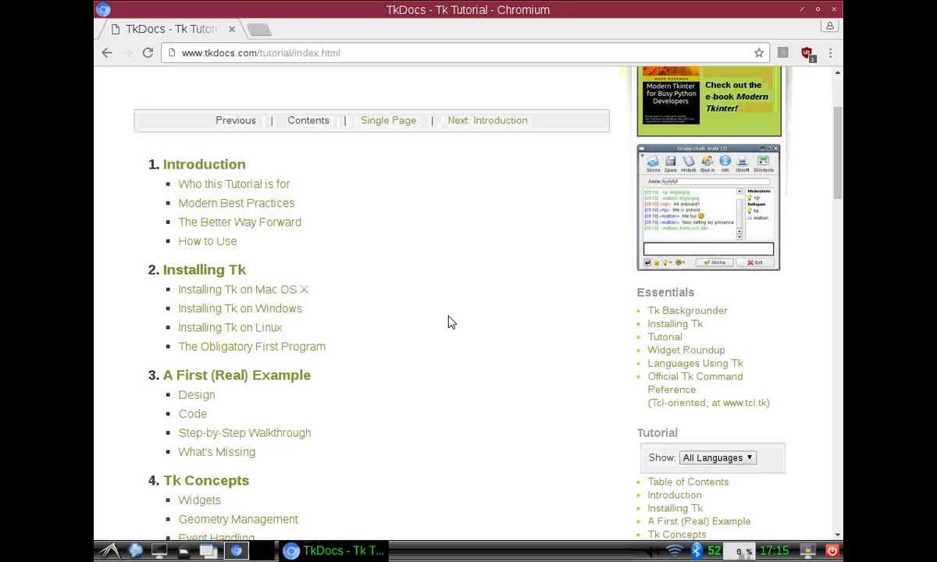
pyautogui.moveTo(738, 452)
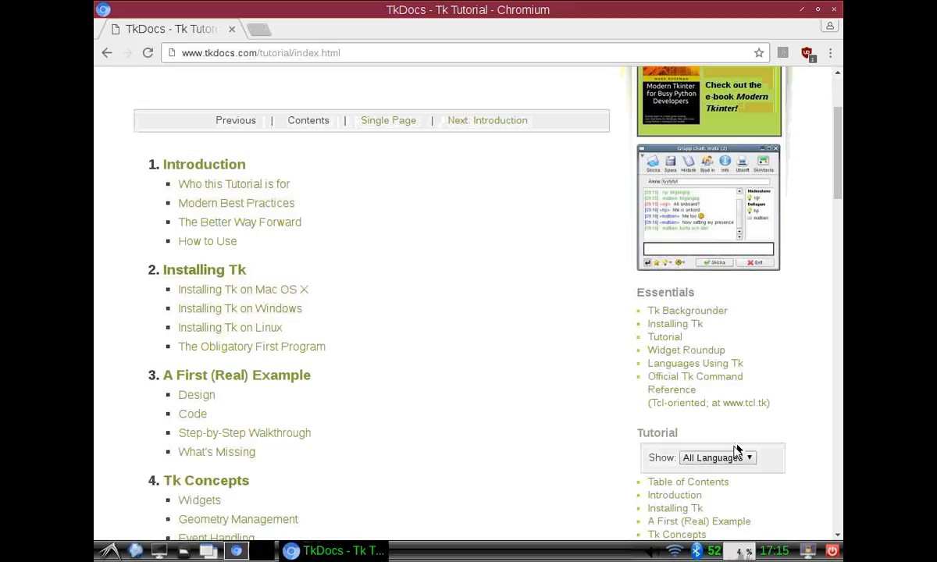
pyautogui.scroll(-3)
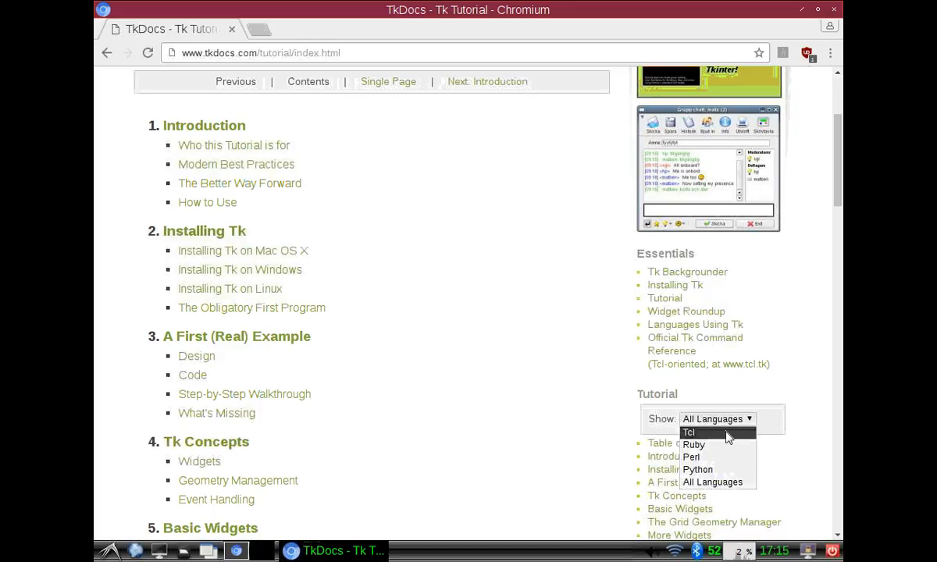
pyautogui.moveTo(713, 457)
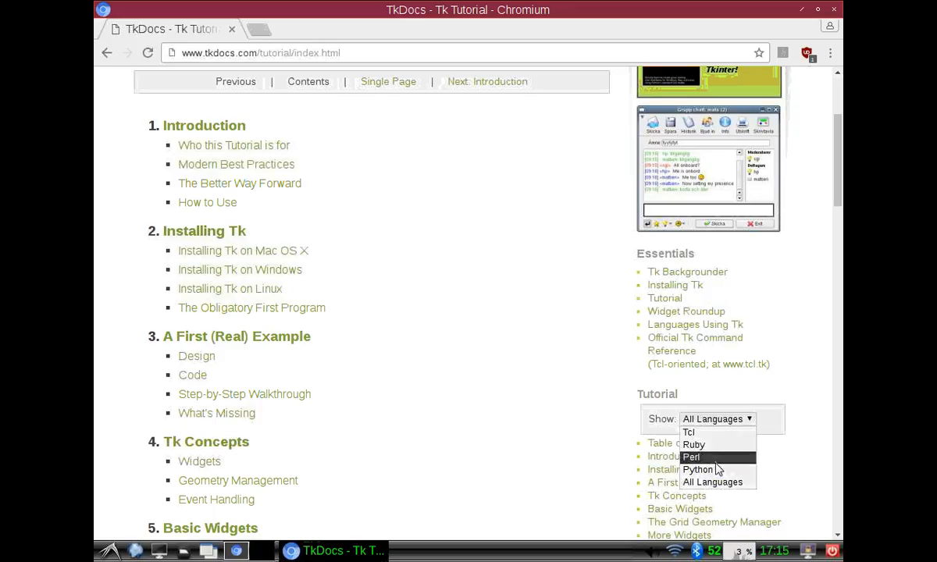
pyautogui.moveTo(696, 469)
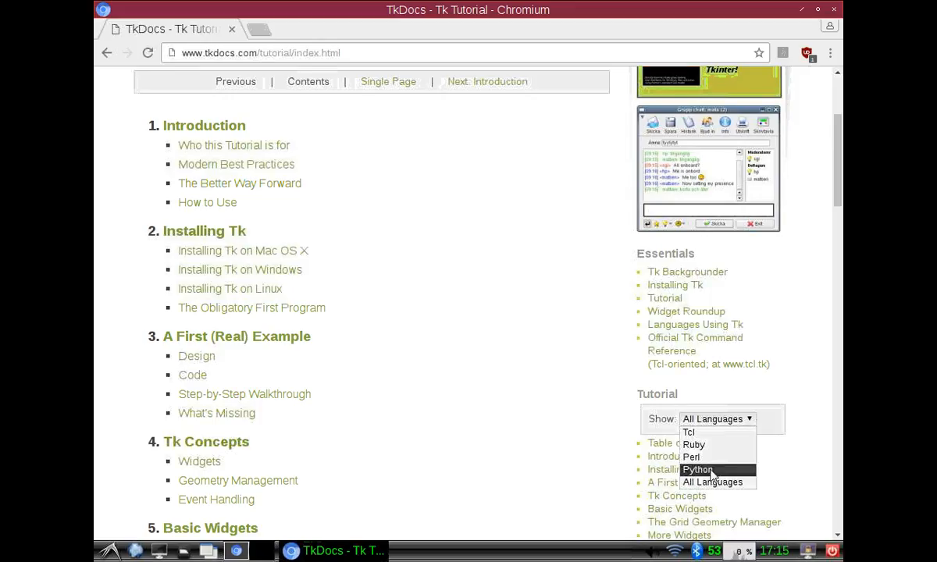
pyautogui.moveTo(689, 433)
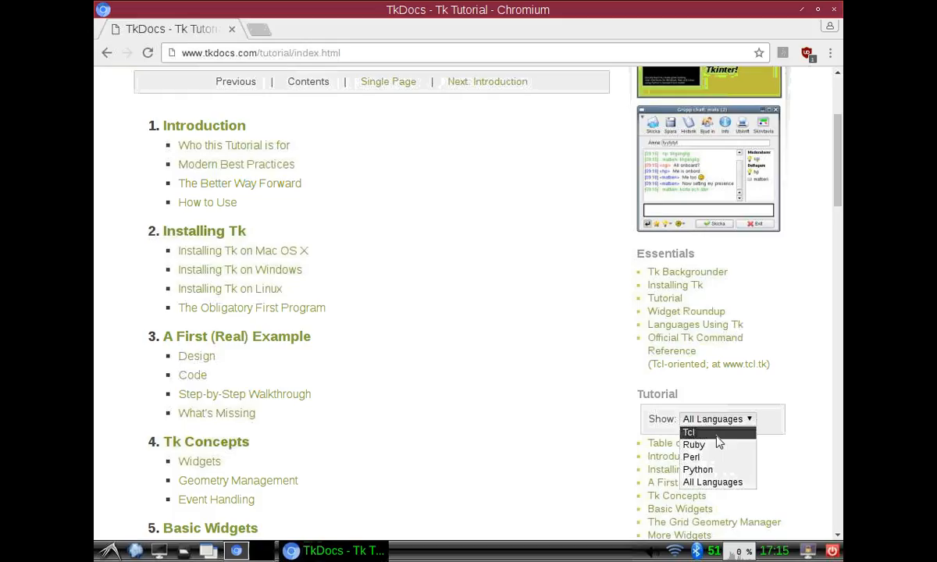
pyautogui.click(694, 443)
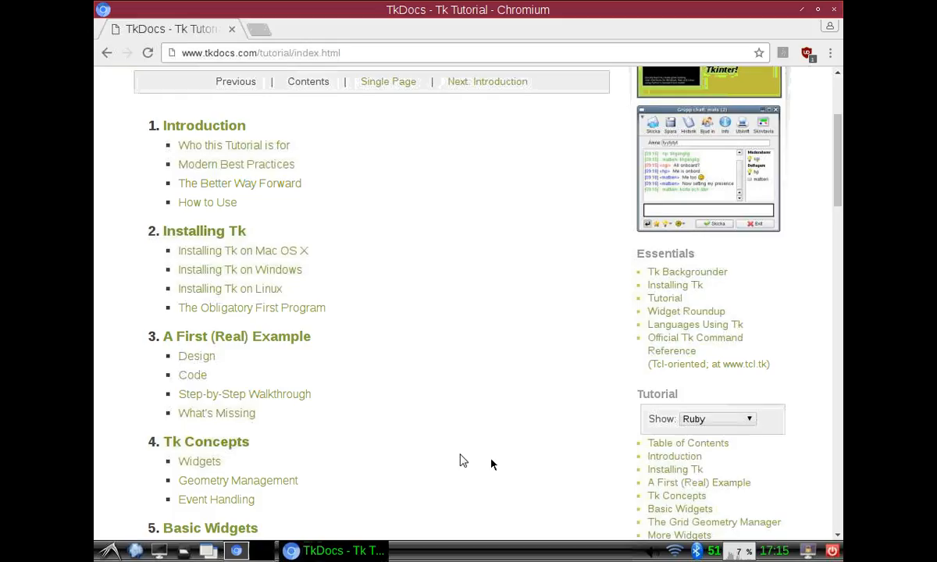
pyautogui.scroll(-3)
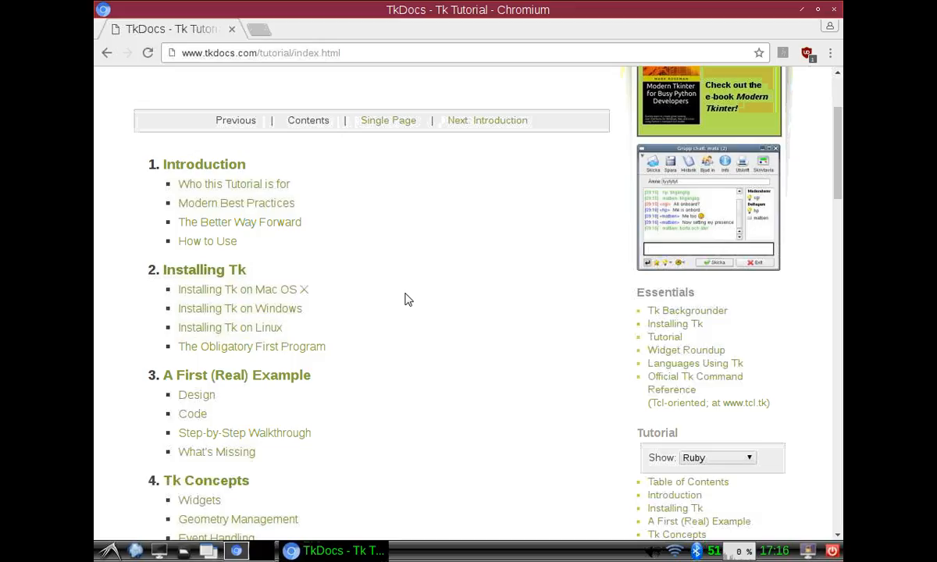
pyautogui.moveTo(863, 43)
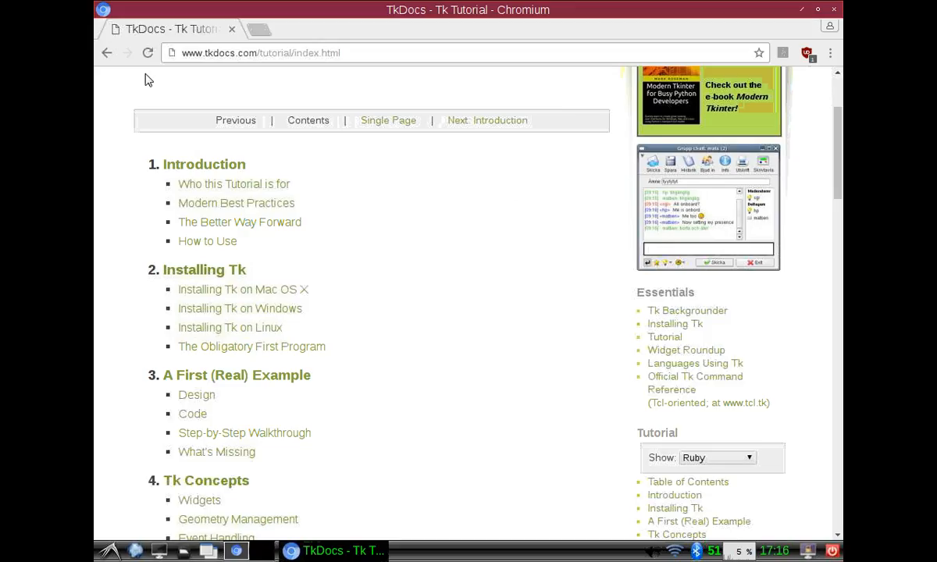
pyautogui.moveTo(237, 75)
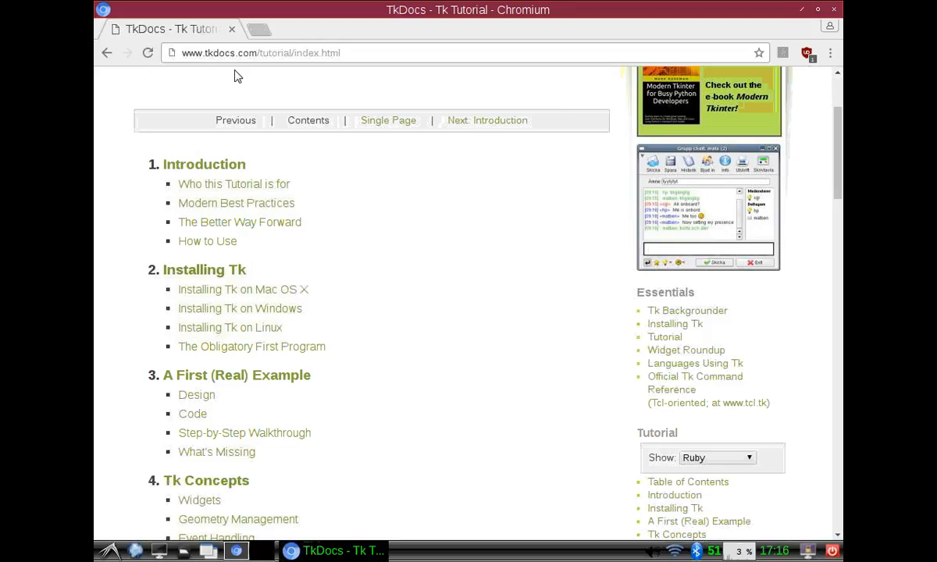
pyautogui.scroll(-3)
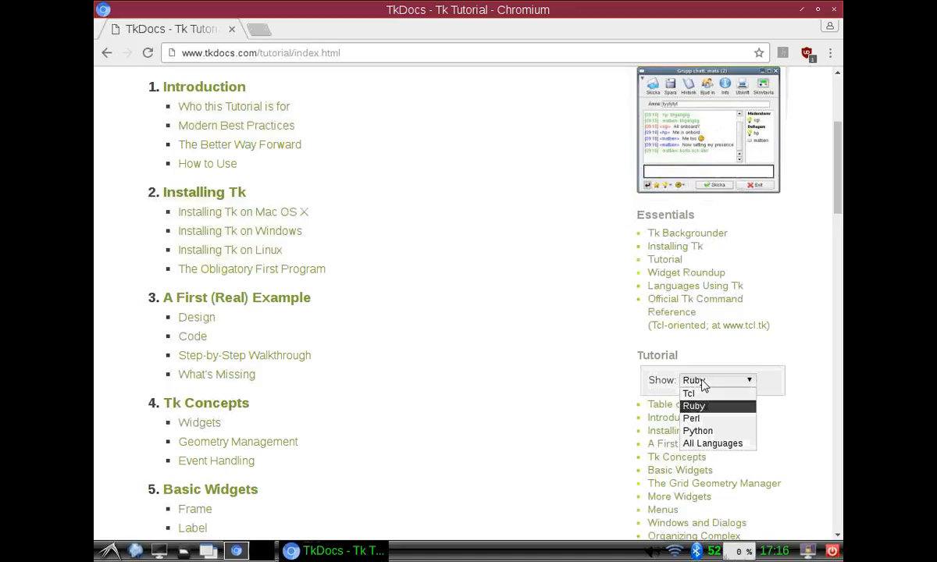
pyautogui.moveTo(687, 381)
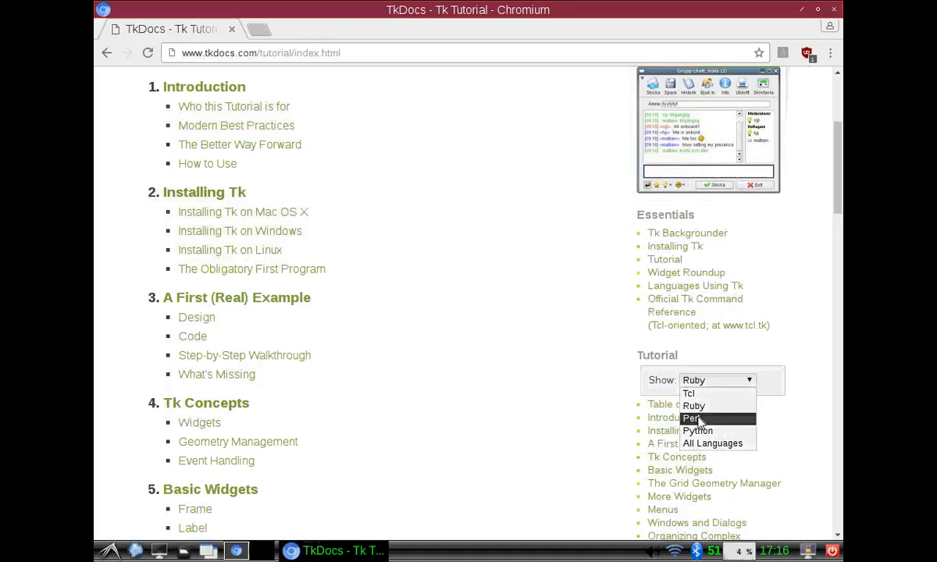
pyautogui.click(690, 419)
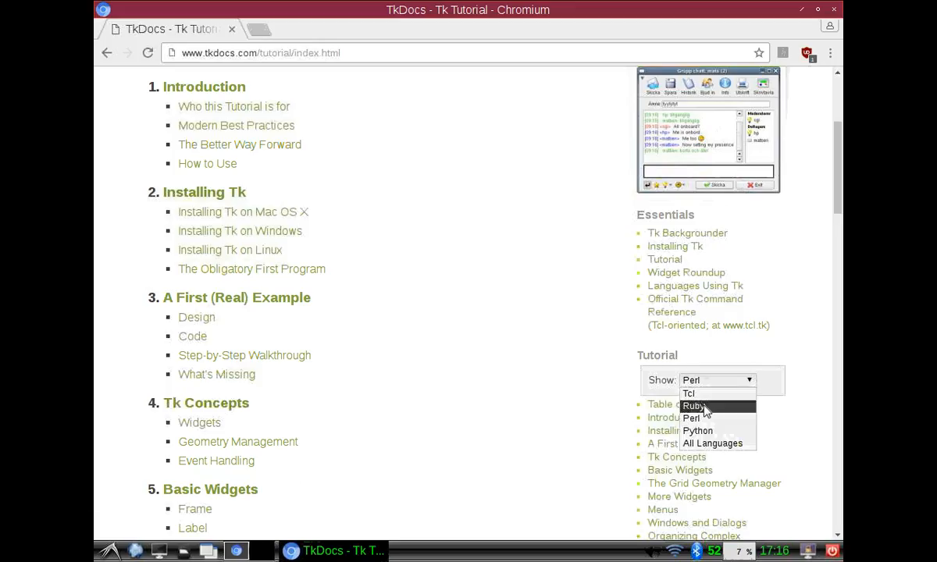
pyautogui.click(694, 406)
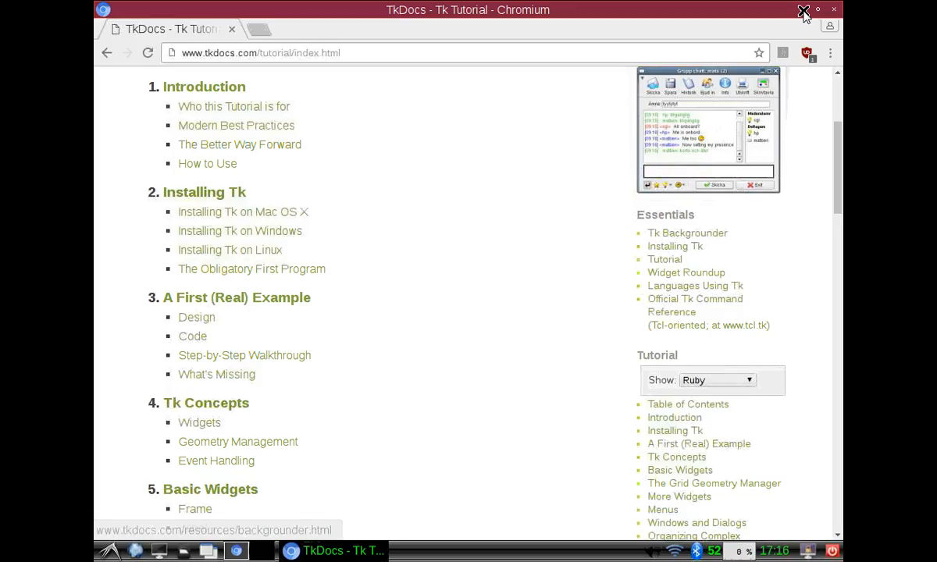
# Start creating a new empty file inside the Rubytk folder.
pyautogui.click(805, 9)
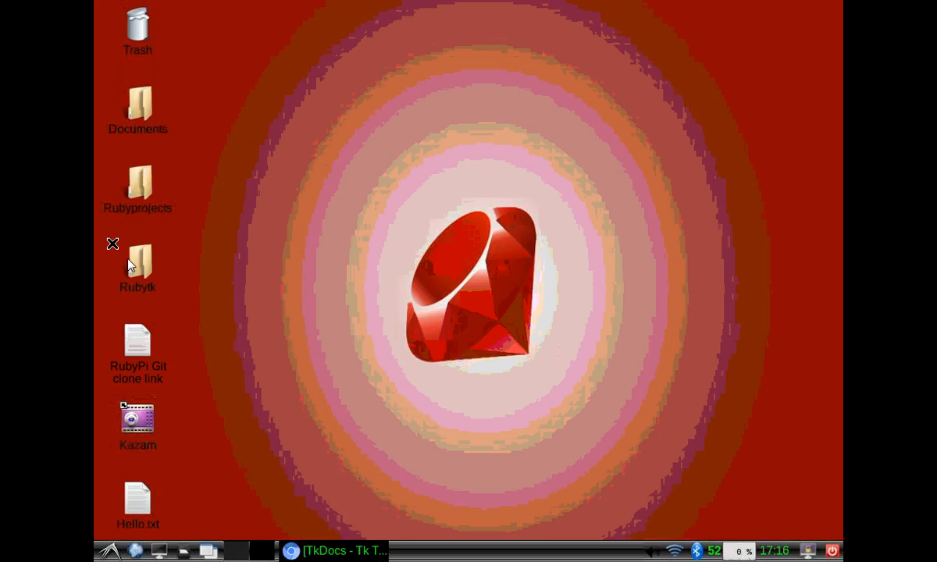
pyautogui.doubleClick(137, 262)
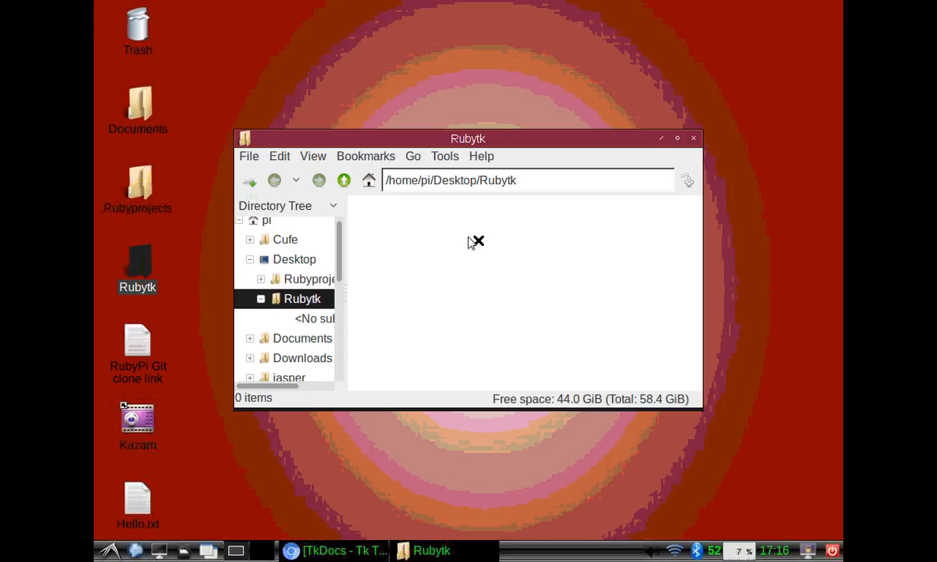
pyautogui.rightClick(476, 240)
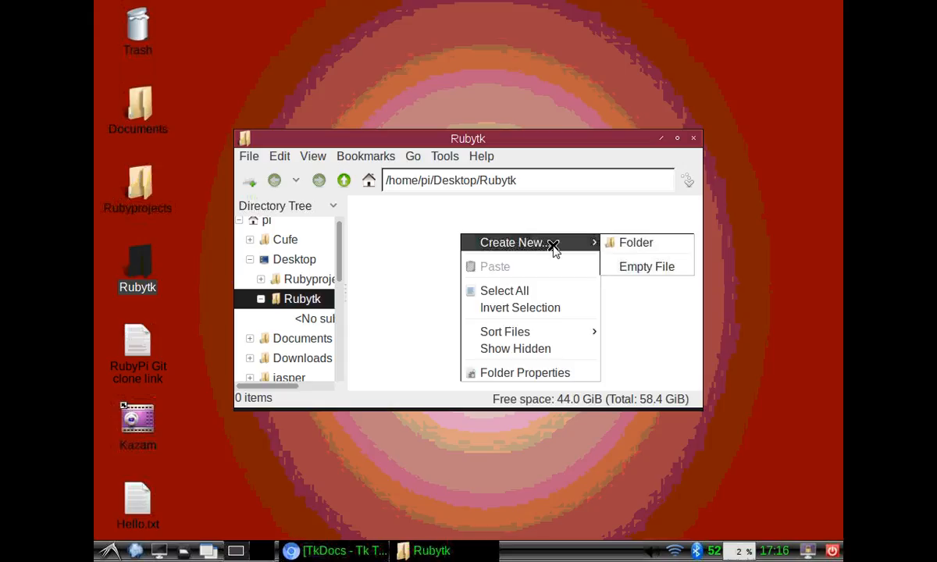
pyautogui.click(647, 265)
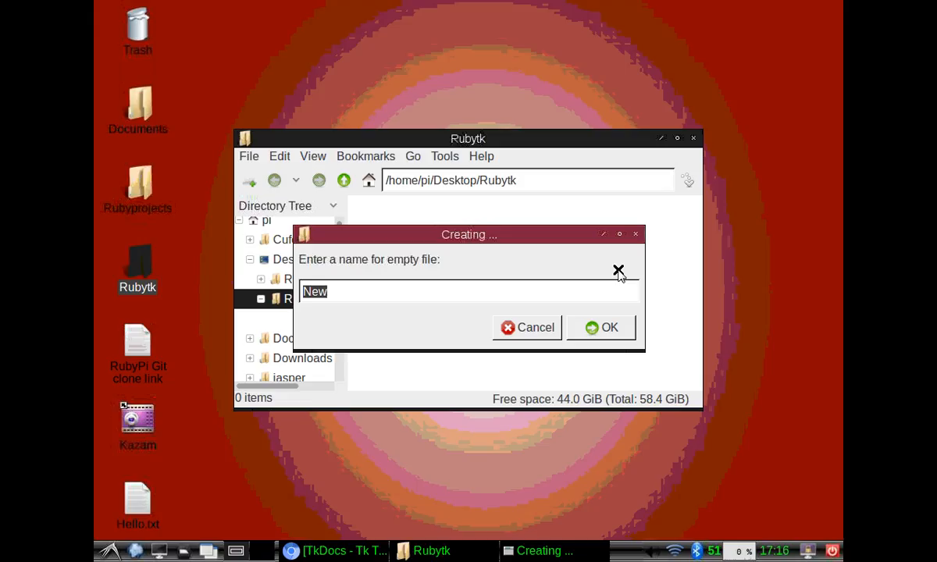
# Name the new empty file First_gui.rb and confirm it.
pyautogui.write('F')
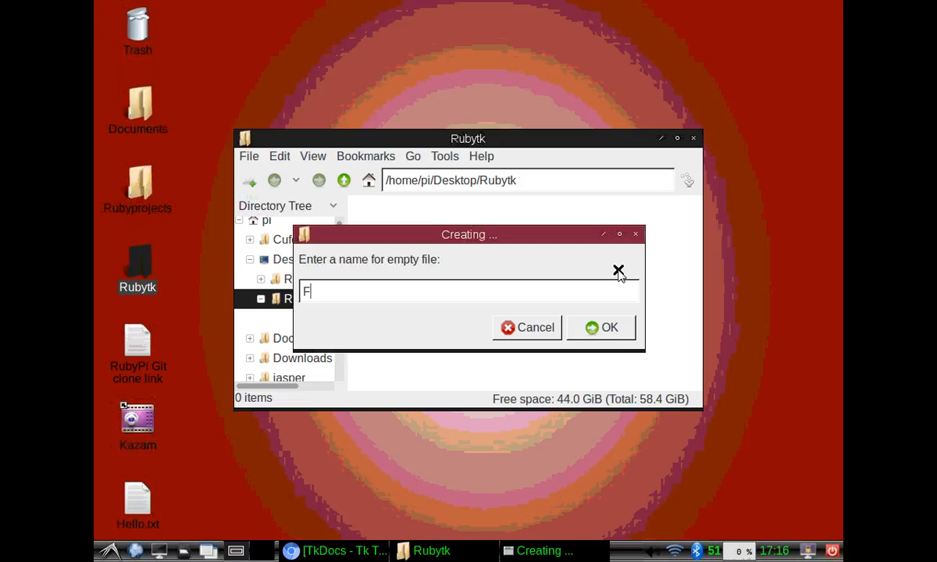
pyautogui.write('irst_')
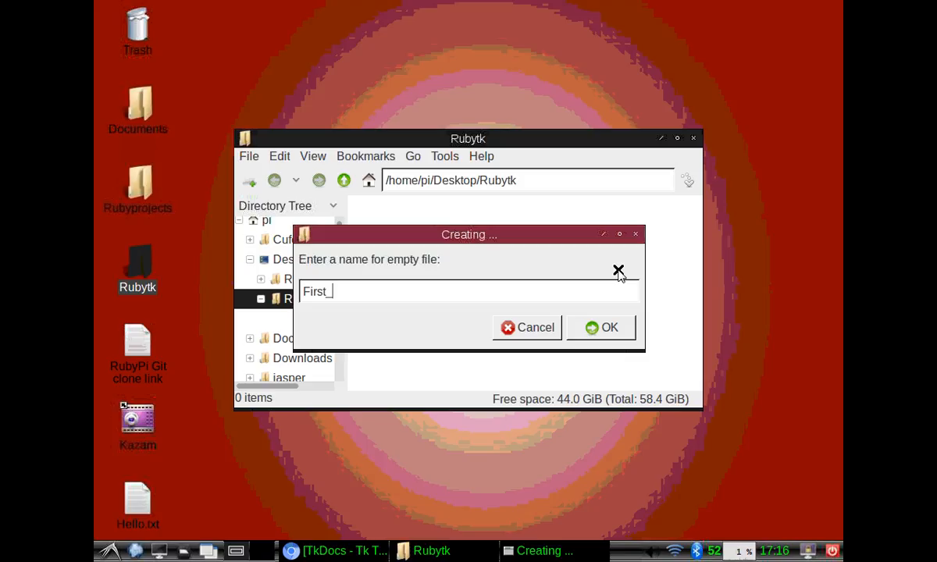
pyautogui.write('gui')
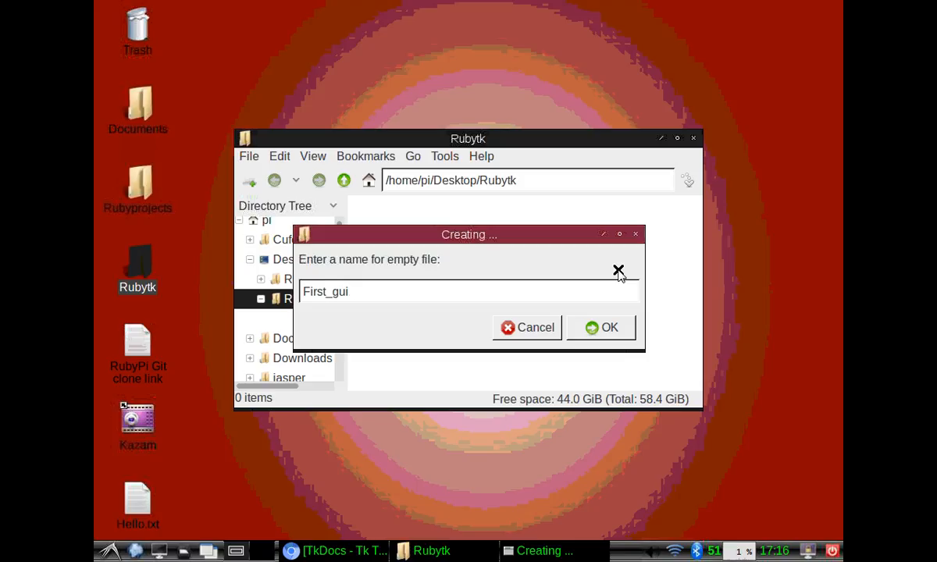
pyautogui.write('.rb')
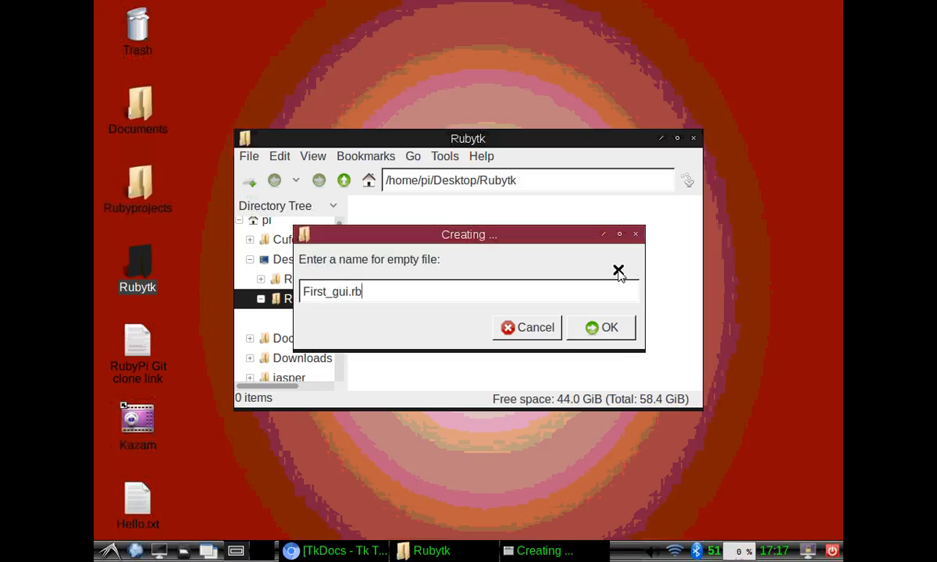
pyautogui.click(600, 328)
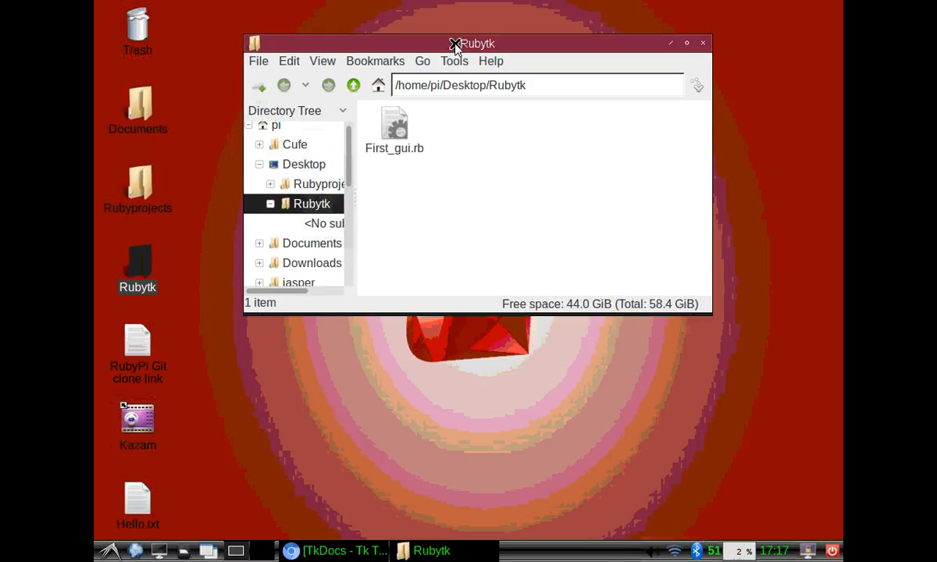
pyautogui.moveTo(394, 133)
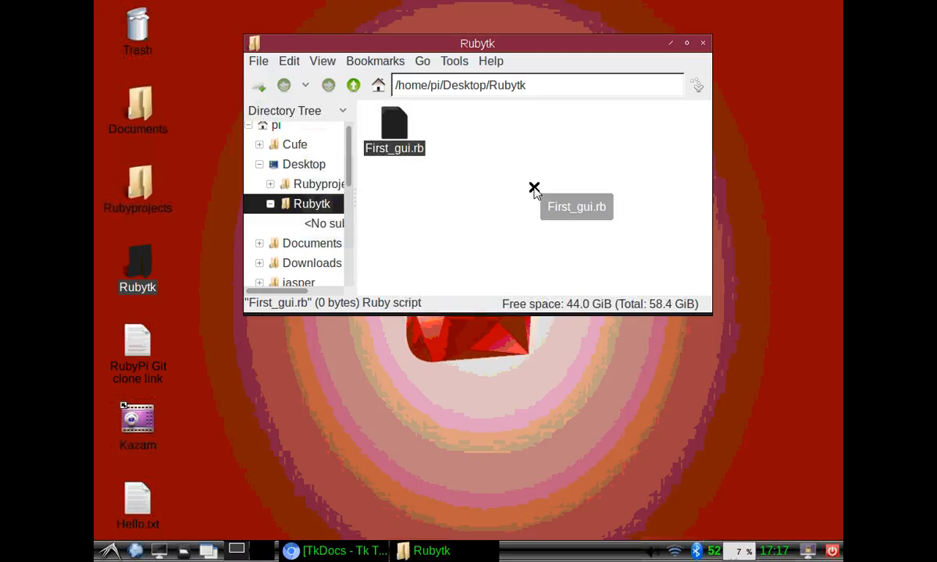
# Bring First_gui.rb up in jEdit with the Tip of the Day dismissed.
pyautogui.doubleClick(394, 125)
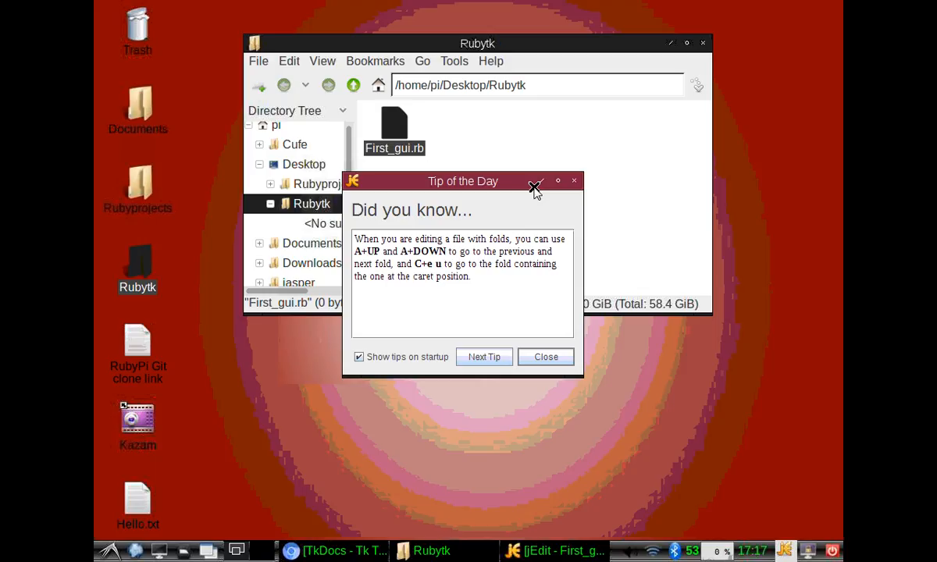
pyautogui.click(546, 356)
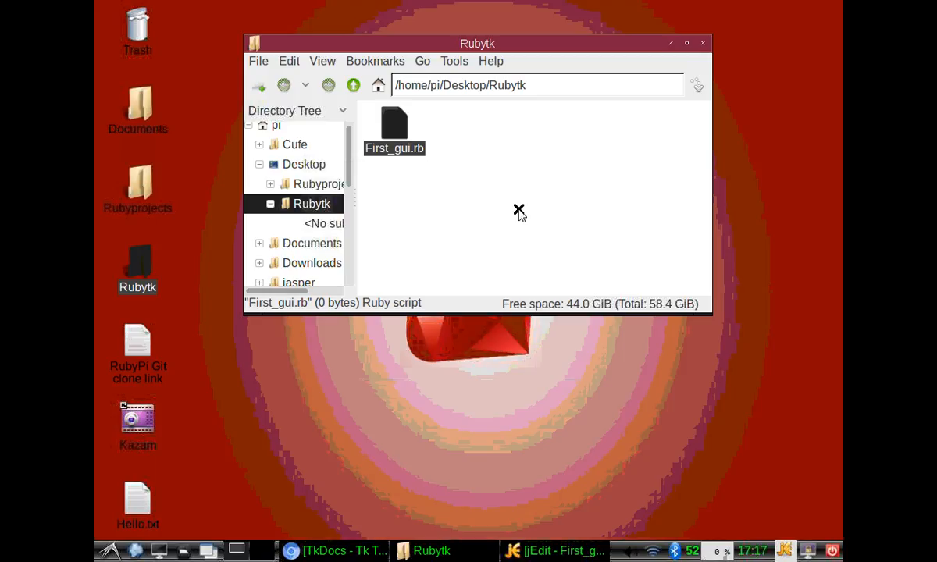
pyautogui.moveTo(353, 84)
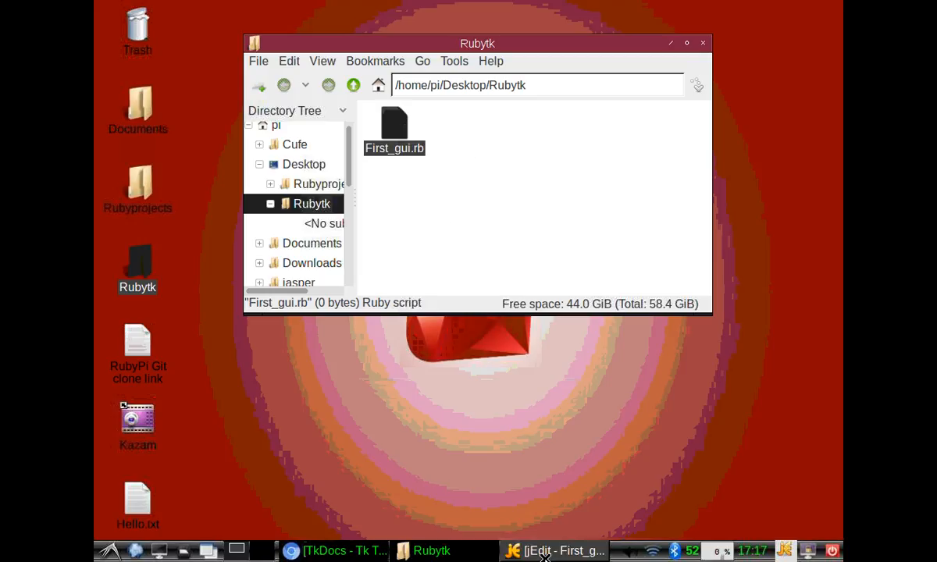
pyautogui.click(564, 550)
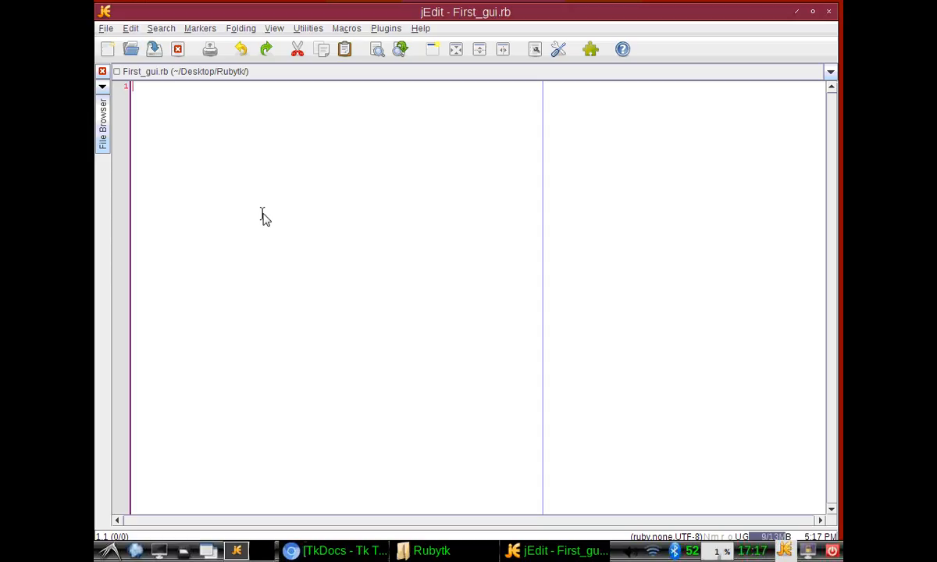
# Write the #!/usr/bin/env ruby shebang line followed by require 'tk'.
pyautogui.write('#!')
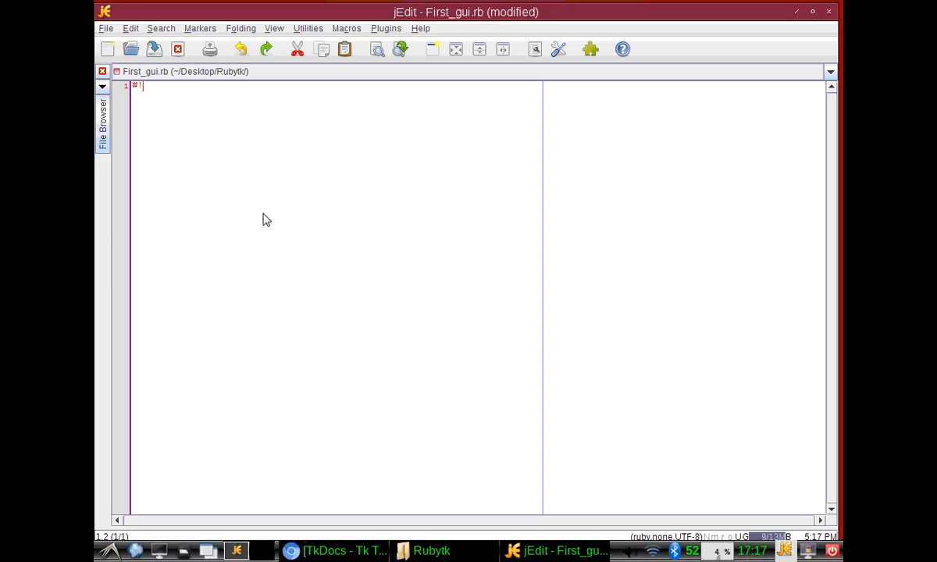
pyautogui.write('us')
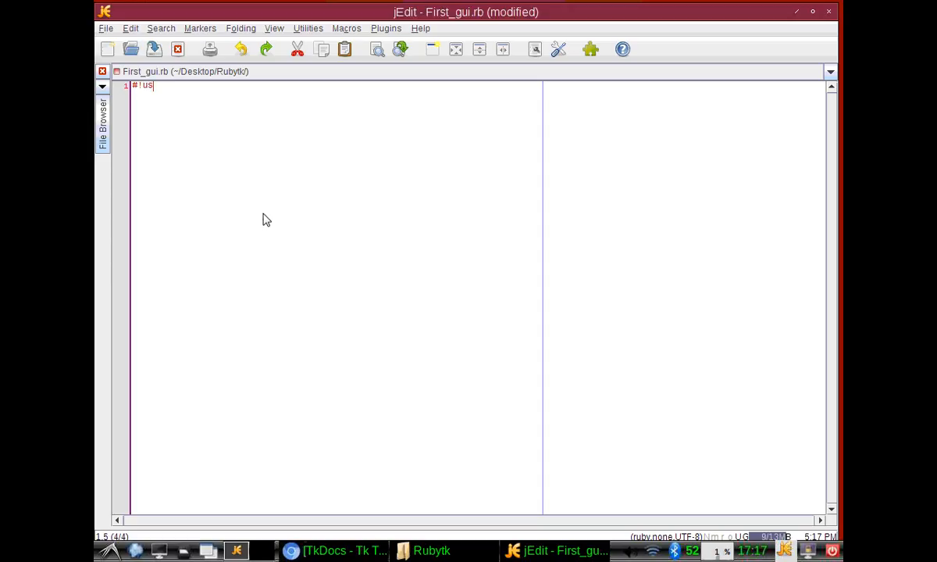
pyautogui.write('r/bin')
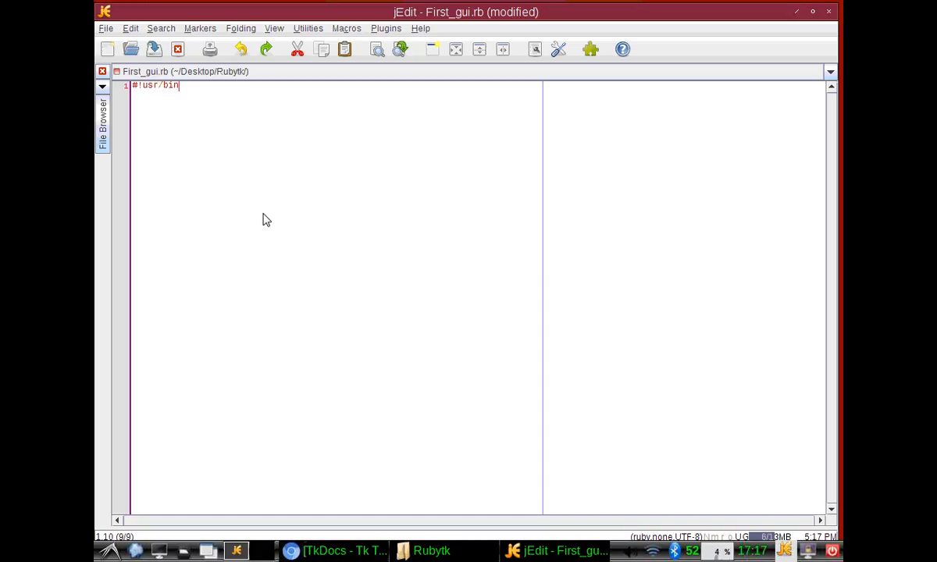
pyautogui.write('/evn')
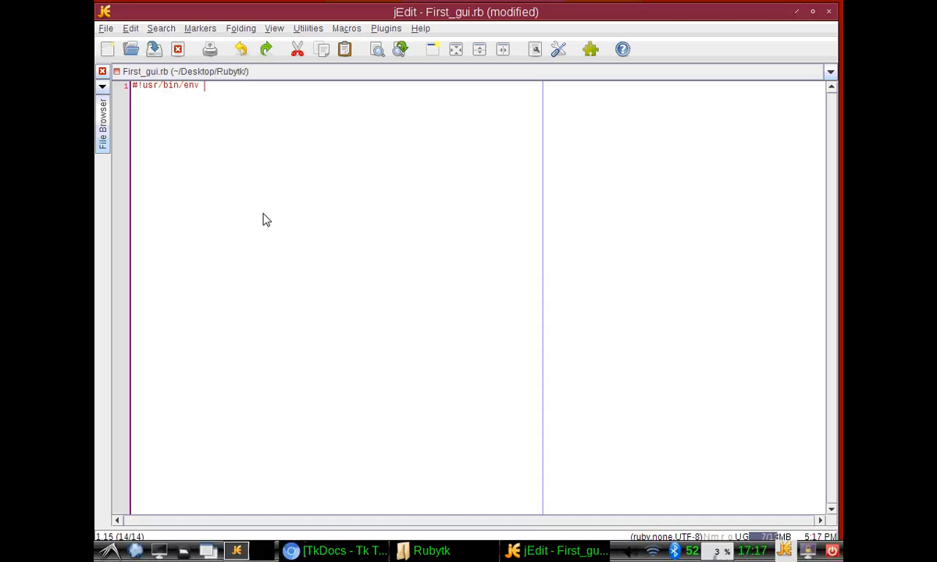
pyautogui.write('ruby')
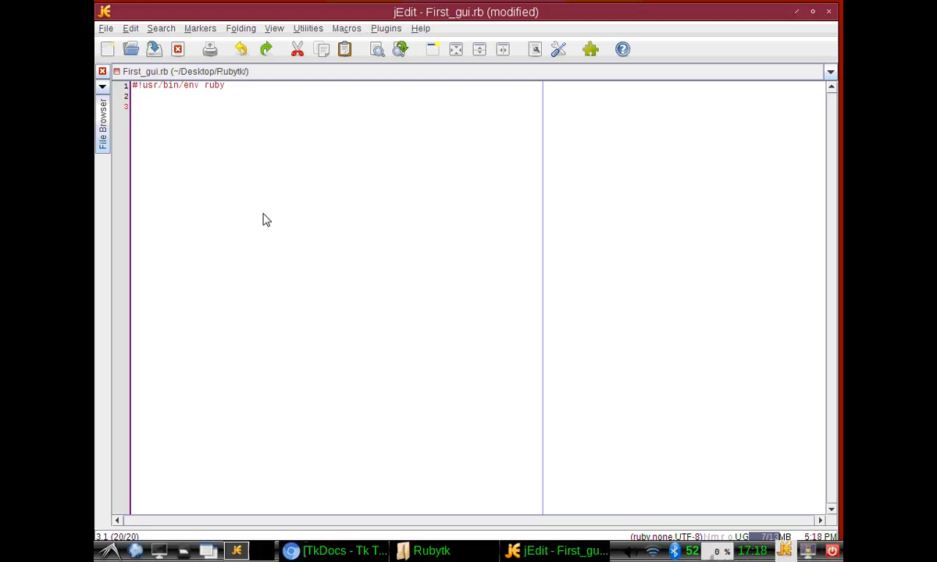
pyautogui.write('require')
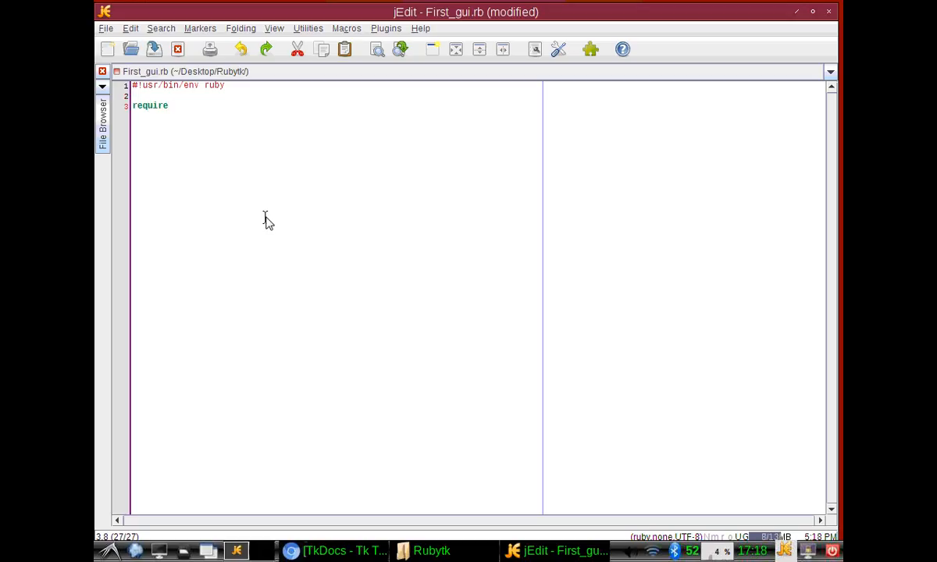
pyautogui.write("'tk'")
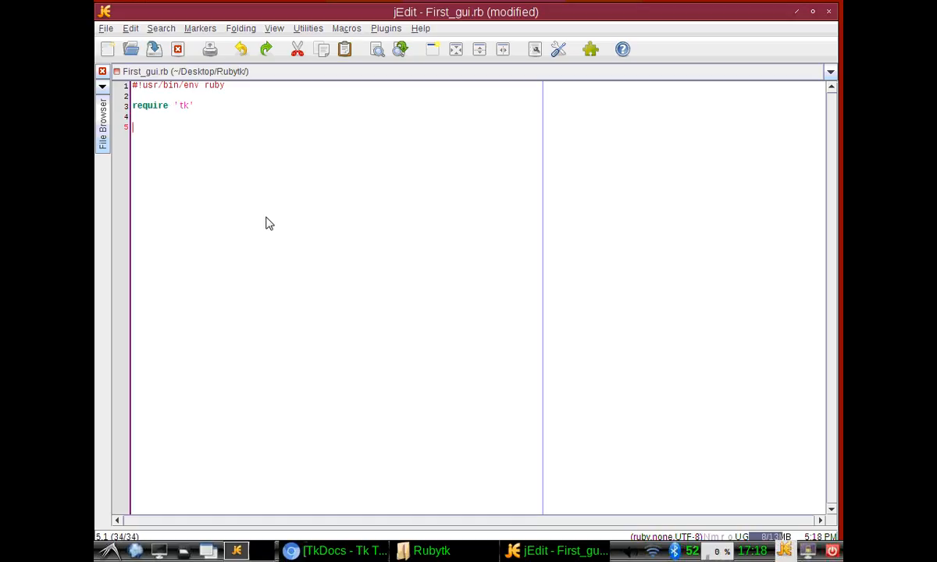
# Write a Gui class whose TkRoot.new block sets title "My first ruby GUI".
pyautogui.write('clas')
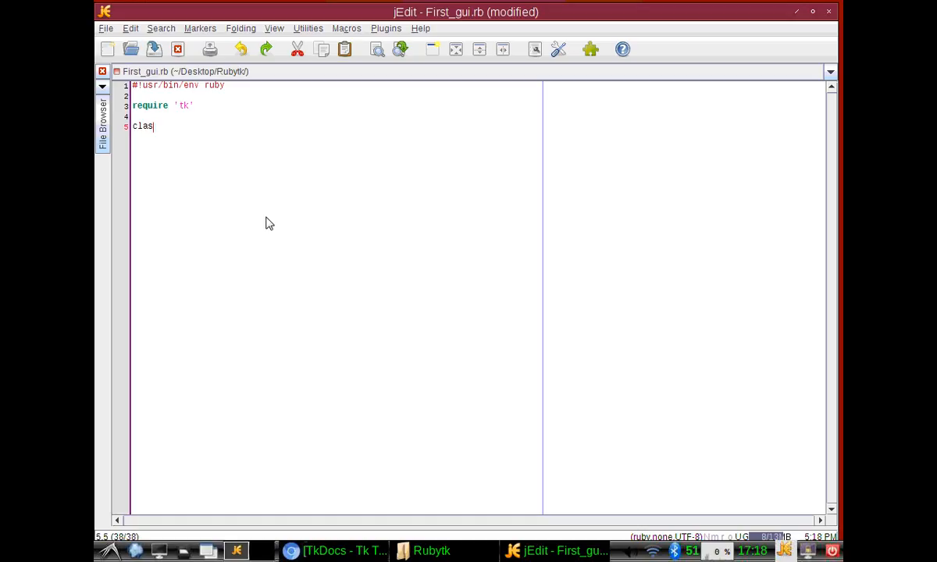
pyautogui.write('s')
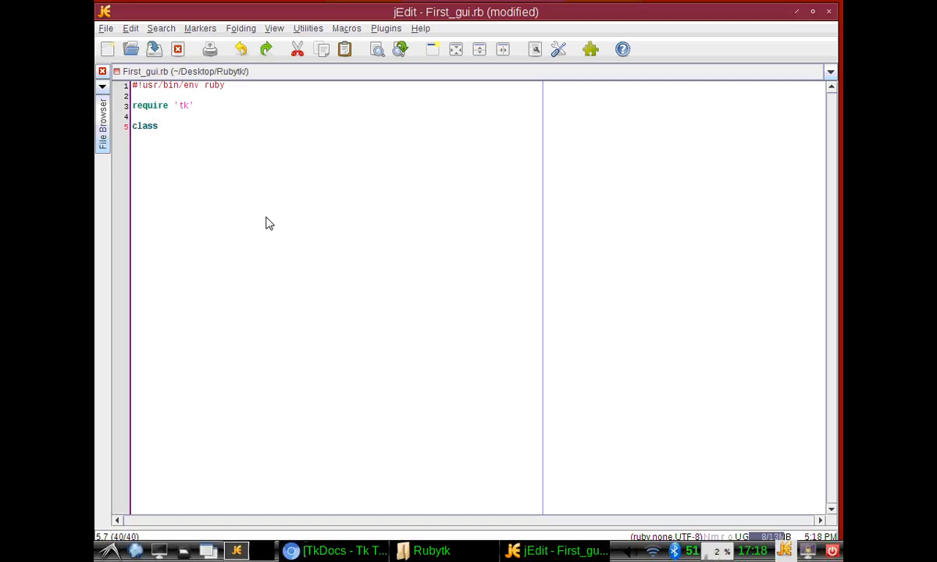
pyautogui.write('gui')
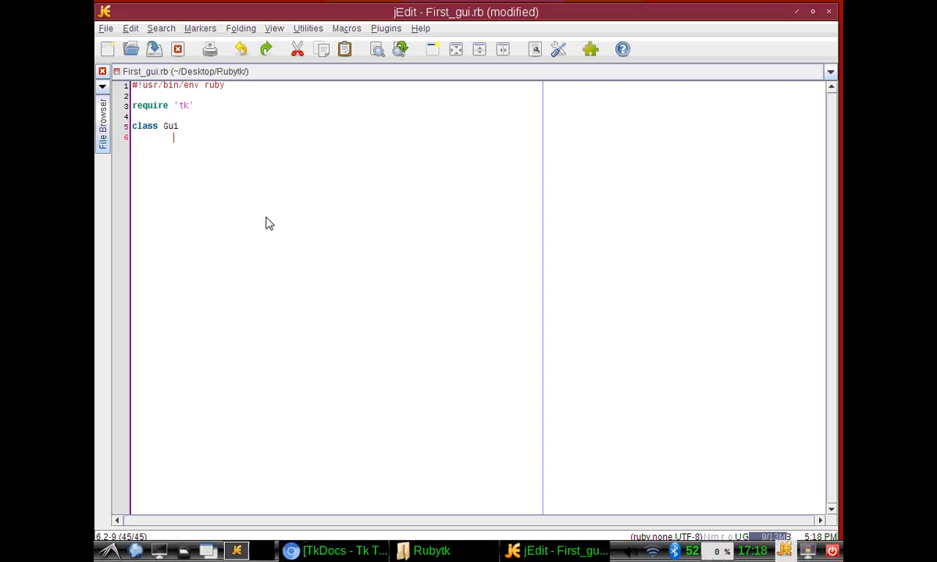
pyautogui.write('root =')
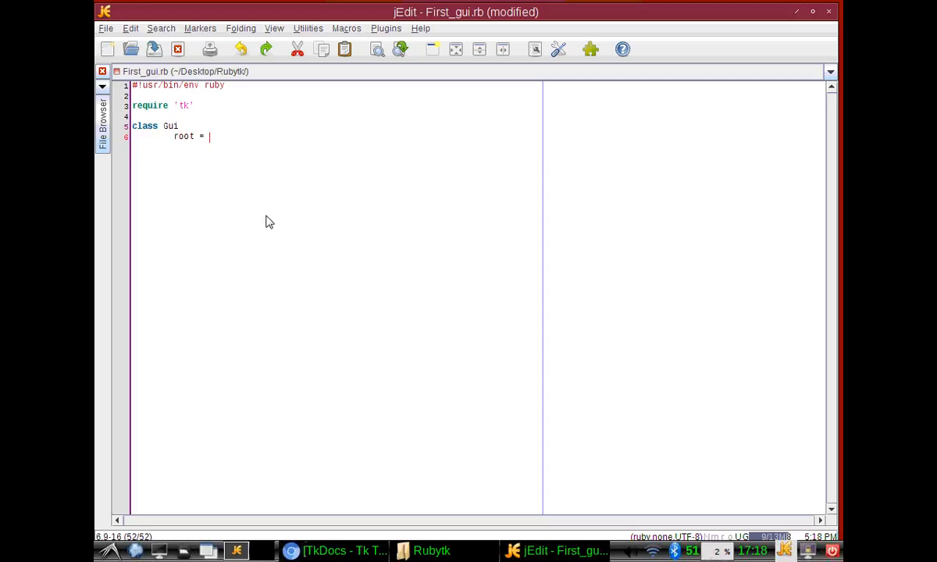
pyautogui.write('TkRoo')
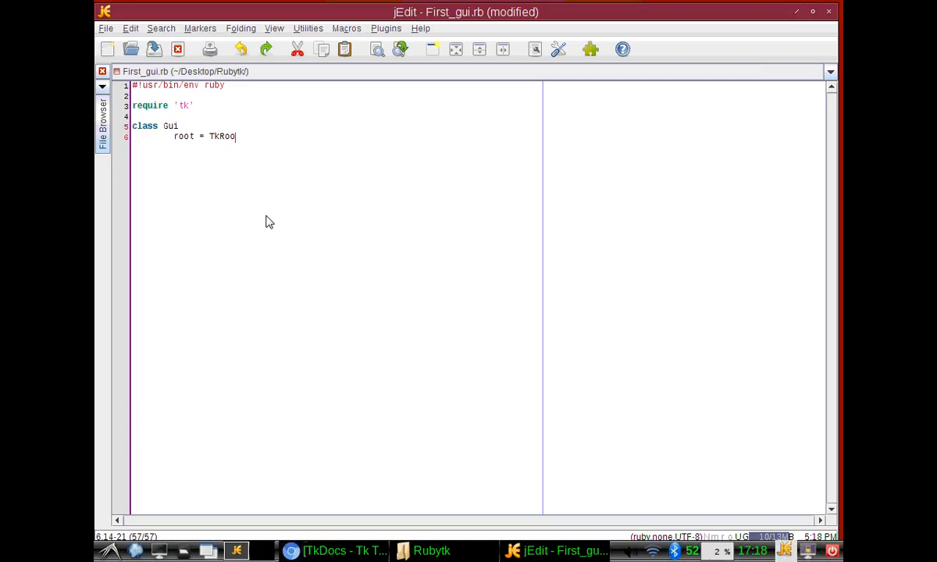
pyautogui.write('t.new {')
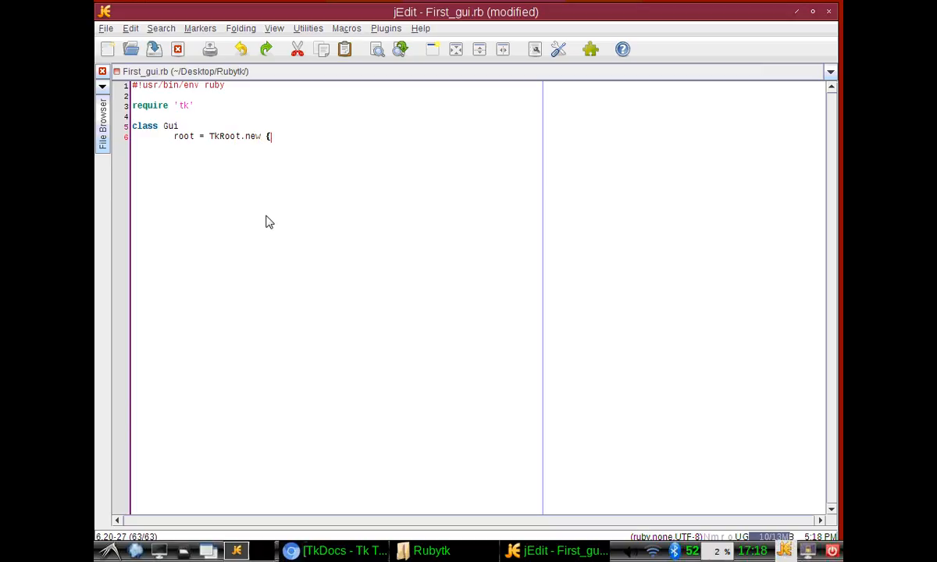
pyautogui.write('title')
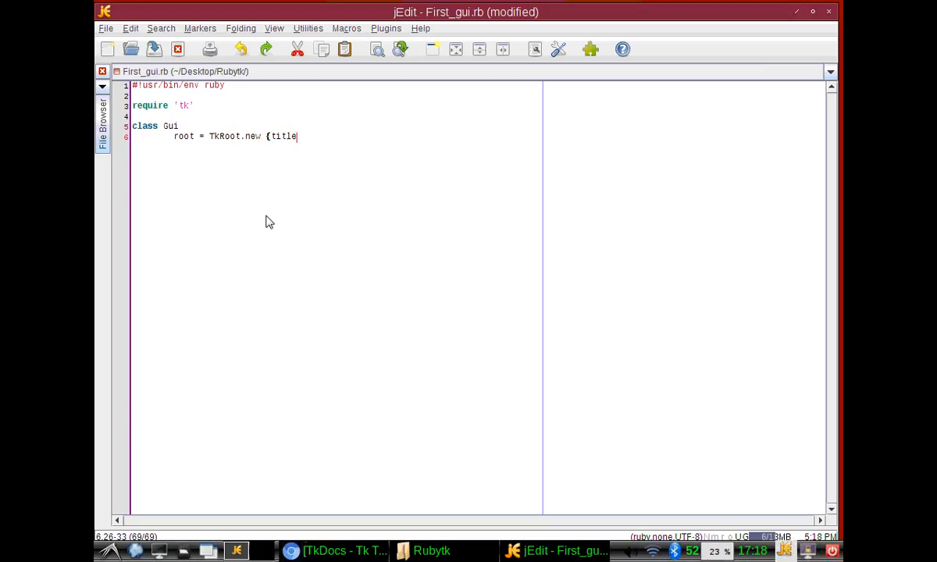
pyautogui.write('"')
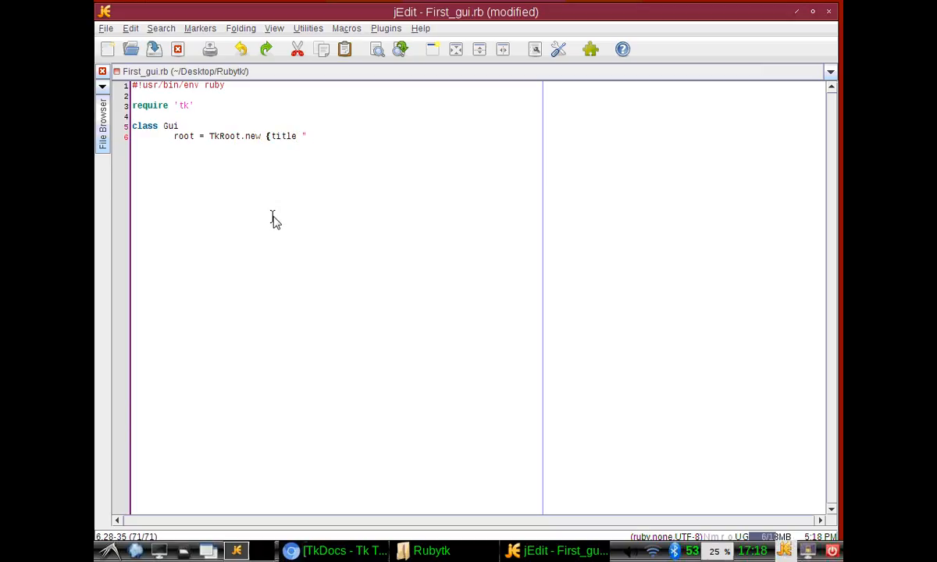
pyautogui.write('My first')
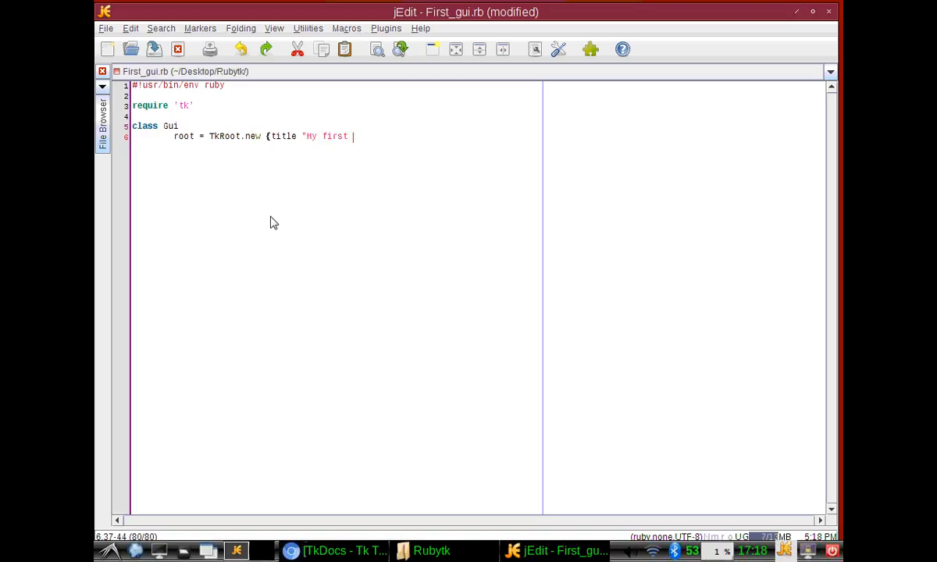
pyautogui.write('G')
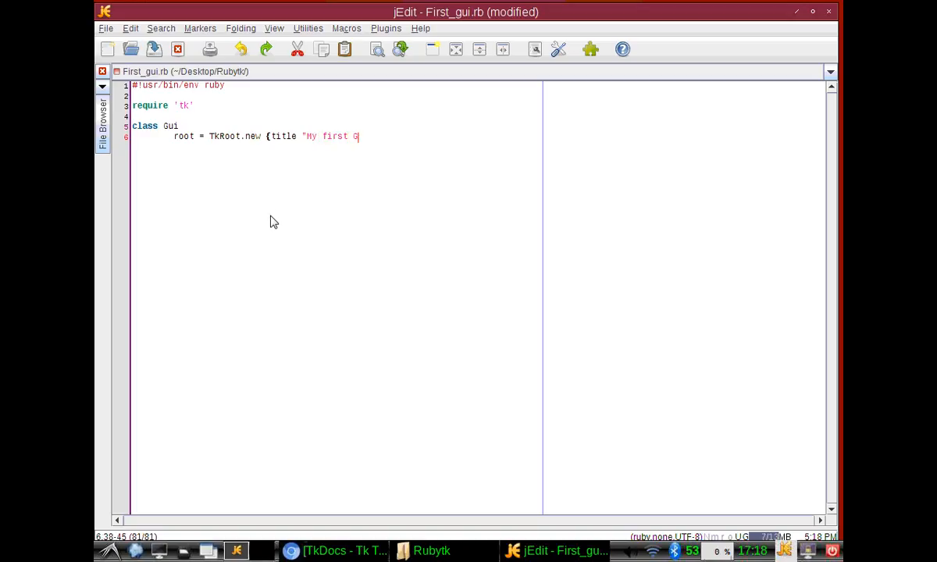
pyautogui.write('ruby')
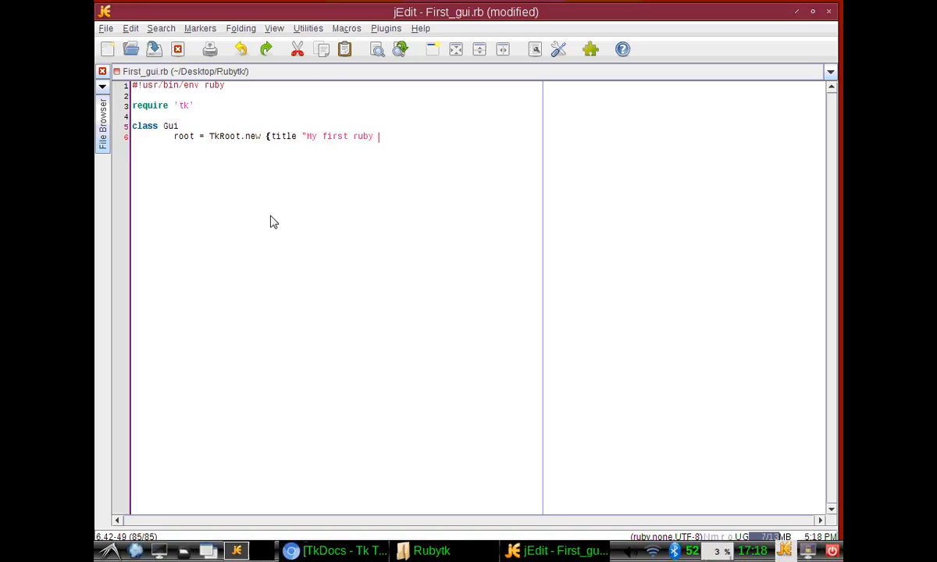
pyautogui.write('GUI')
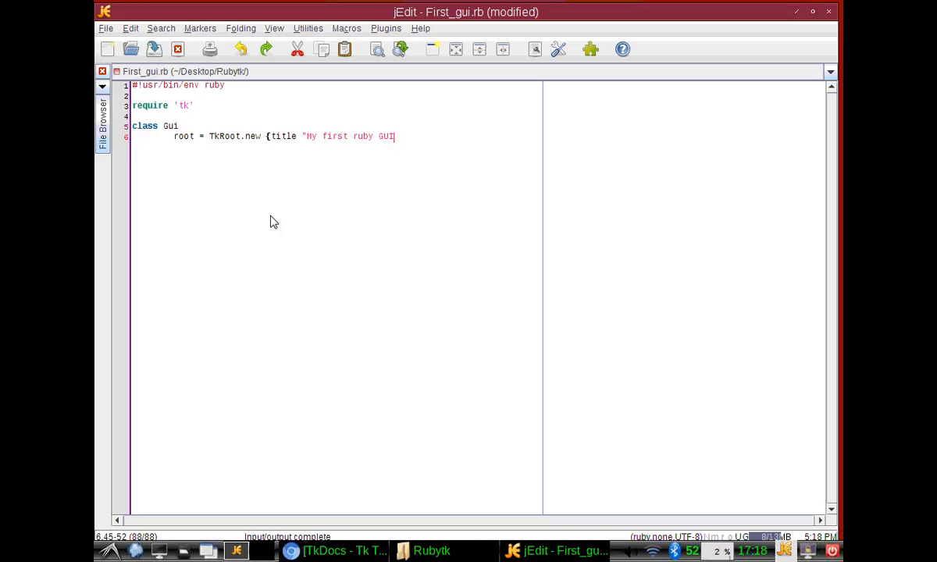
pyautogui.write('"')
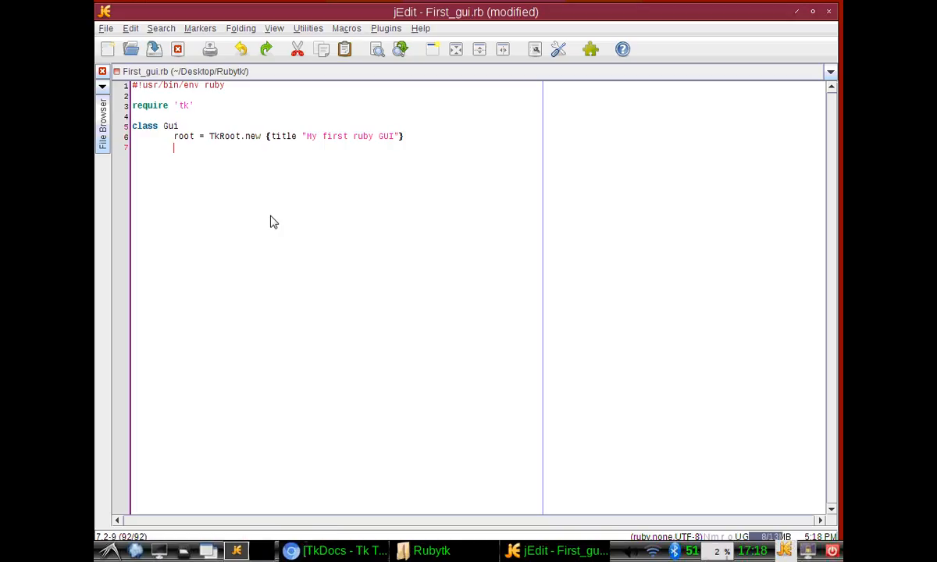
# End the class and add Gui.new and Tk.mainloop lines below it.
pyautogui.write('end')
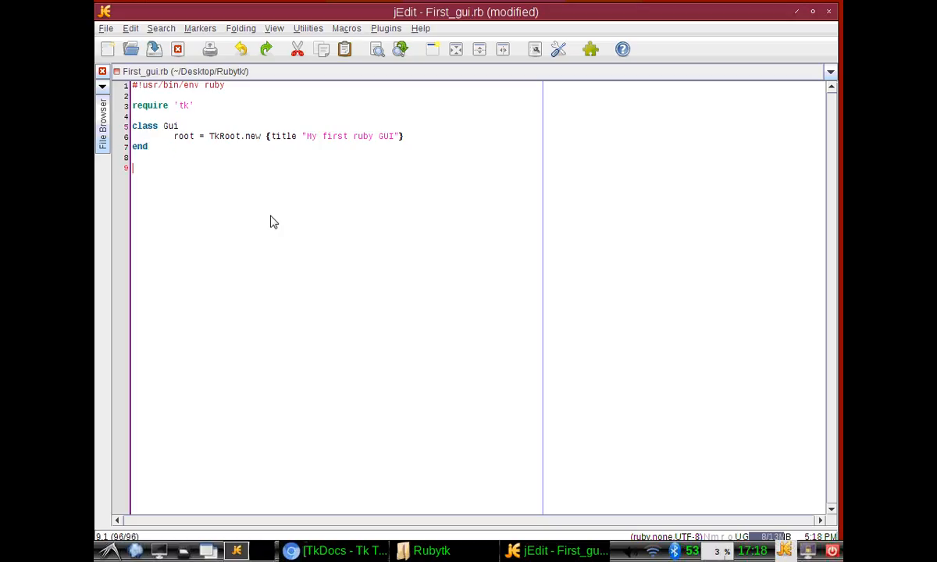
pyautogui.write('Gui.cn')
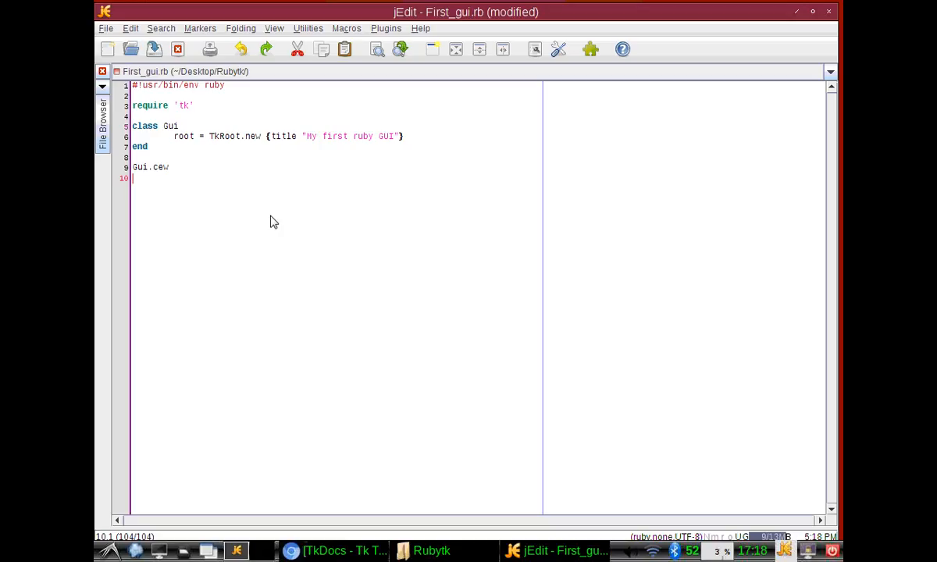
pyautogui.write('Tk.mainl')
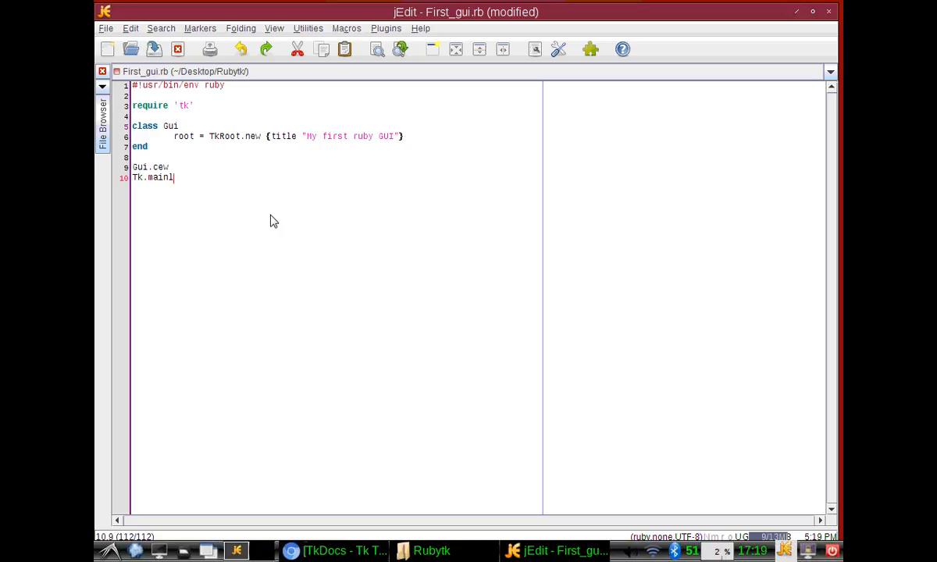
pyautogui.write('o')
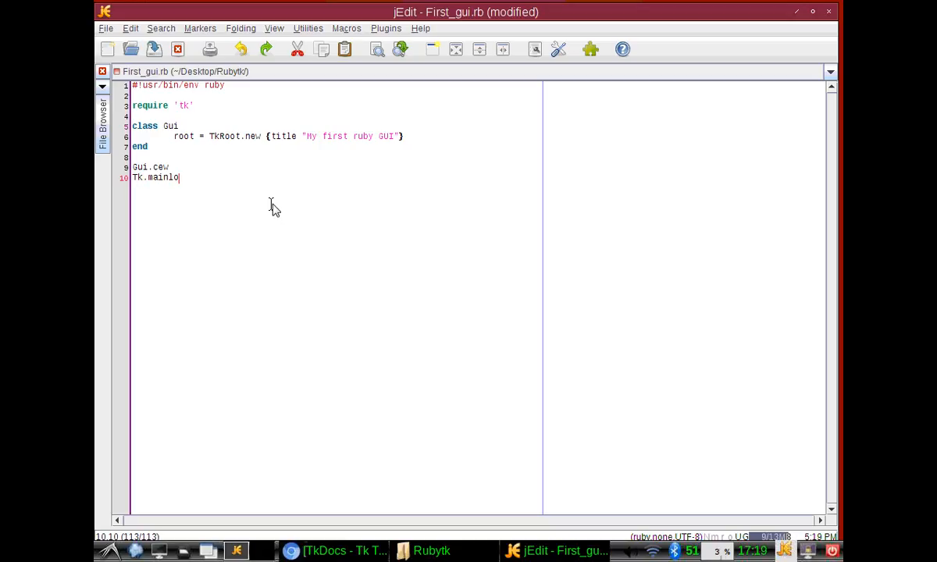
pyautogui.click(153, 48)
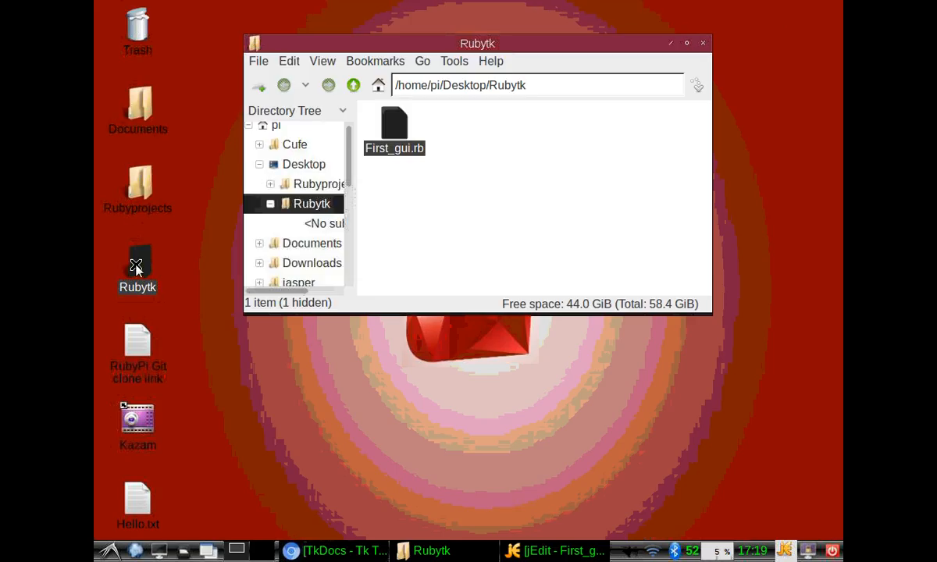
# Launch a terminal from the Rubytk desktop folder's context menu.
pyautogui.rightClick(138, 264)
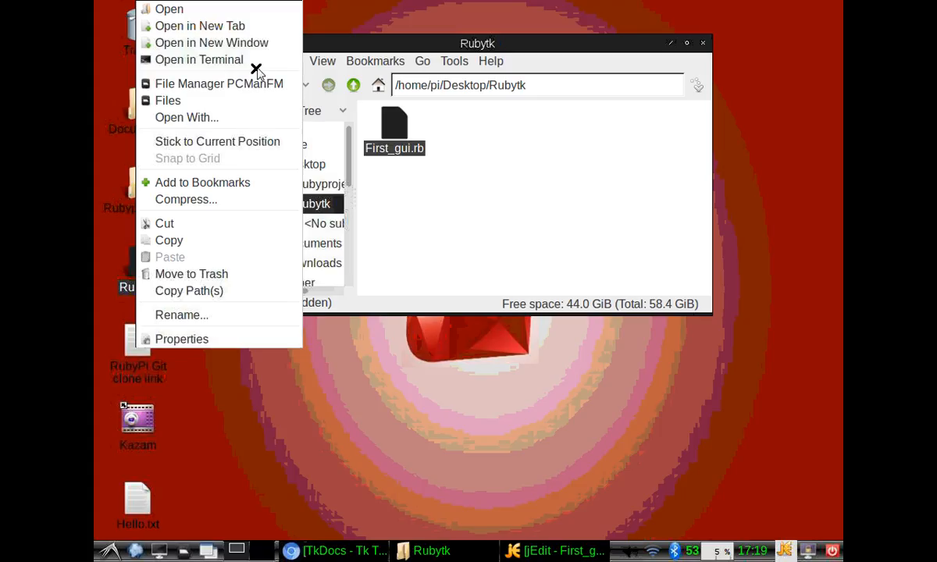
pyautogui.click(200, 59)
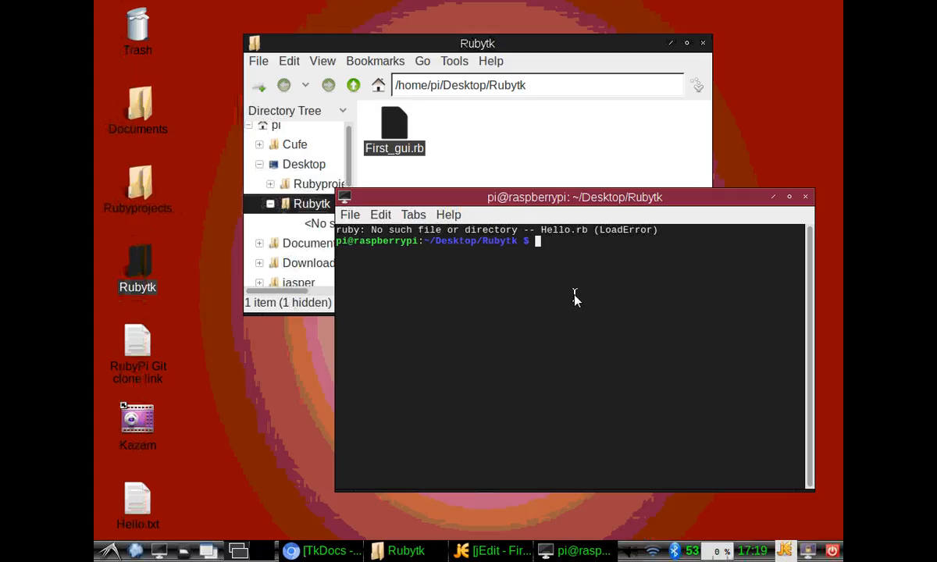
# Enter 'ruby First_gui.rb' twice, hitting NoMethodErrors for 'cew' and 'mainlop'.
pyautogui.write('ruby')
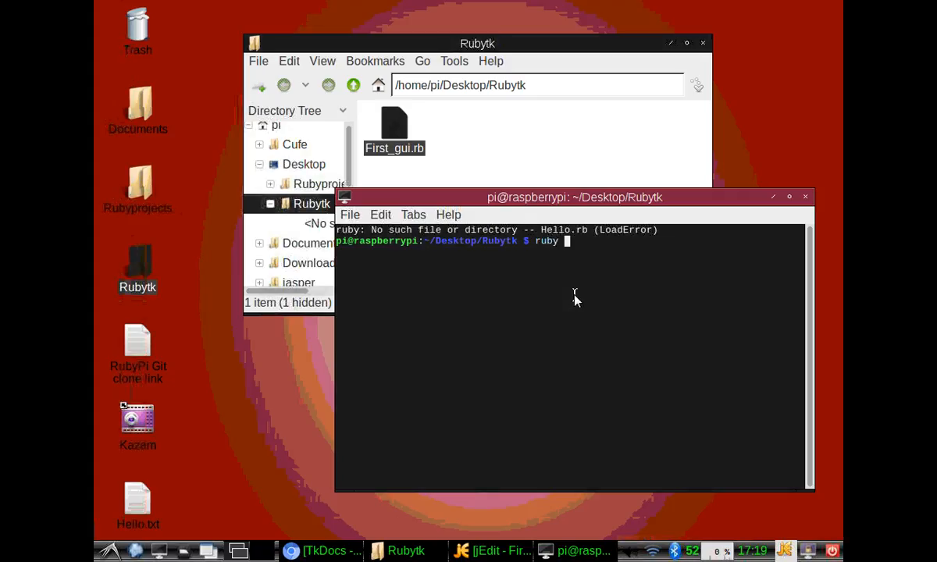
pyautogui.write('First_')
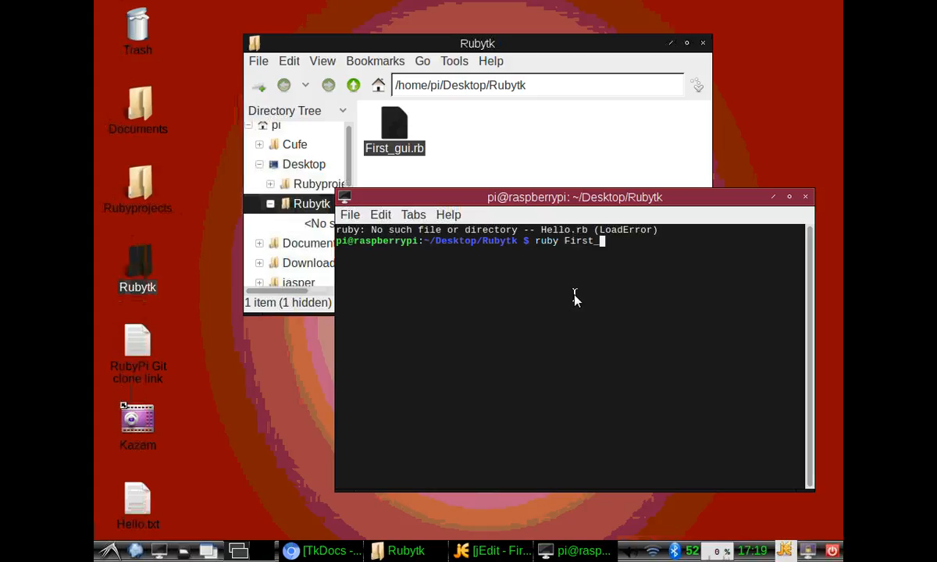
pyautogui.write('gui.rb')
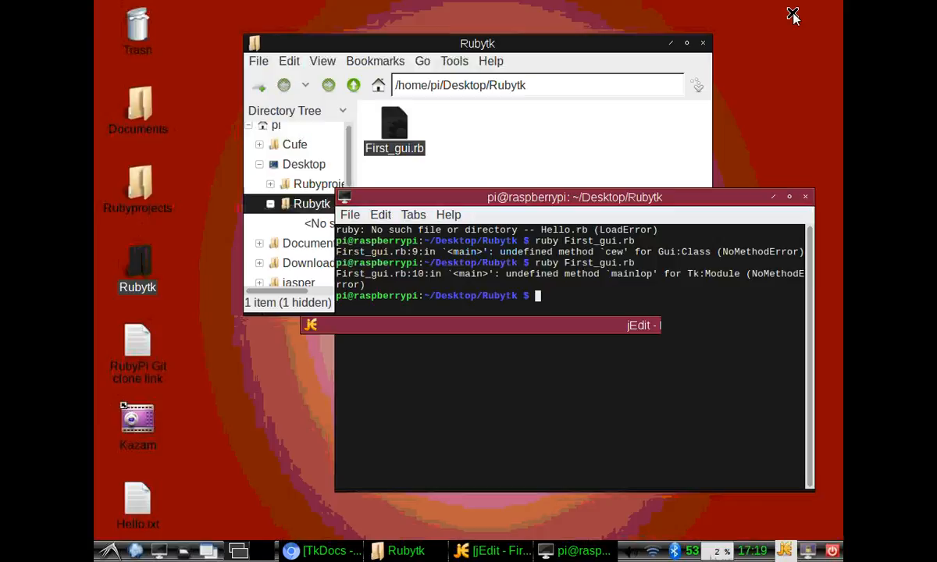
pyautogui.write('ruby First_gui.rb')
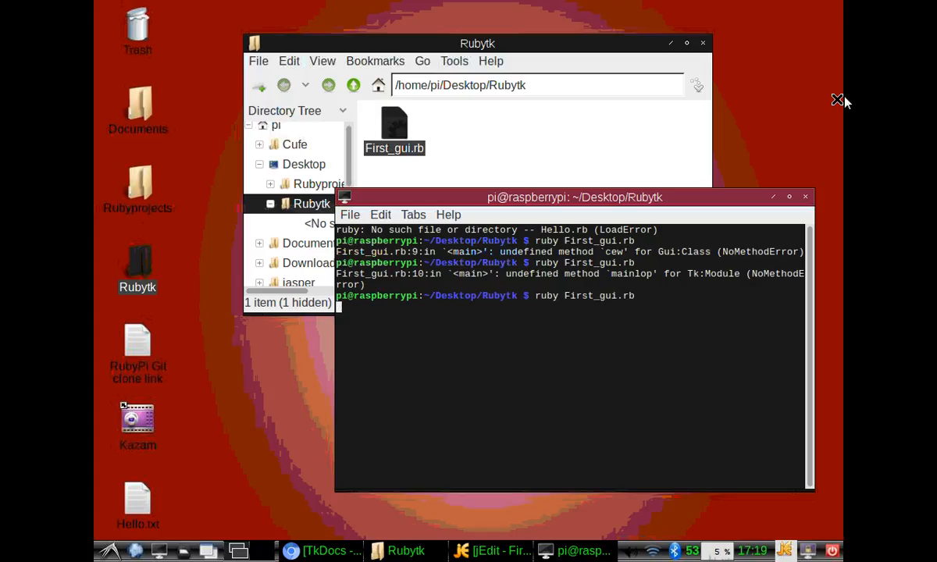
# Run the script cleanly, rerun it, and close the empty 'My first ruby GUI' window.
pyautogui.press('Return')
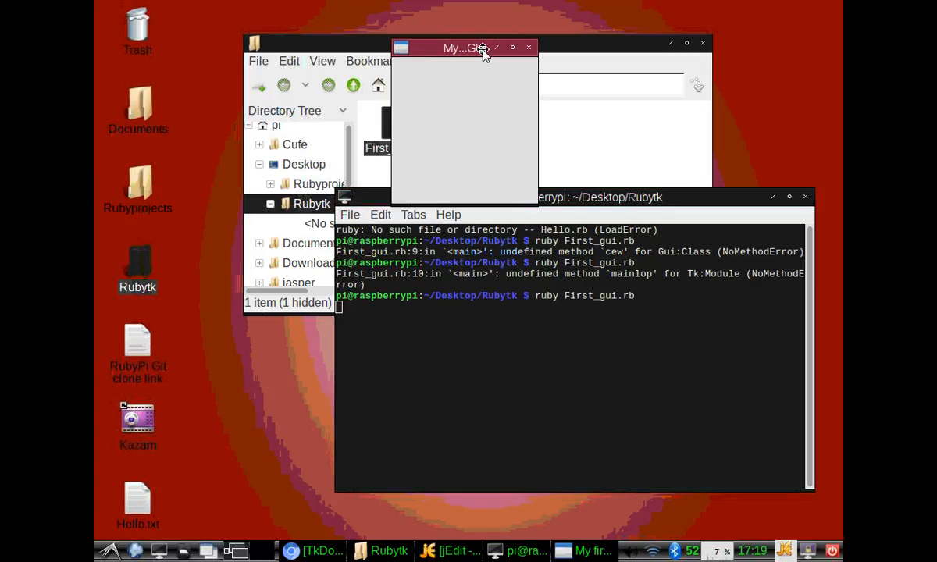
pyautogui.moveTo(690, 6)
pyautogui.write('ruby First_gui.rb')
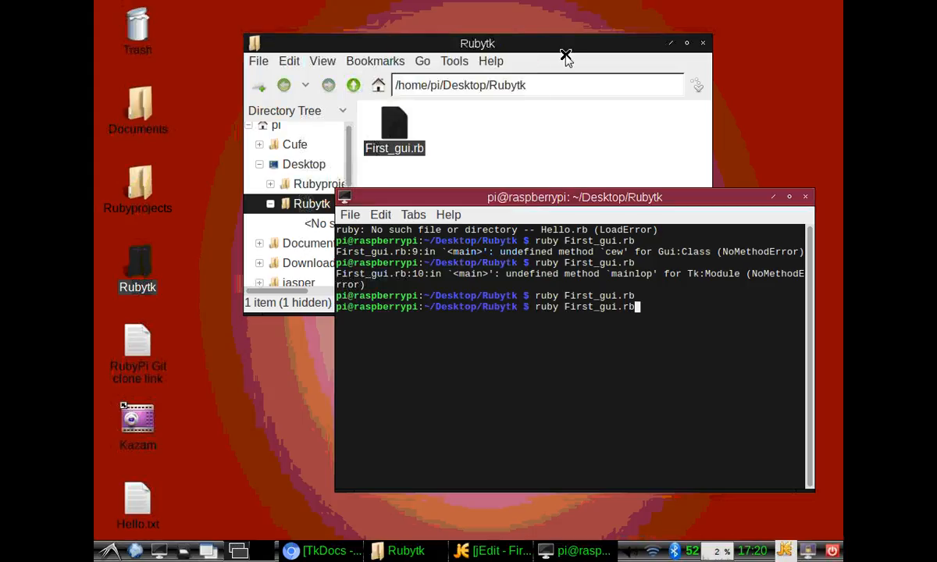
pyautogui.press('Return')
pyautogui.write('ruby First_gui.rb')
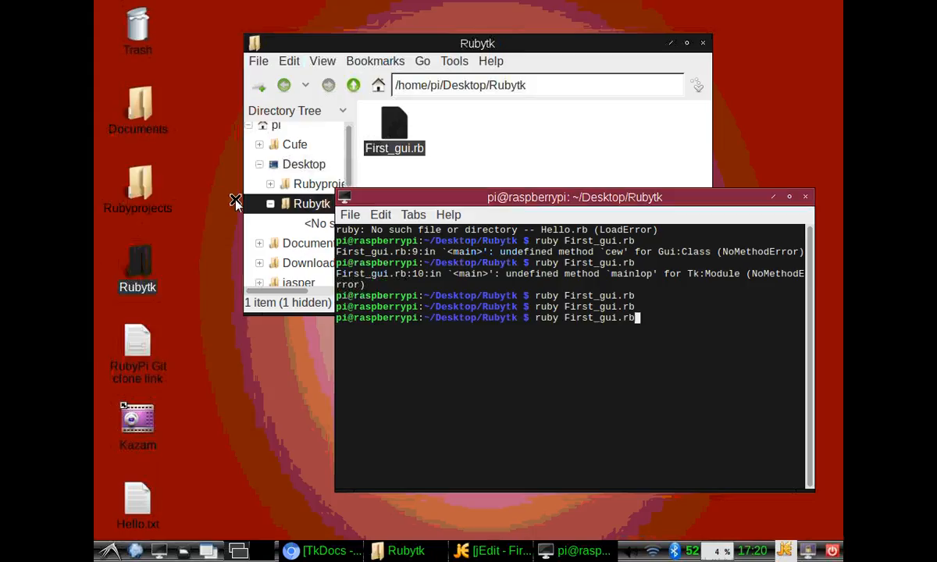
pyautogui.press('Return')
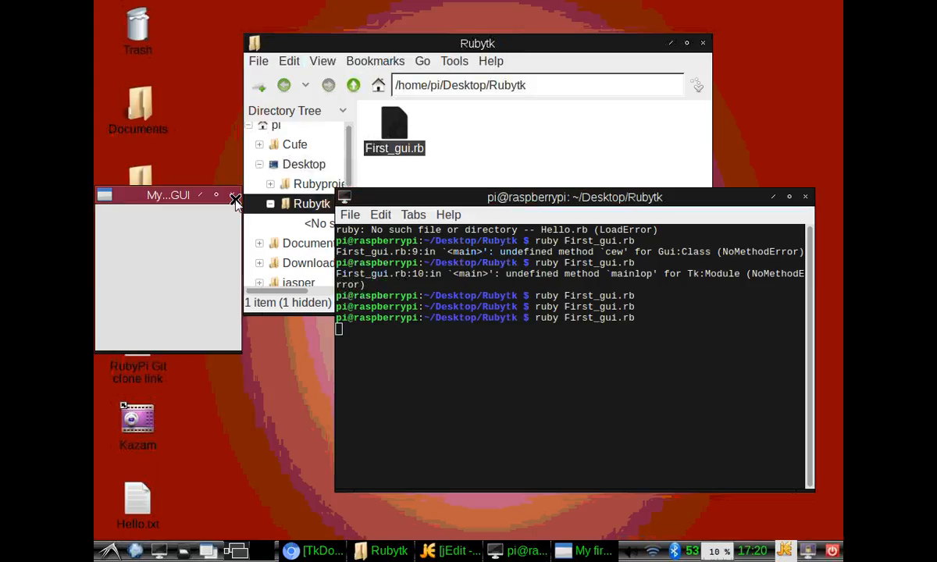
pyautogui.click(234, 195)
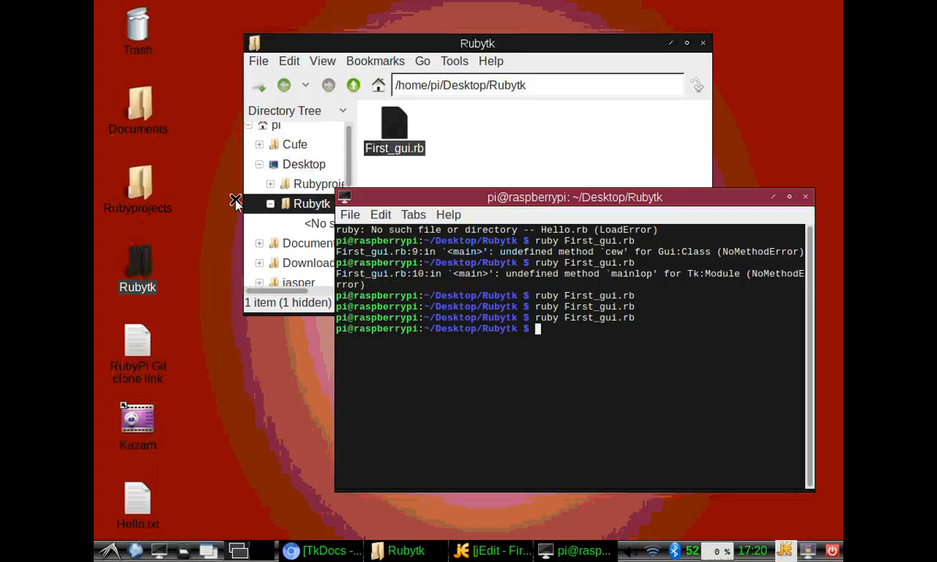
pyautogui.moveTo(406, 172)
pyautogui.write('ruby First_gui.rb')
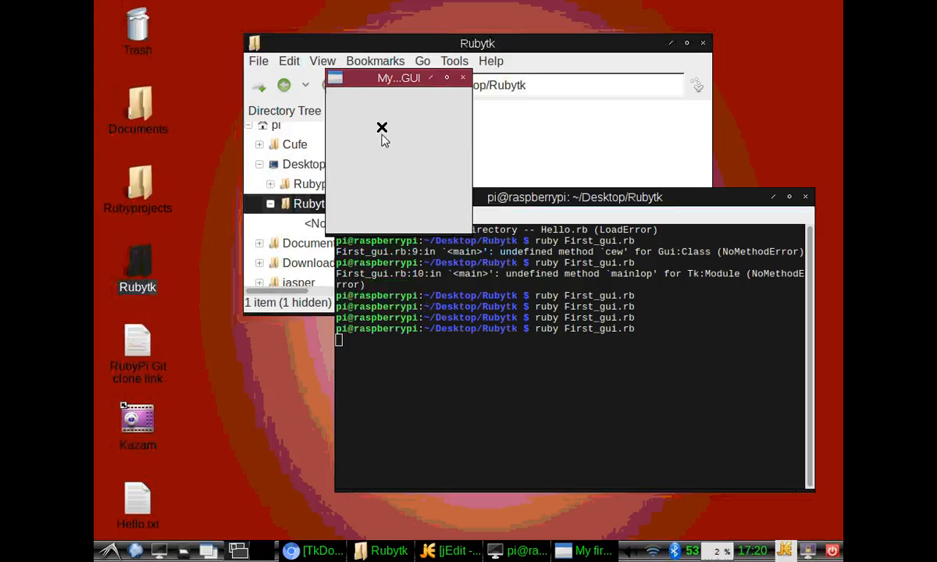
pyautogui.moveTo(470, 185)
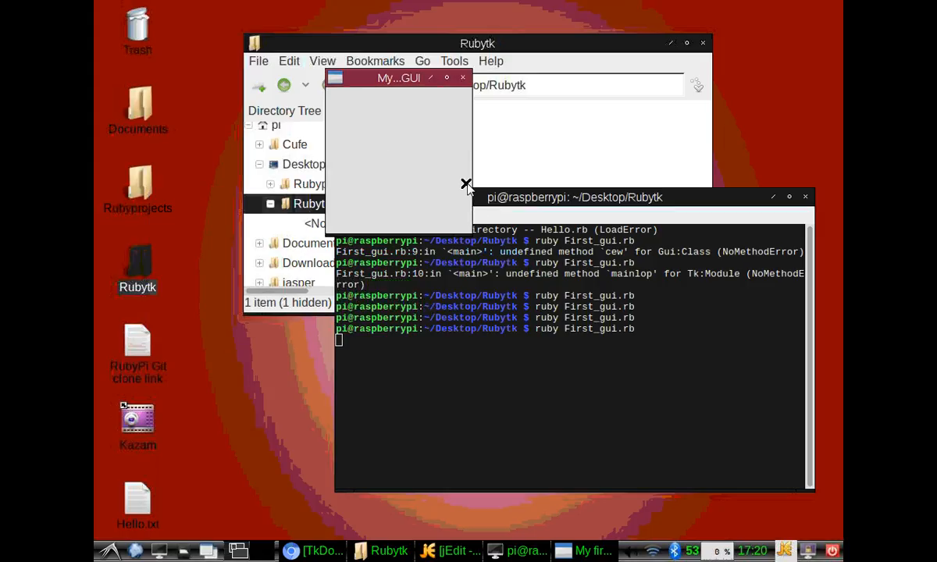
pyautogui.moveTo(472, 185)
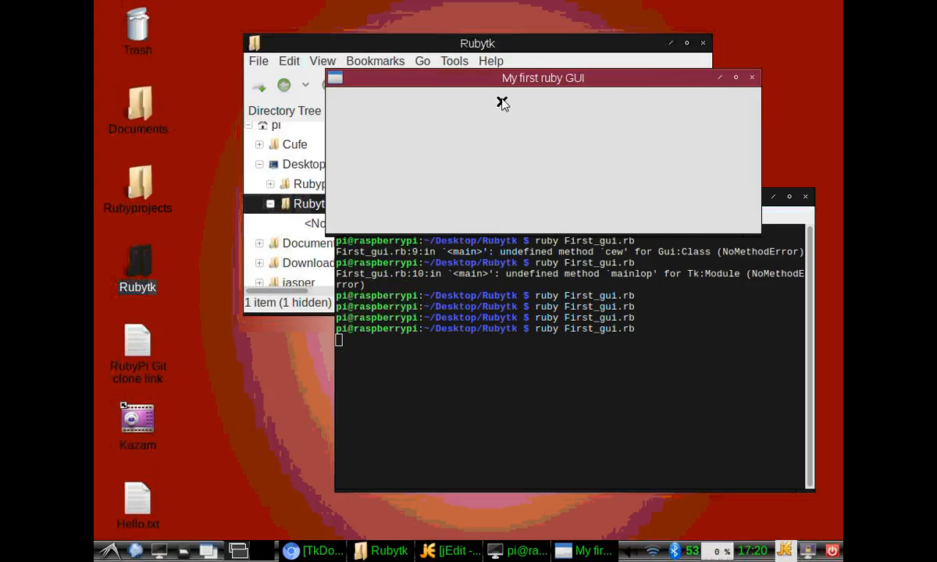
pyautogui.moveTo(531, 119)
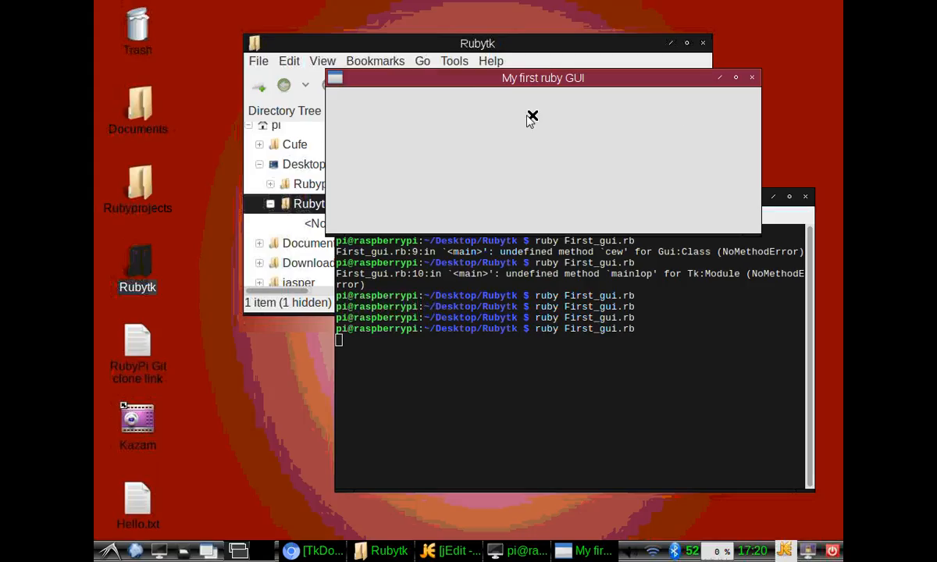
pyautogui.moveTo(587, 74)
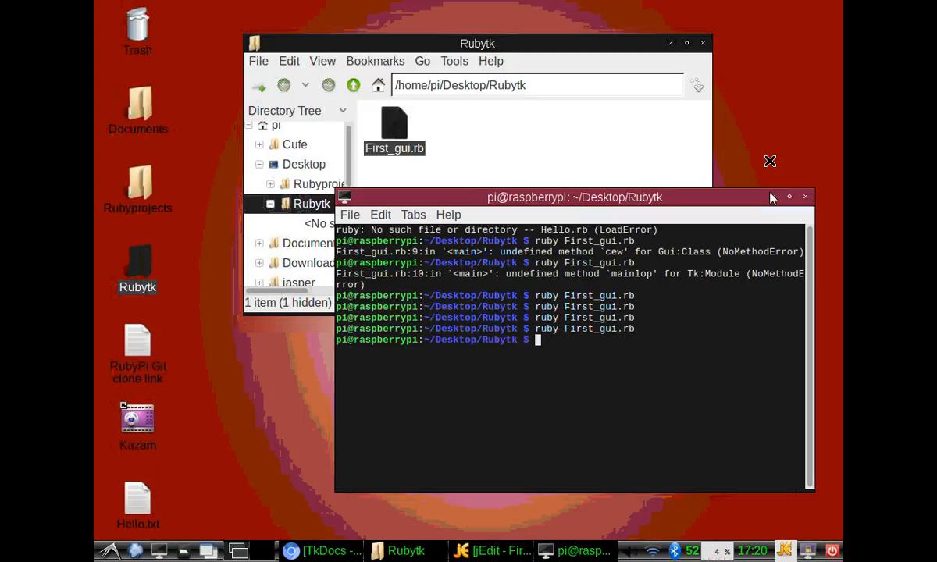
# Close LXTerminal and reopen First_gui.rb from PCManFM in jEdit.
pyautogui.click(806, 196)
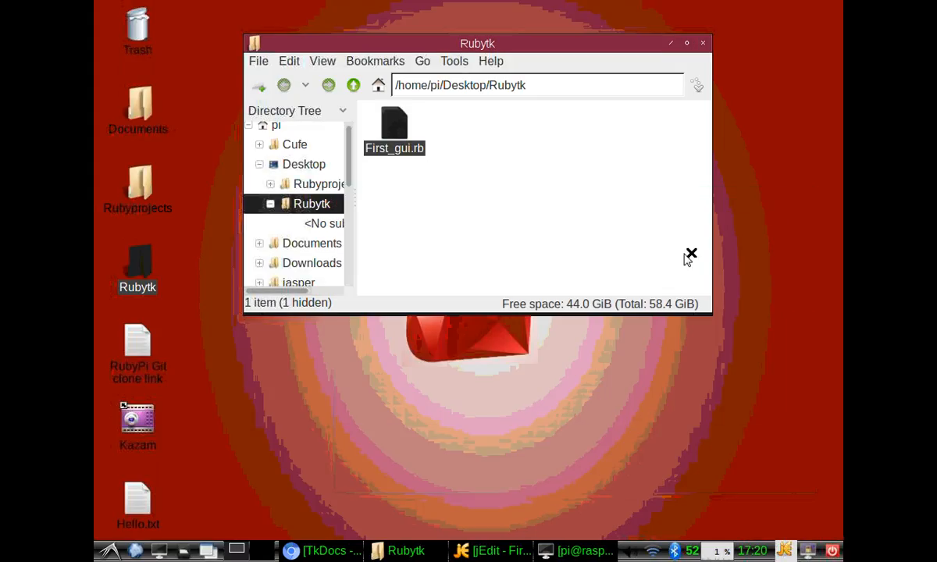
pyautogui.rightClick(394, 125)
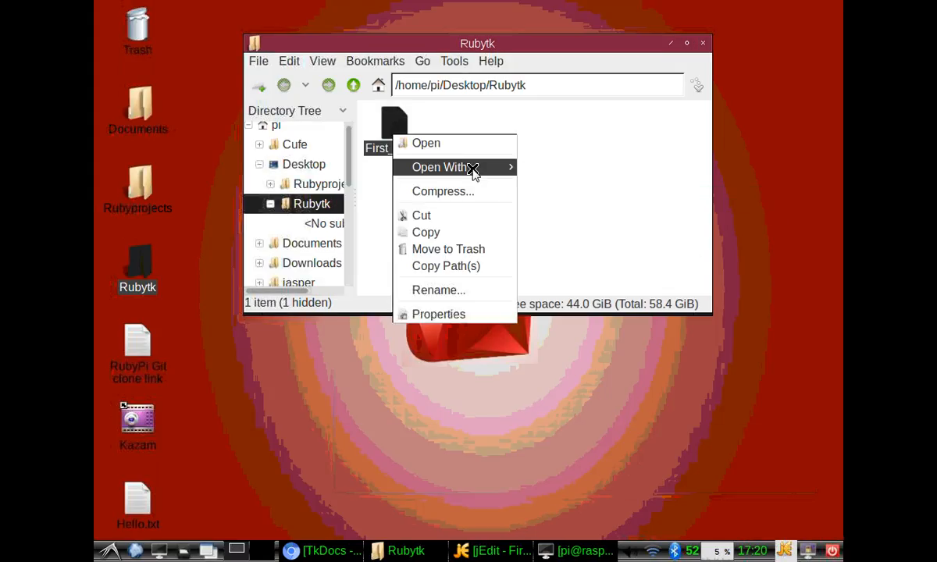
pyautogui.click(574, 184)
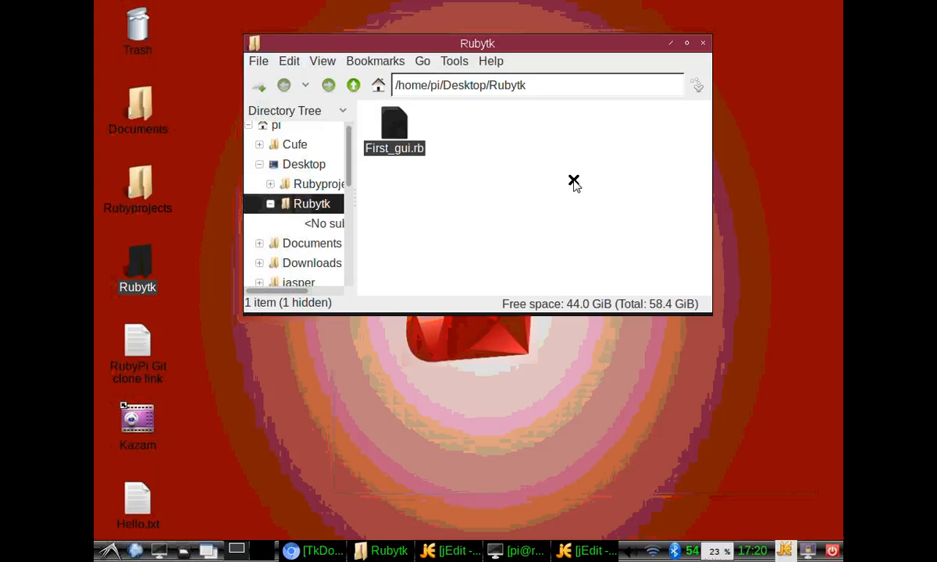
pyautogui.doubleClick(393, 125)
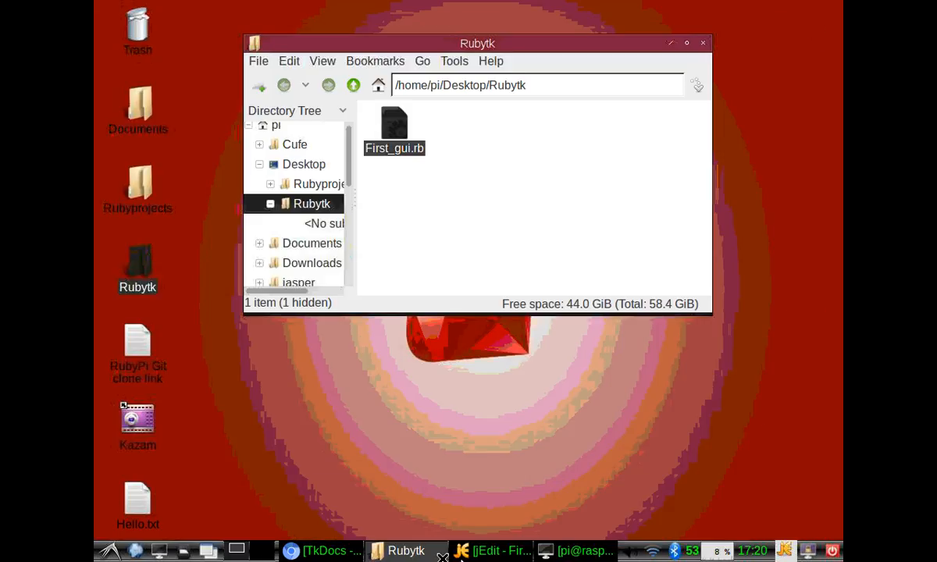
pyautogui.click(490, 550)
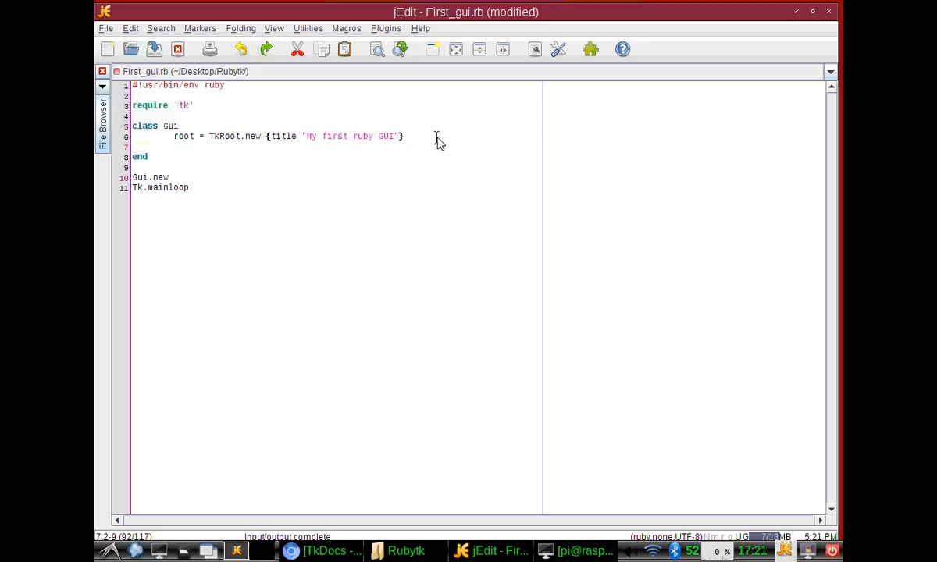
# Add root['geometry'] = '400x200' after the TkRoot.new line in the Gui class.
pyautogui.write('root')
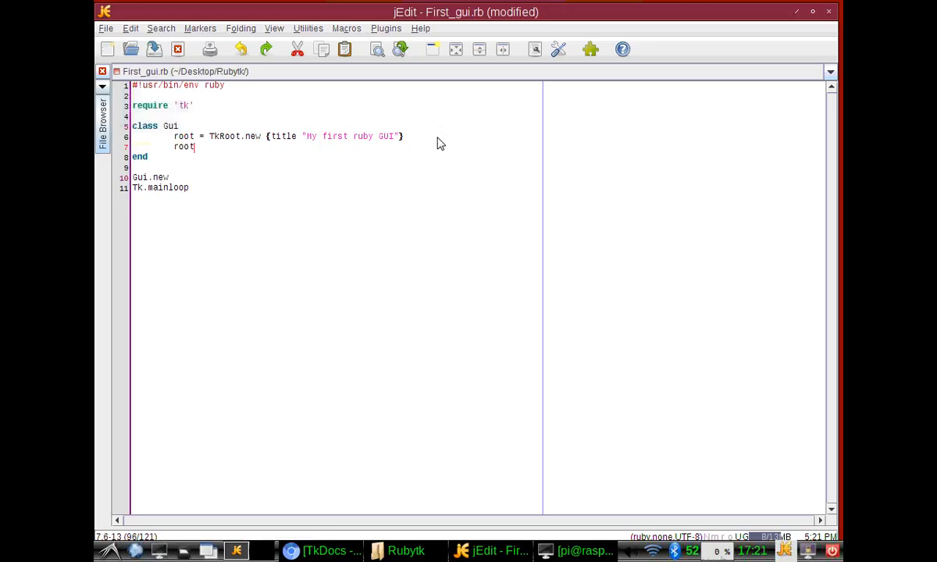
pyautogui.write('[')
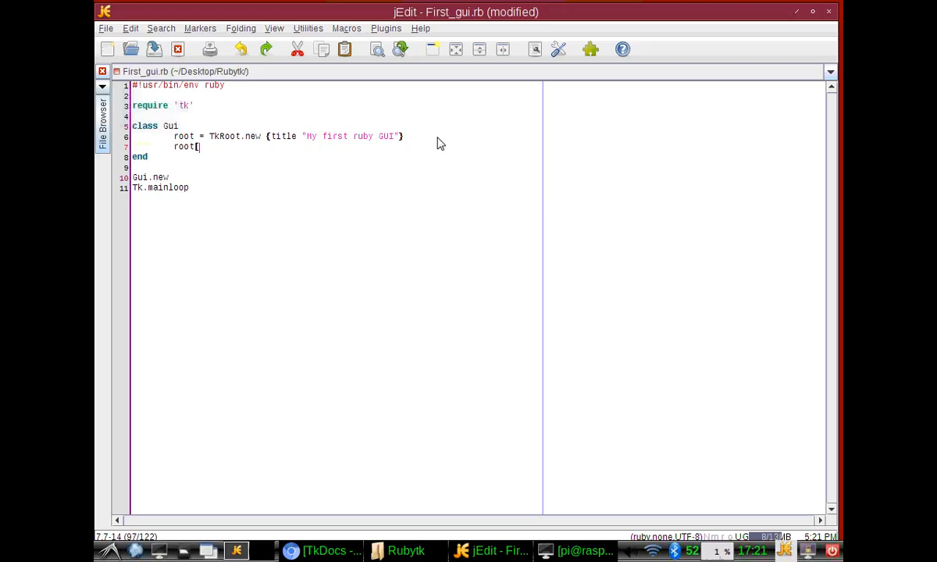
pyautogui.write("'")
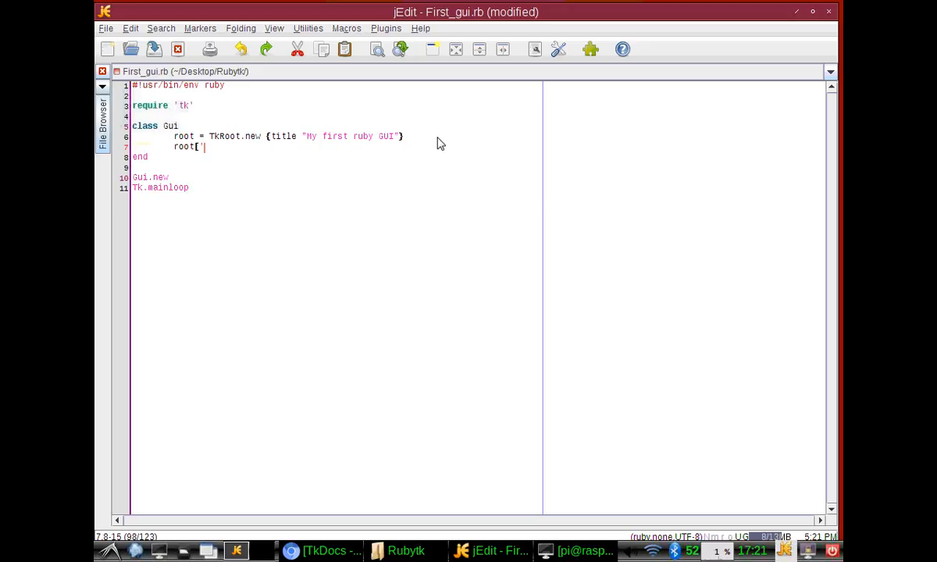
pyautogui.write('geometry')
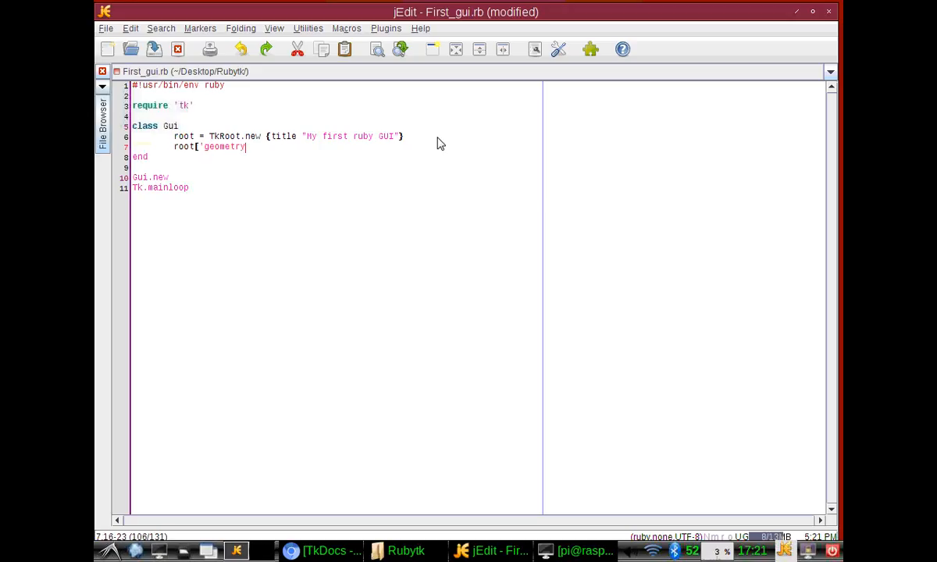
pyautogui.write("']")
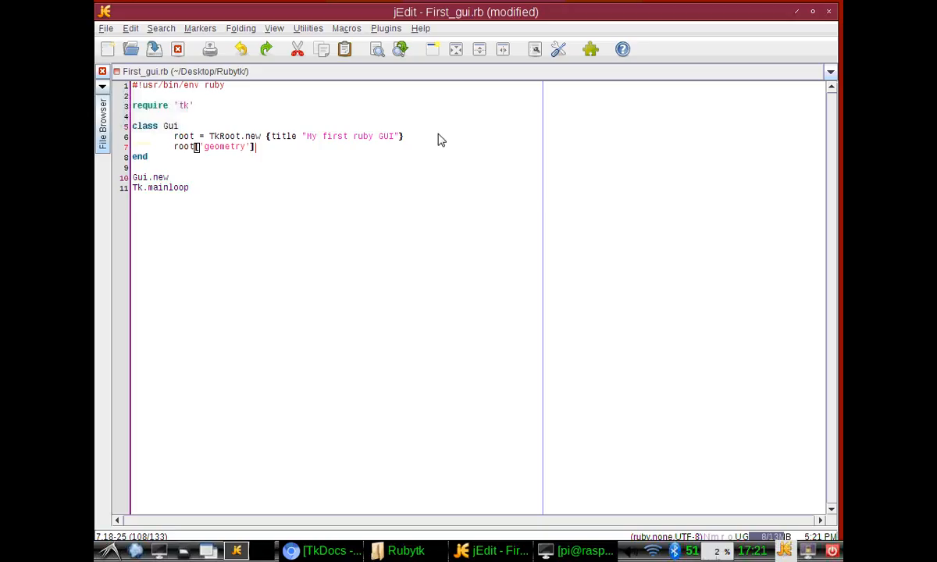
pyautogui.write('=')
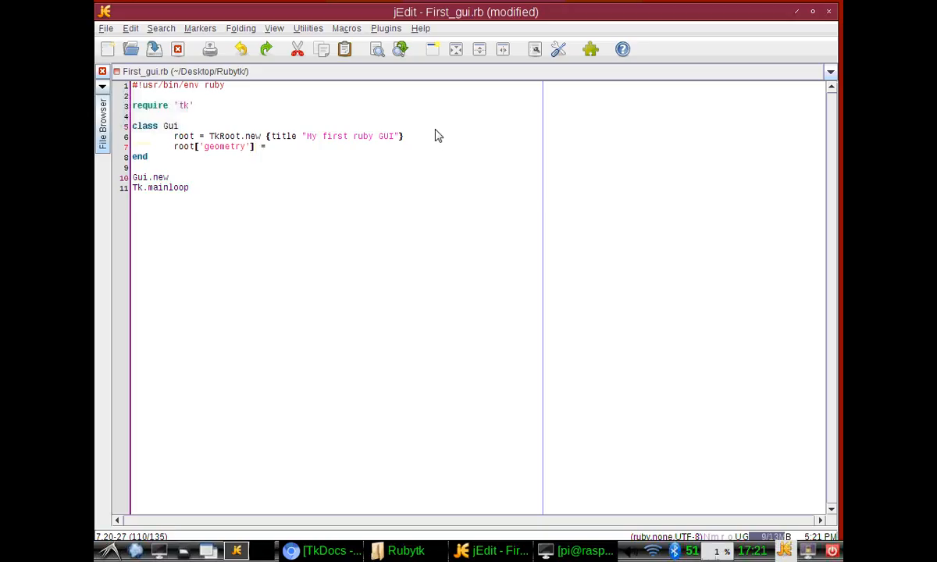
pyautogui.write("'")
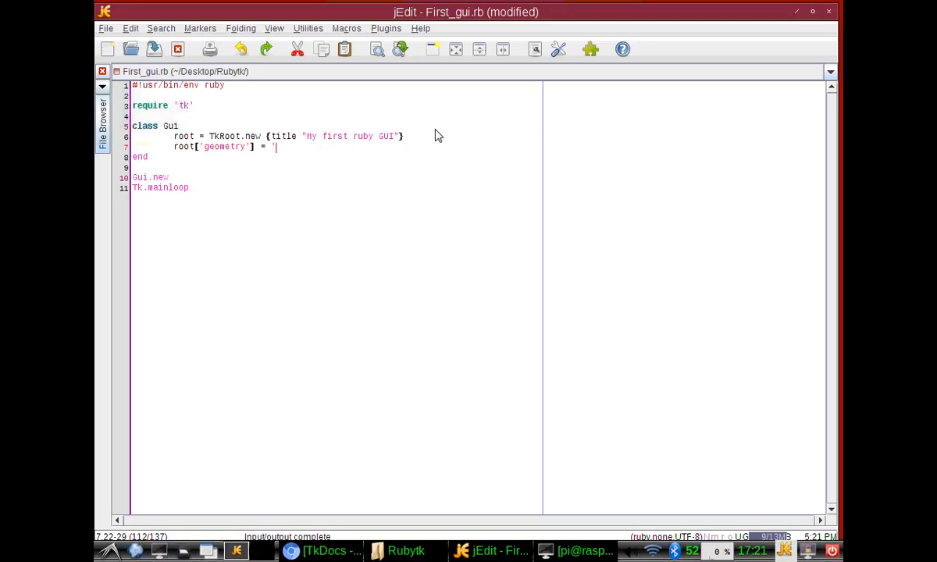
pyautogui.write('400')
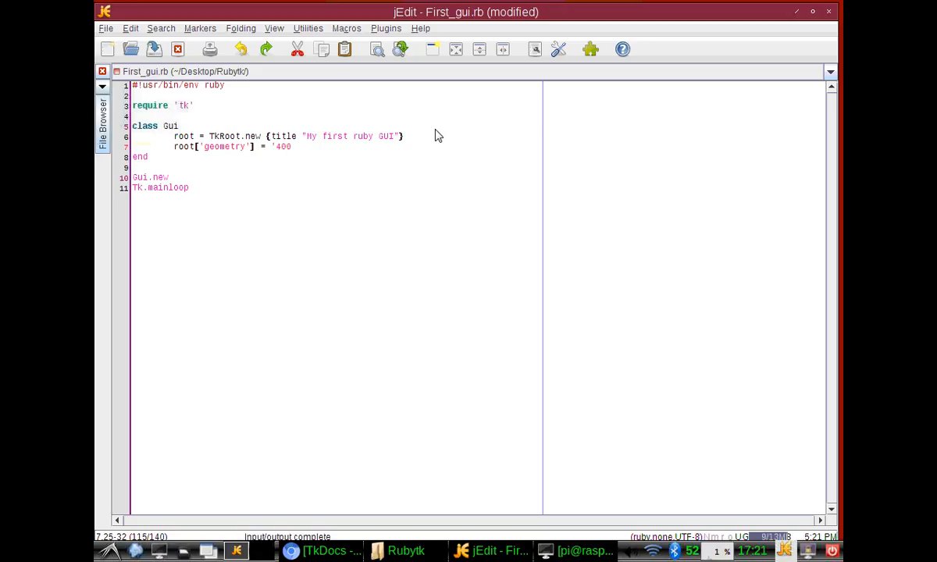
pyautogui.write('x2')
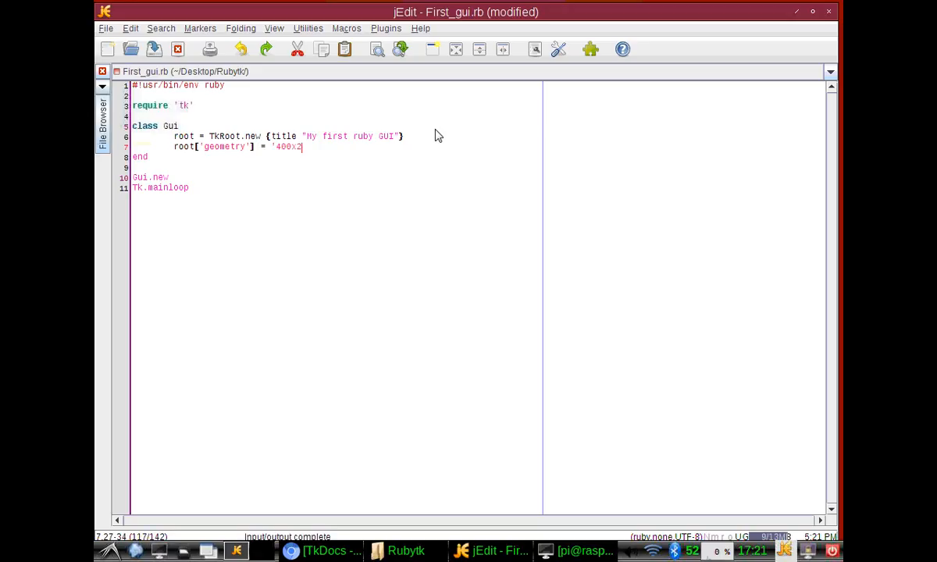
pyautogui.write('00')
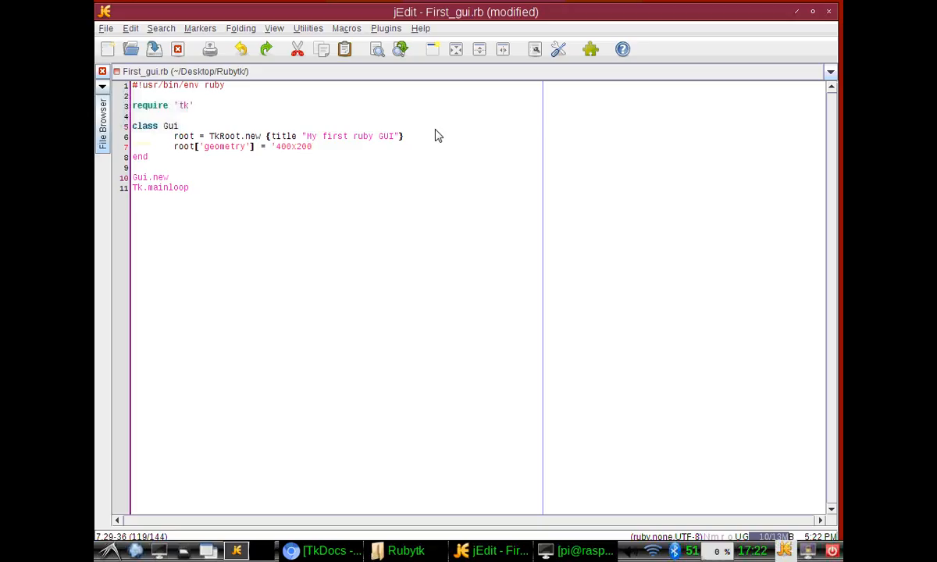
pyautogui.write("'")
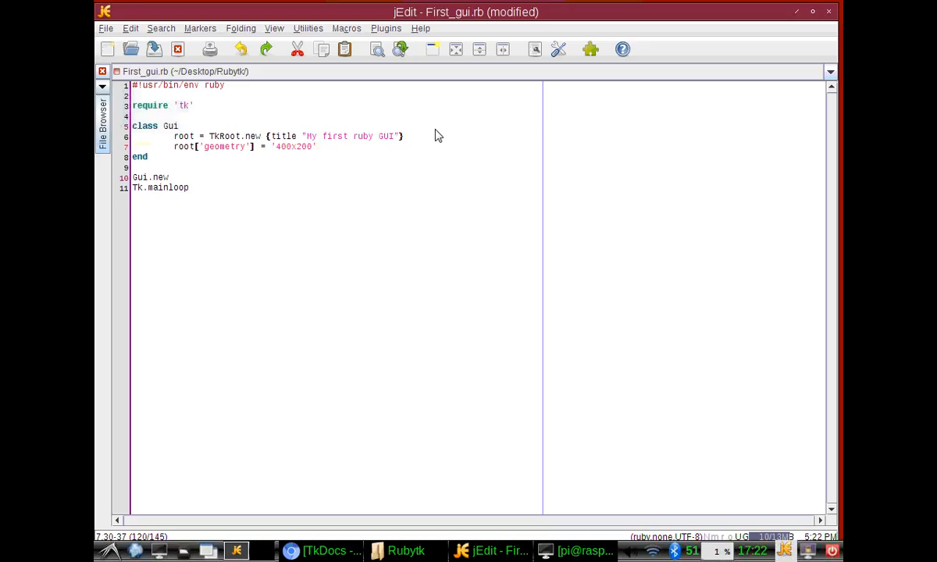
pyautogui.moveTo(3, 22)
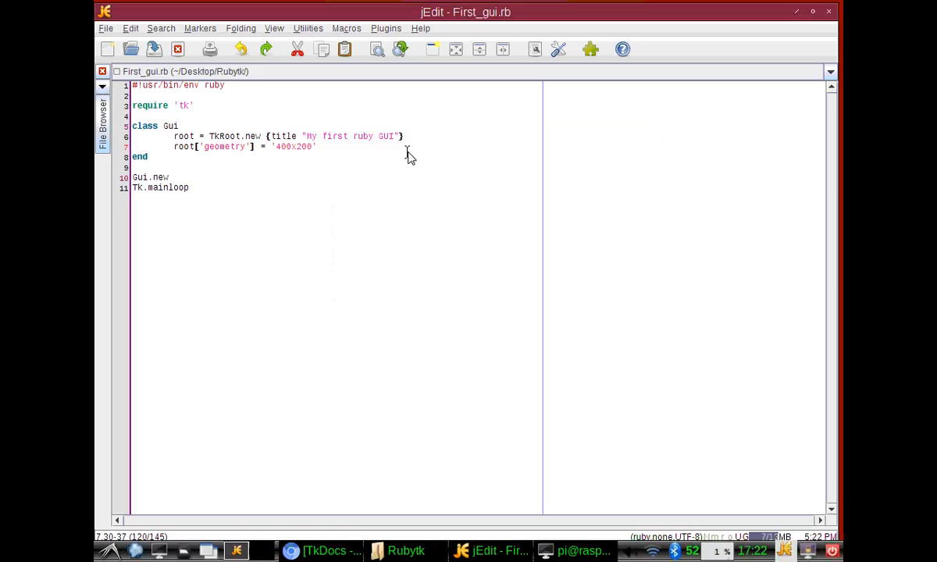
# Bring up the TkDocs Label section under Basic Widgets, then return to the script in jEdit.
pyautogui.press('Return')
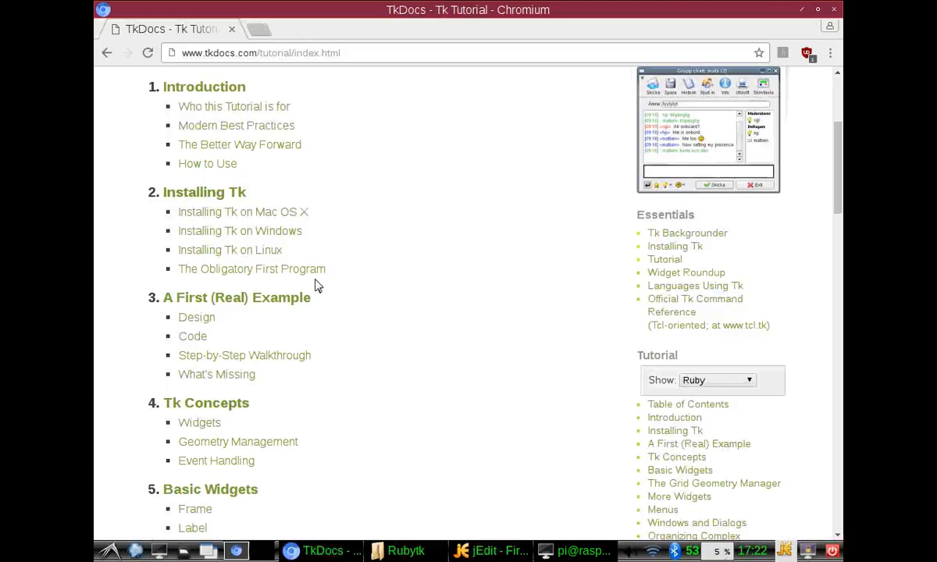
pyautogui.scroll(-3)
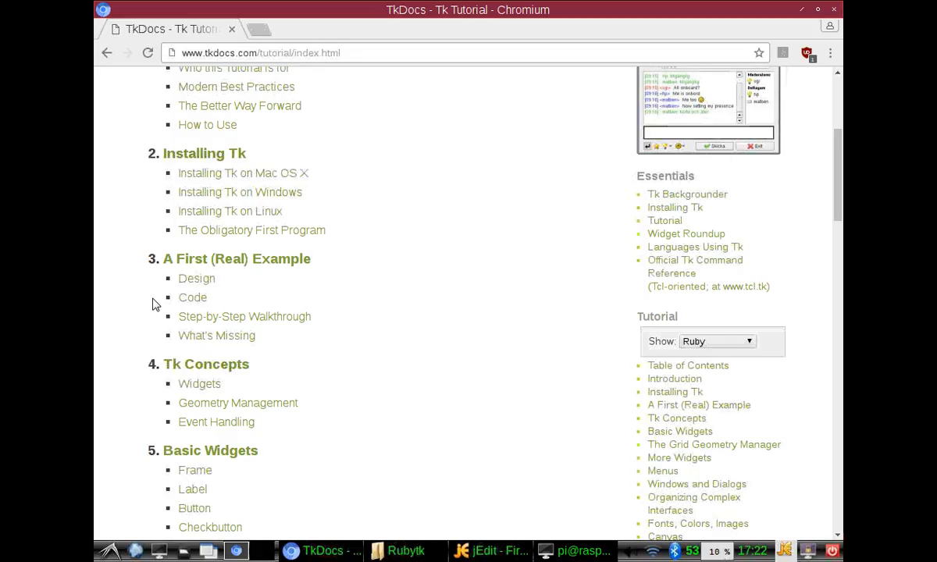
pyautogui.scroll(-3)
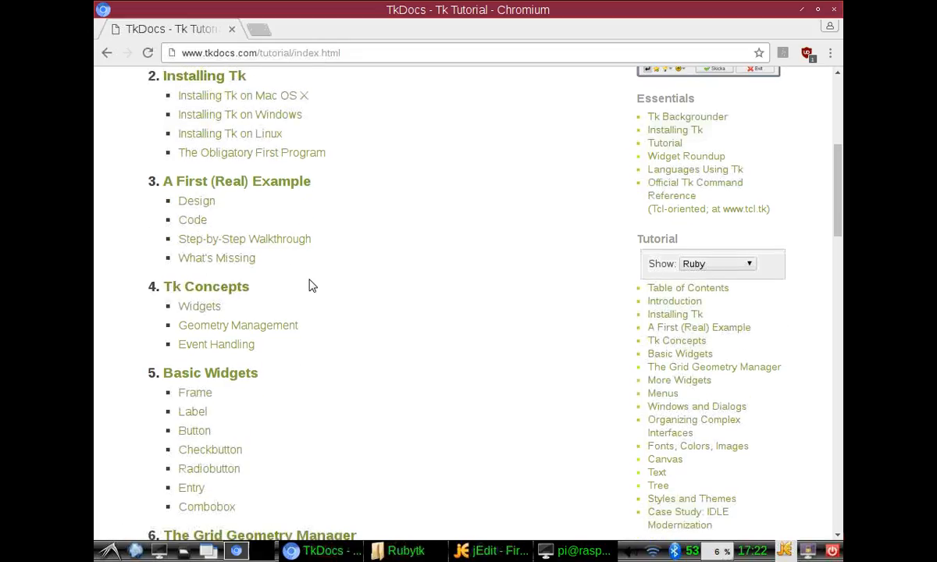
pyautogui.scroll(-3)
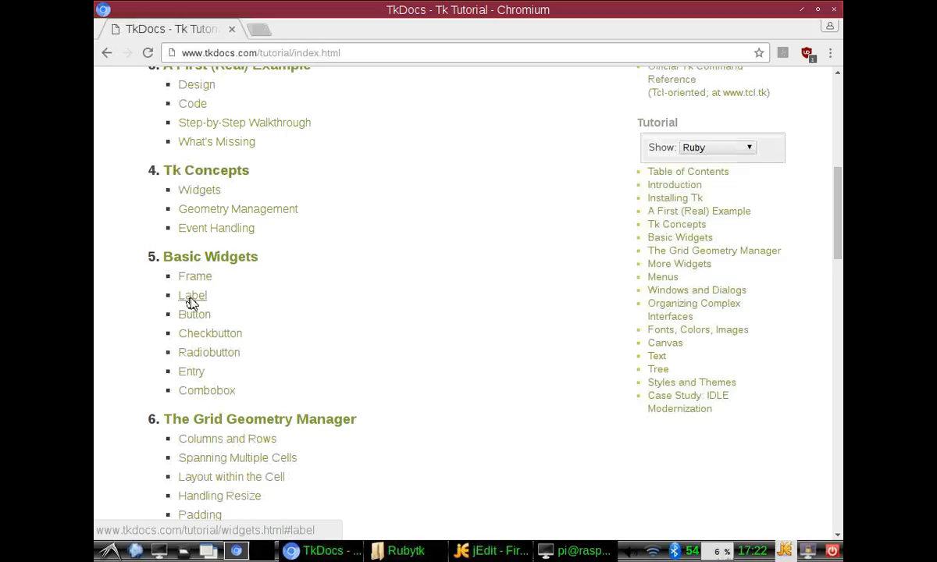
pyautogui.moveTo(197, 300)
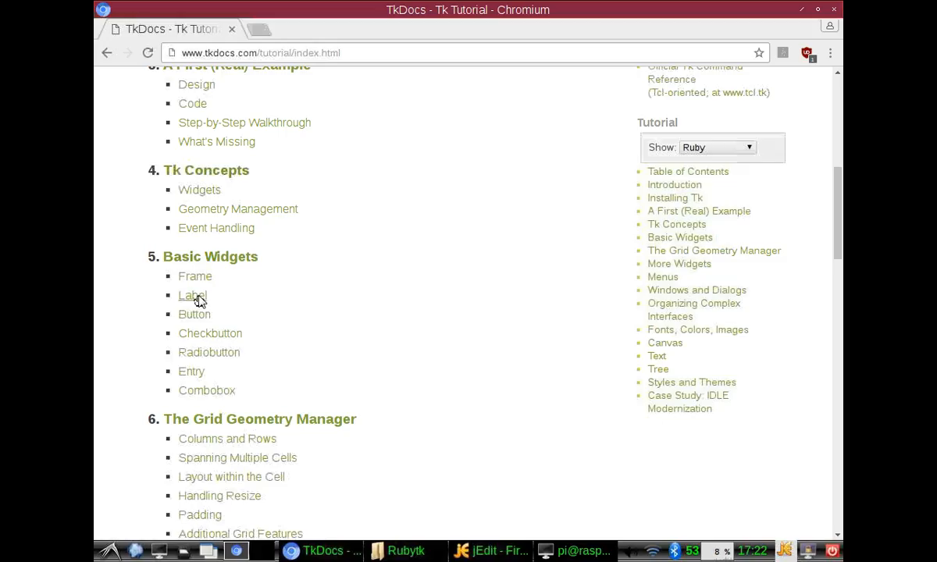
pyautogui.click(192, 295)
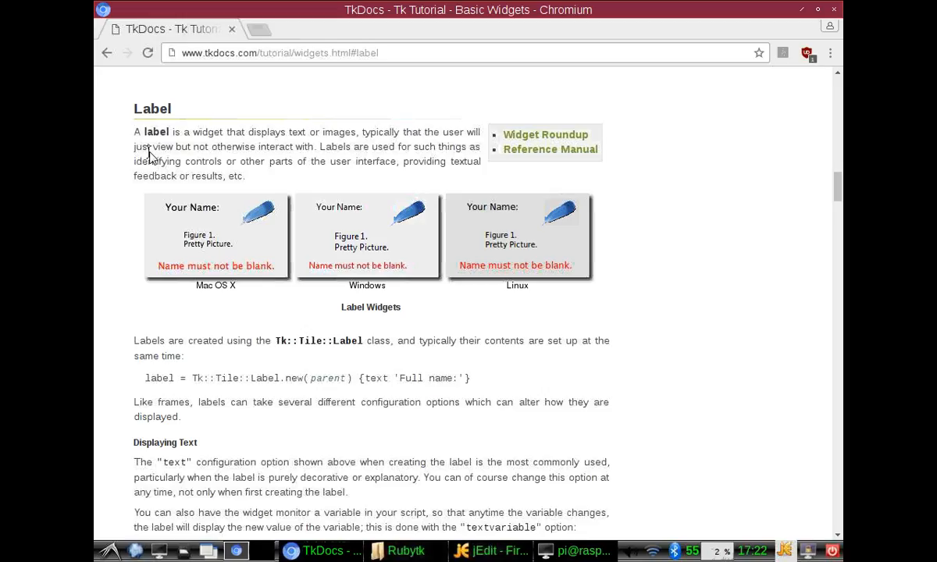
pyautogui.moveTo(231, 359)
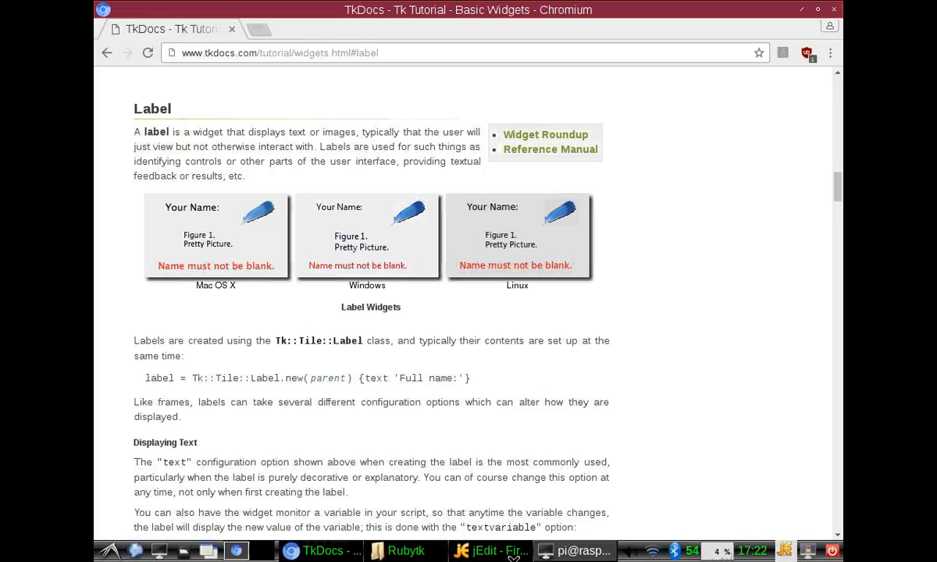
pyautogui.click(490, 550)
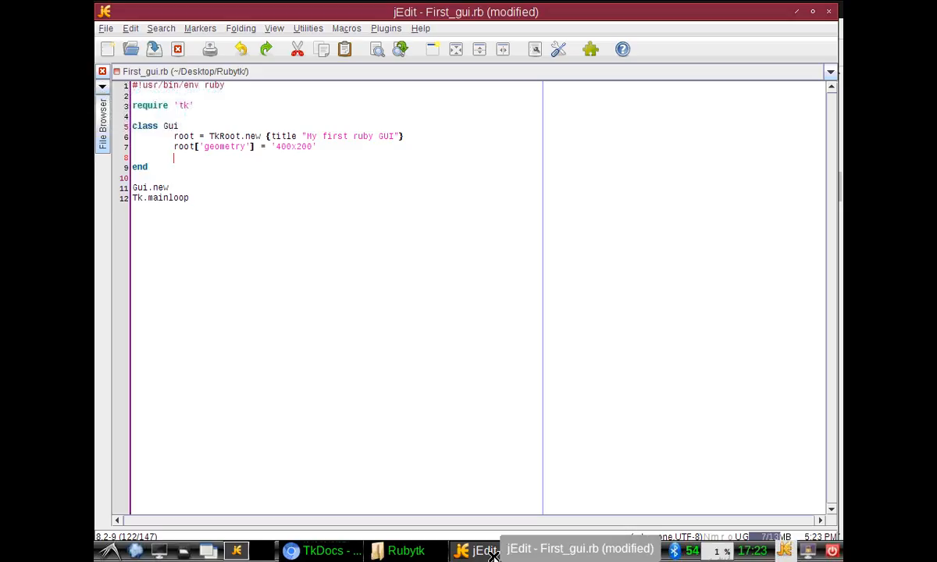
# Start a label = TkLabel.new { text "This i... line in the Gui class.
pyautogui.write('label =')
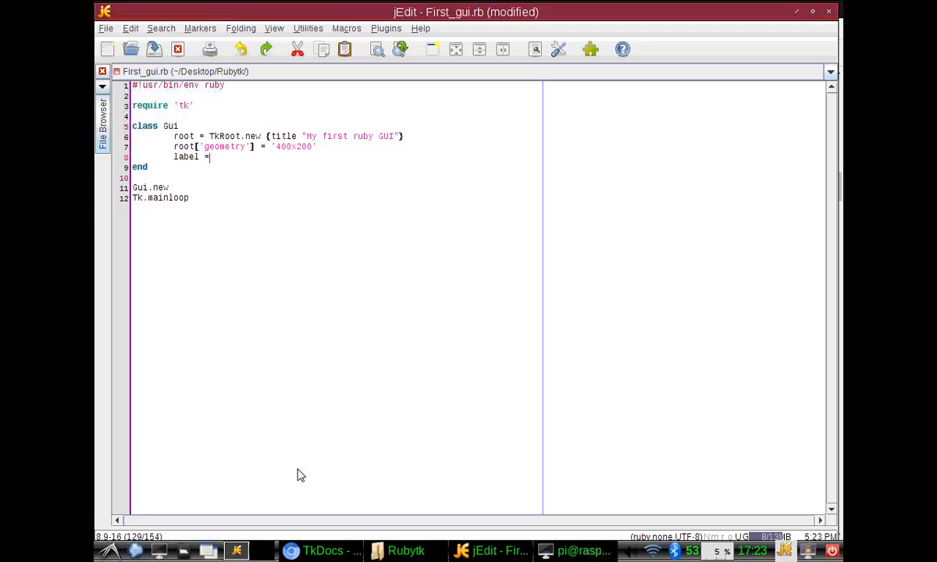
pyautogui.write('TkL')
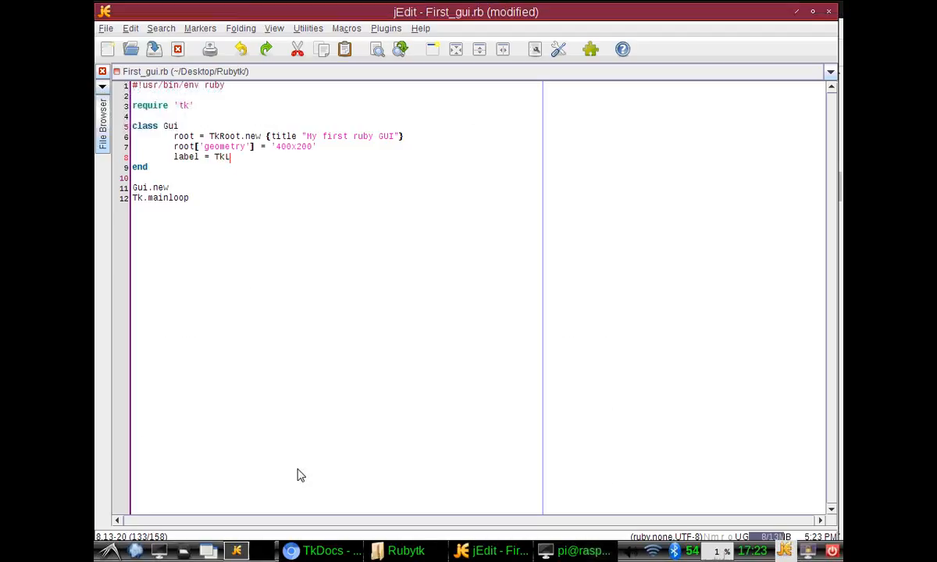
pyautogui.write('abel.new')
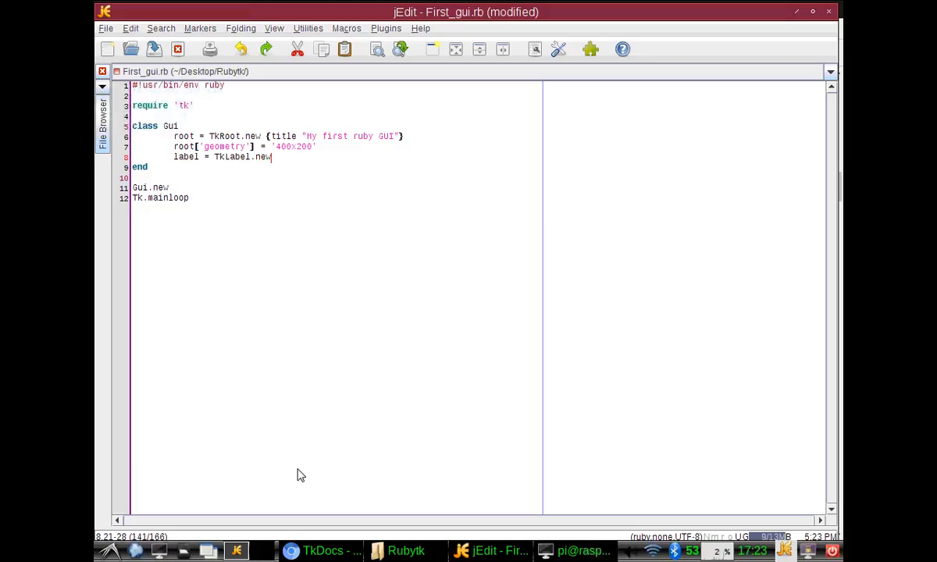
pyautogui.write('{')
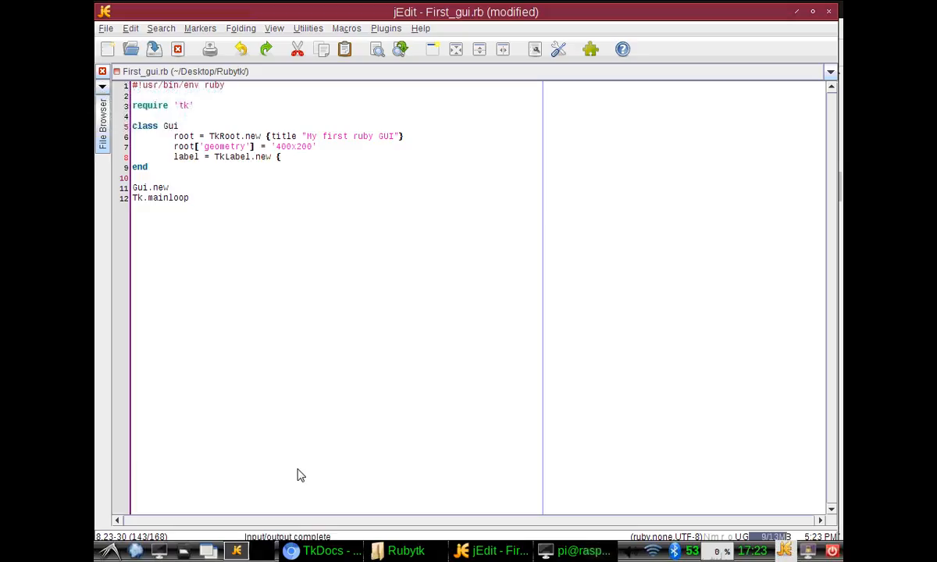
pyautogui.write('text')
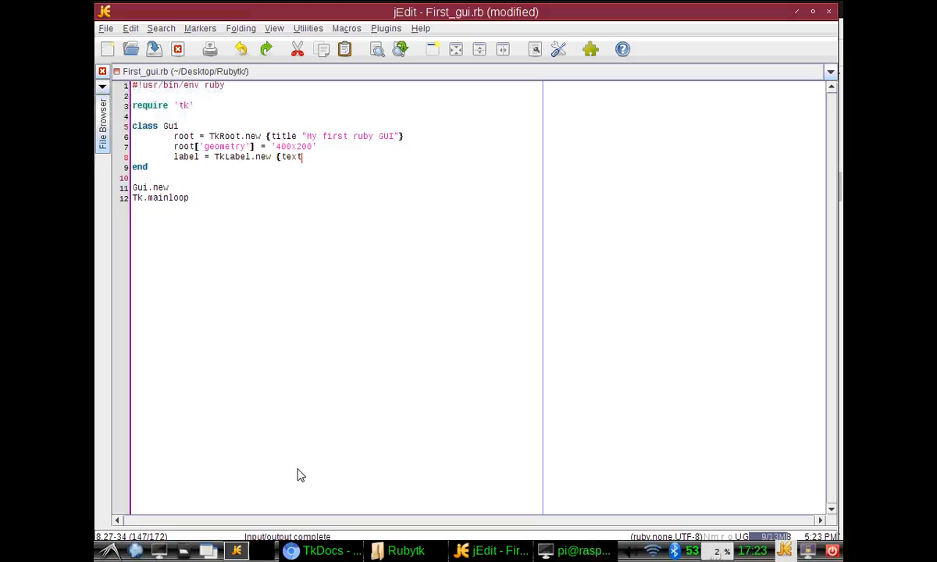
pyautogui.write('"')
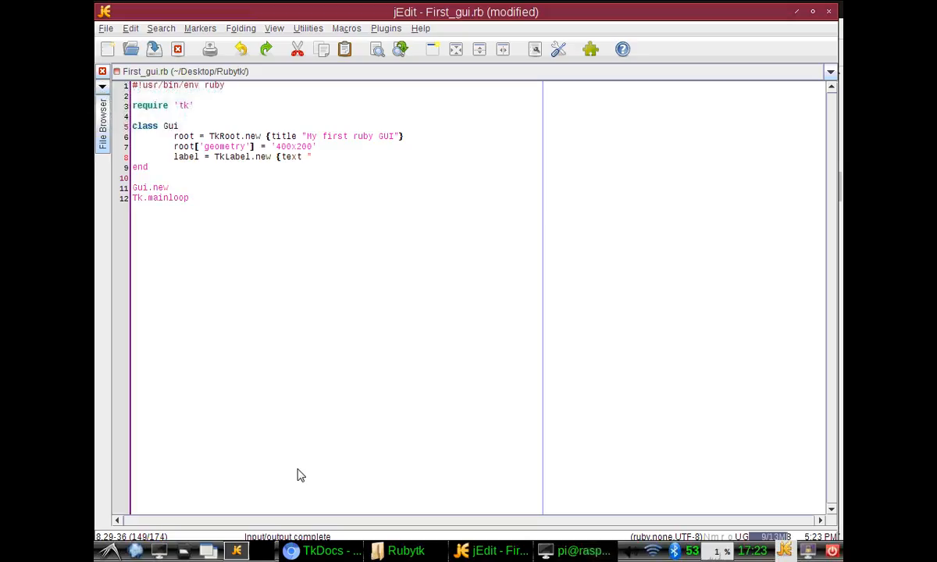
pyautogui.write('This is my first lable')
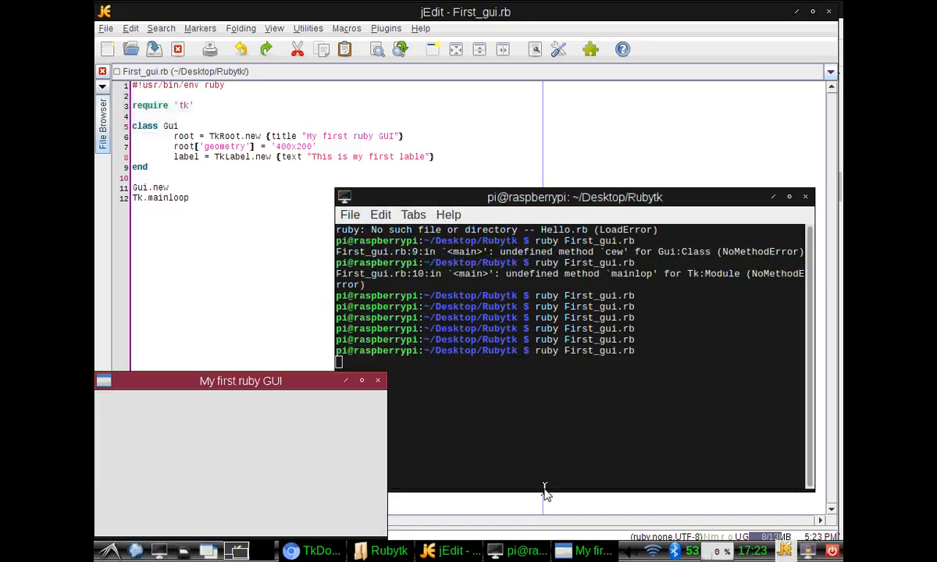
pyautogui.moveTo(327, 399)
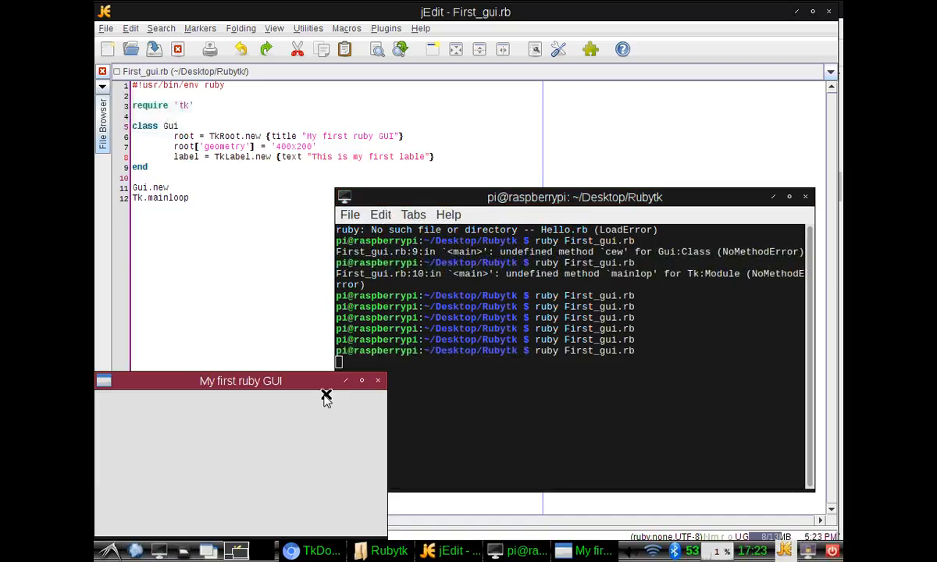
# Move the empty test window aside and add '; pack' inside the TkLabel.new braces.
pyautogui.moveTo(241, 381); pyautogui.dragTo(478, 253)
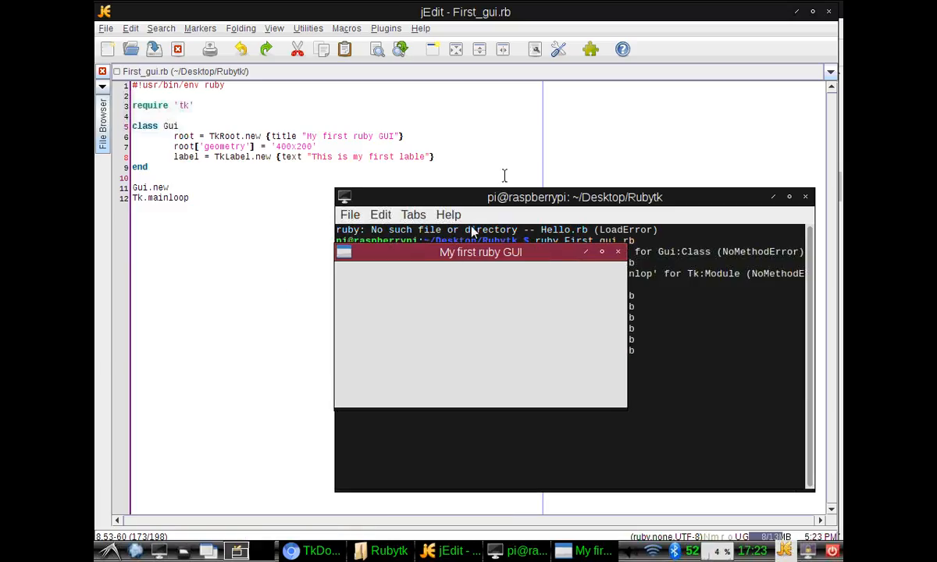
pyautogui.moveTo(634, 312)
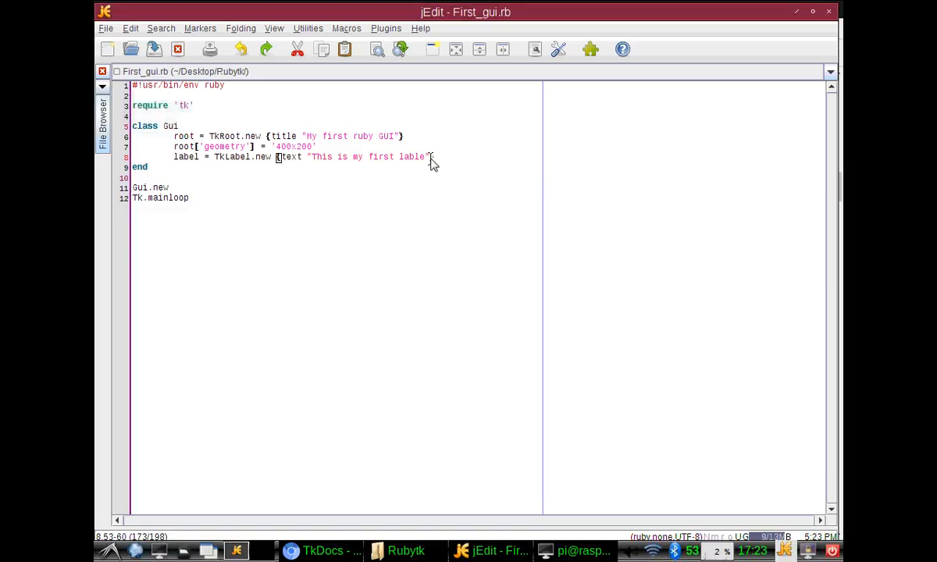
pyautogui.write('}')
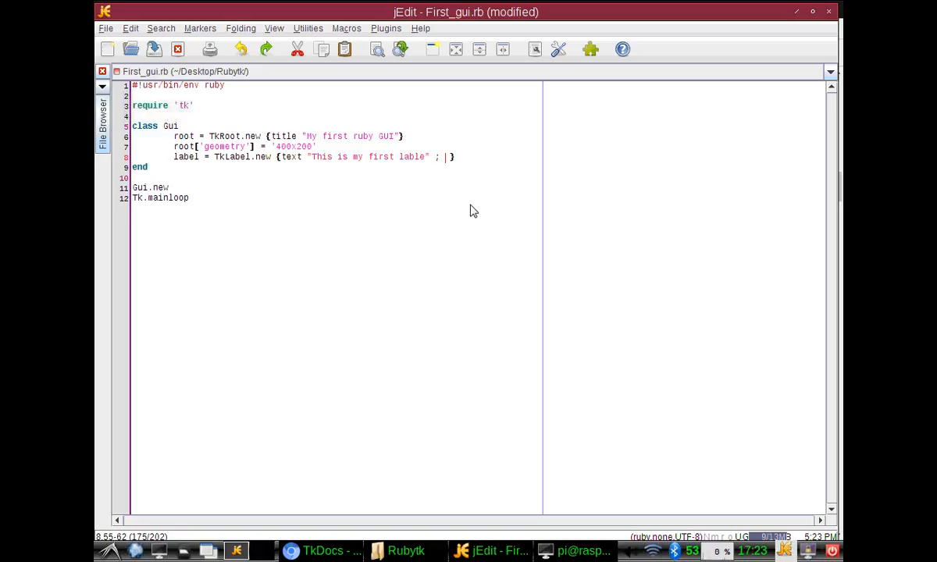
pyautogui.write('pack')
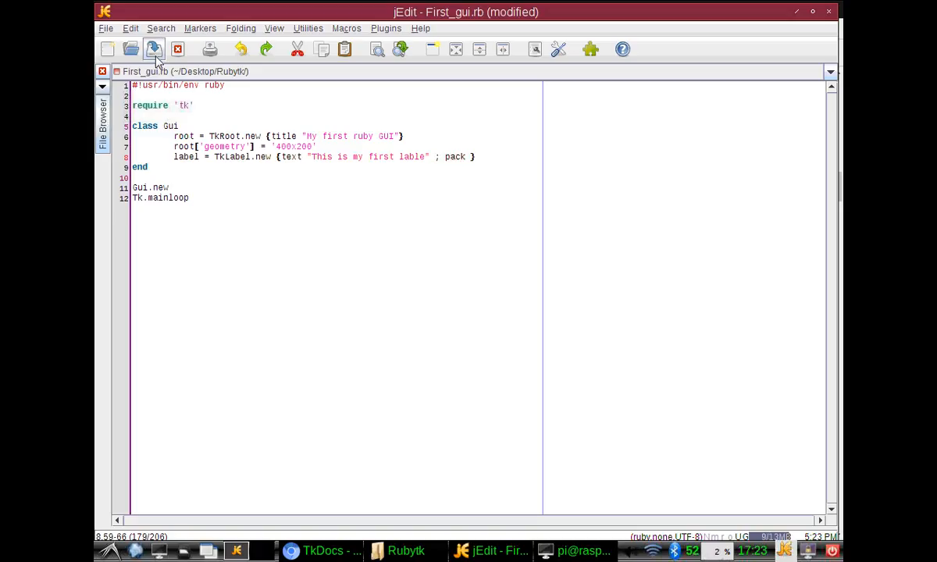
pyautogui.moveTo(153, 49)
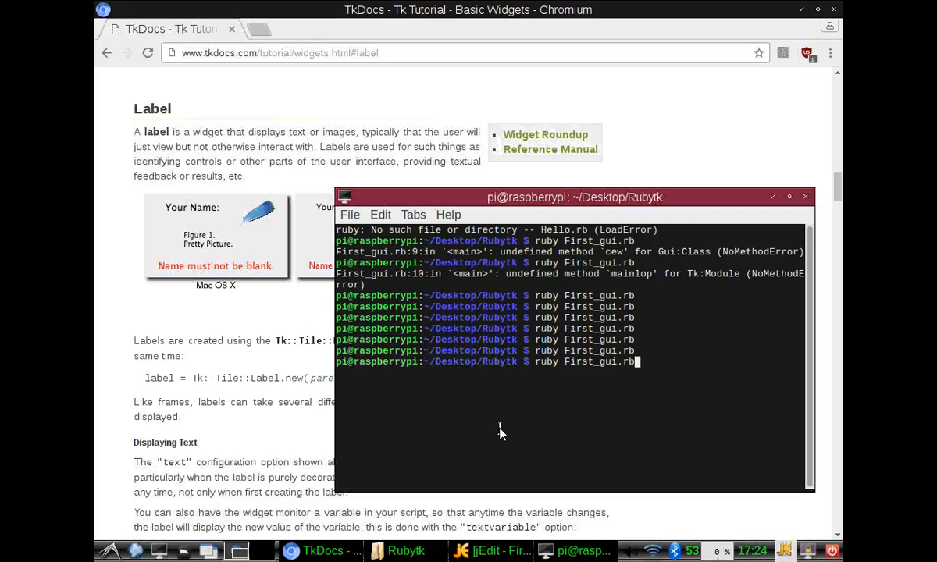
# Run ruby First_gui.rb to test the packed label.
pyautogui.press('Return')
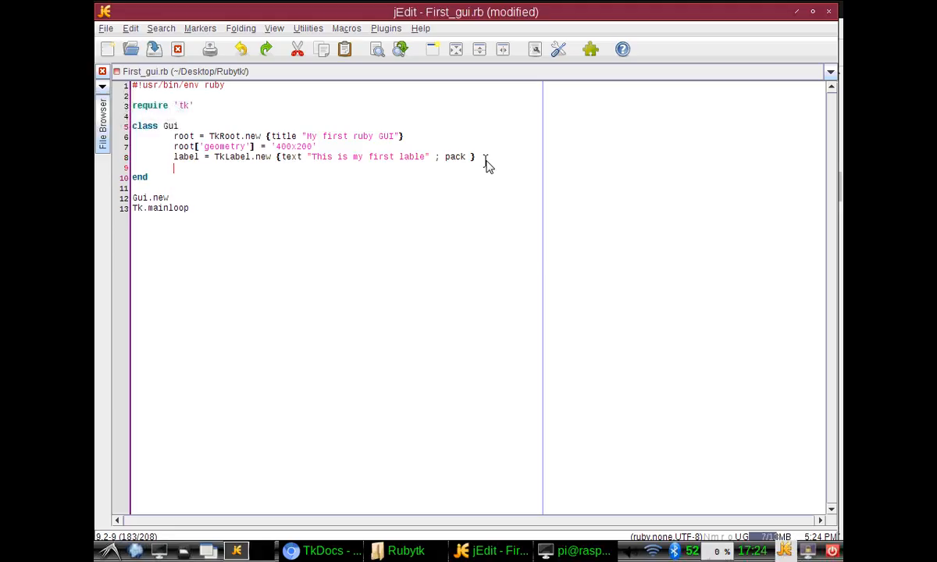
# Add button = TkButton.new {text 'My First Button' ; pack} below the label and save.
pyautogui.write('button =')
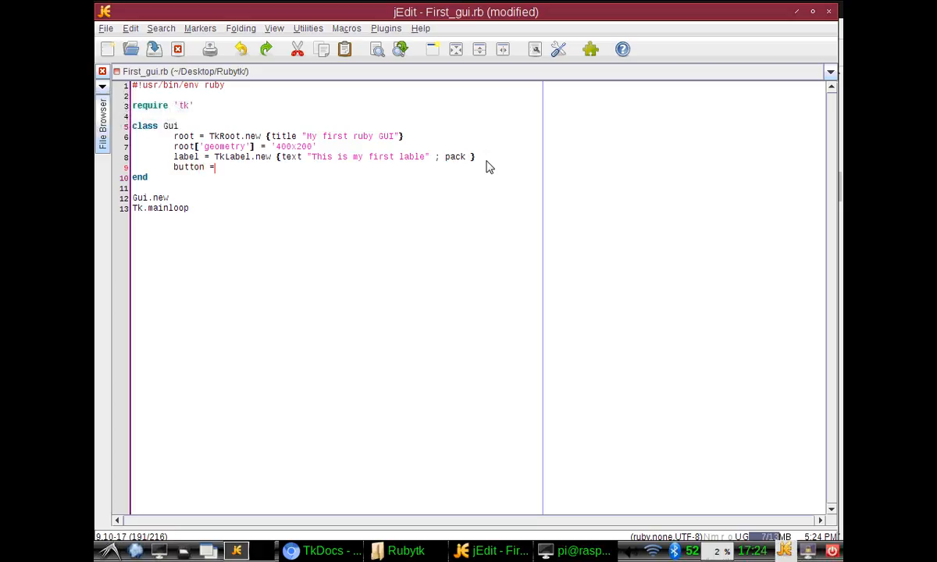
pyautogui.write('TkBut')
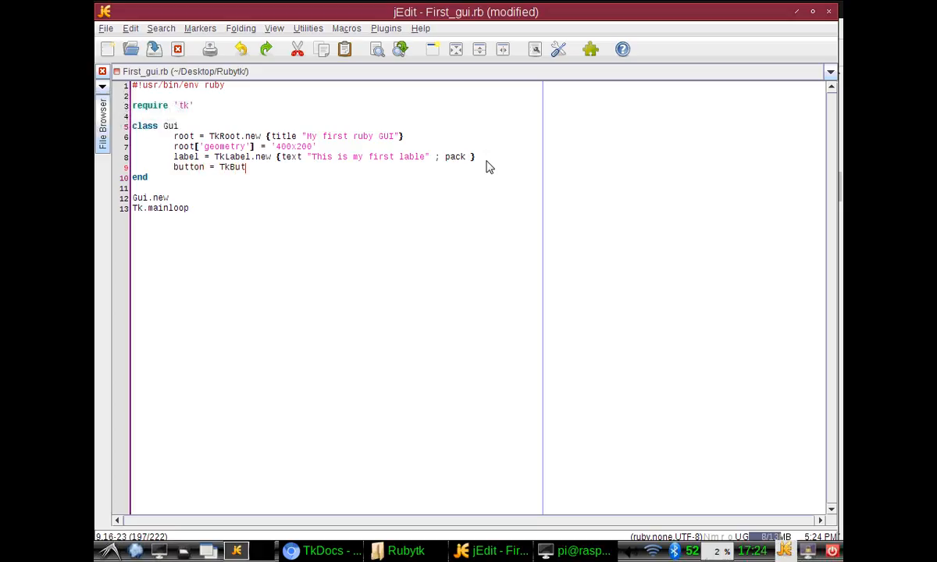
pyautogui.write('ton.new {')
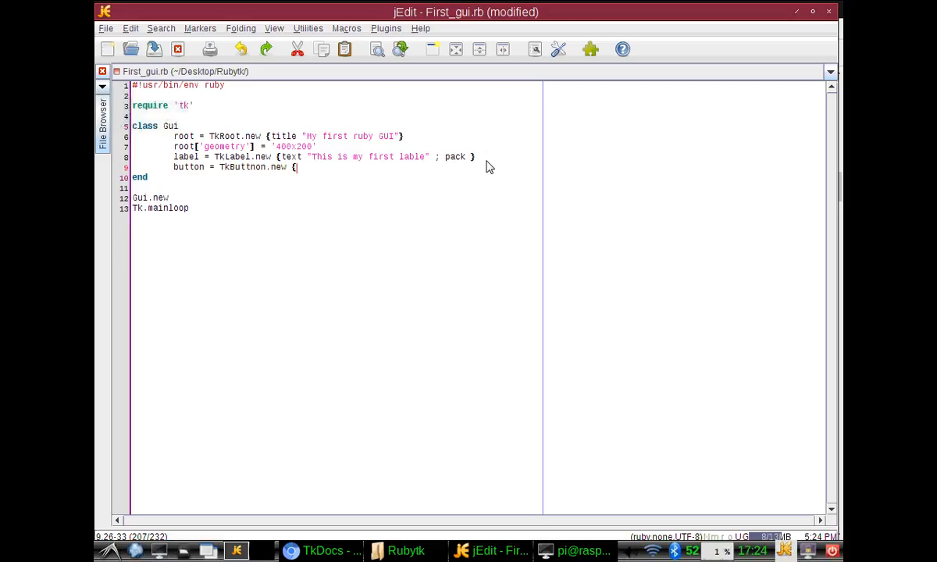
pyautogui.write('text "My')
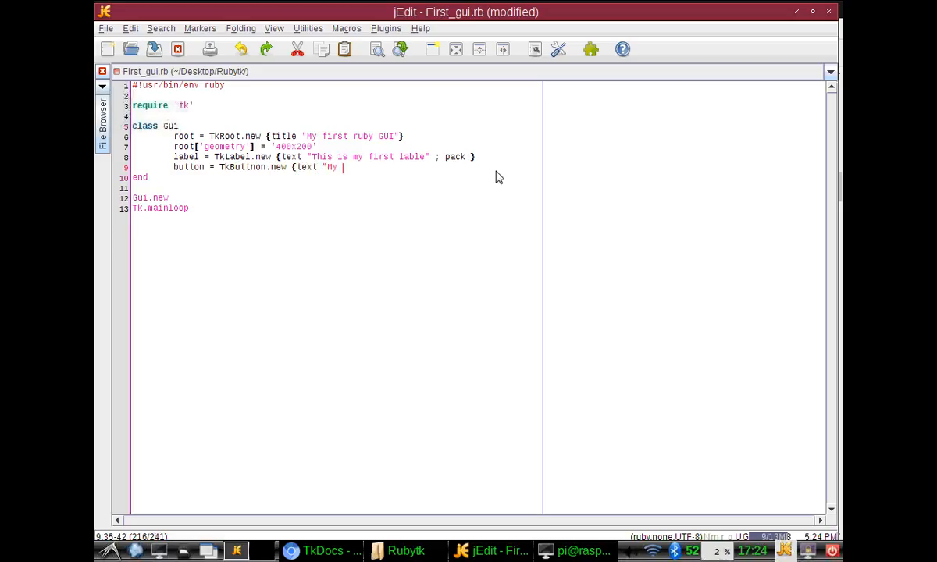
pyautogui.write('First Butto')
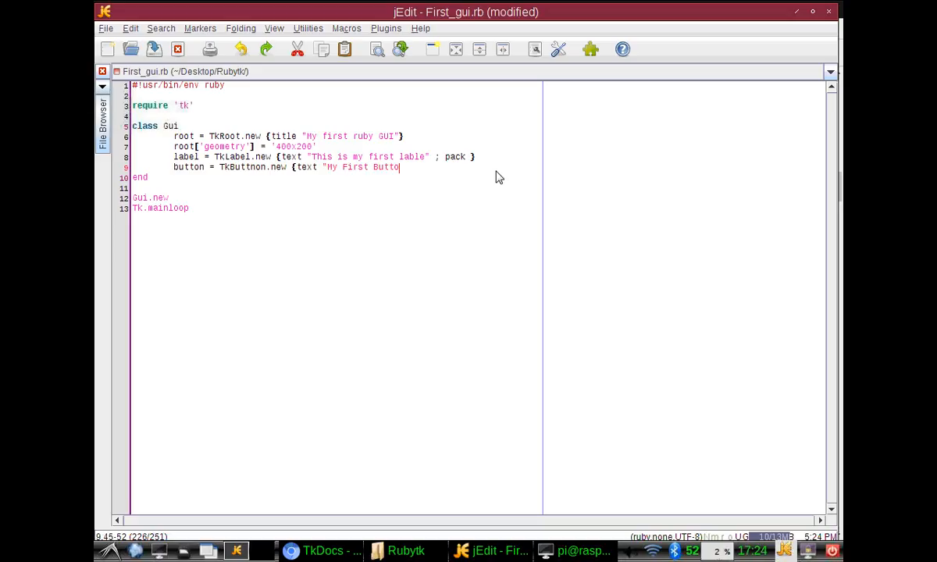
pyautogui.write('n}')
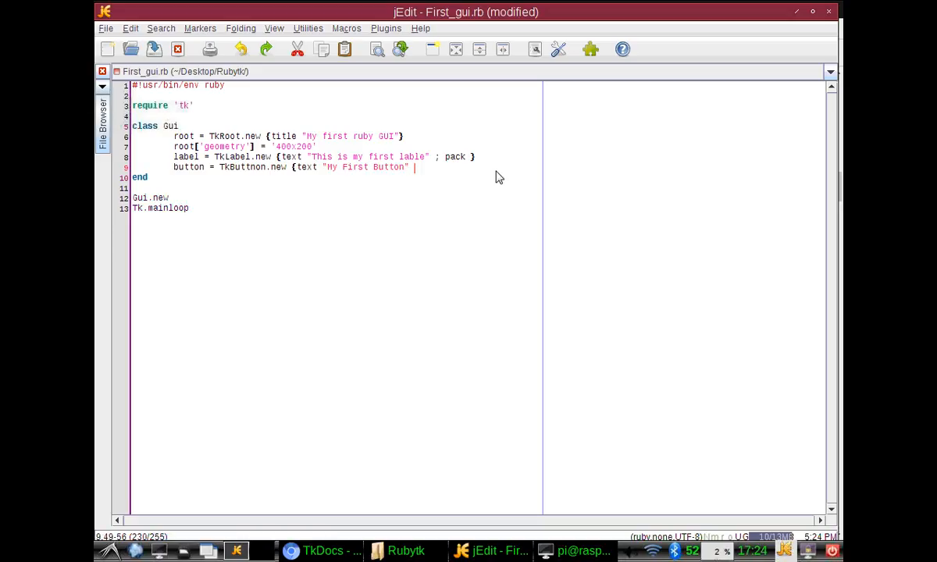
pyautogui.write(';')
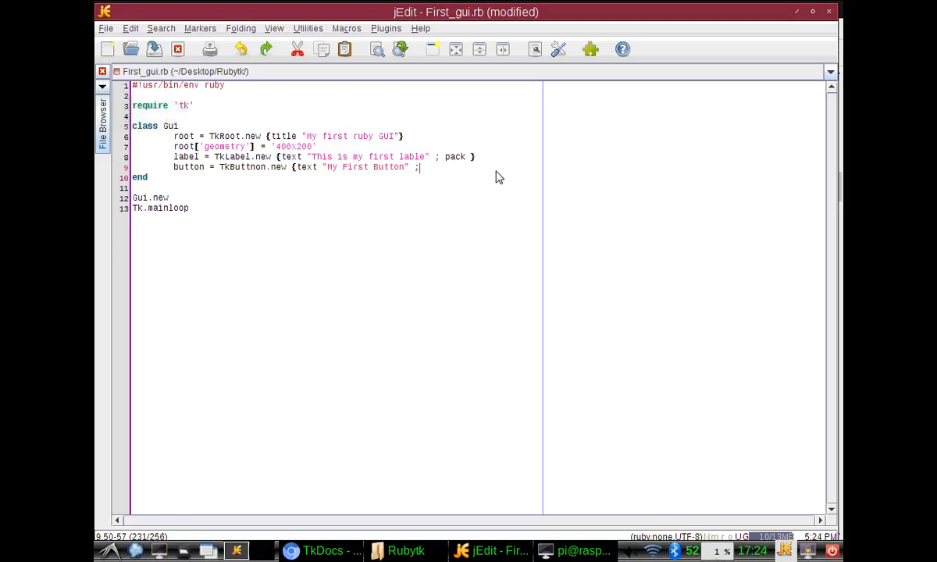
pyautogui.write('pack}')
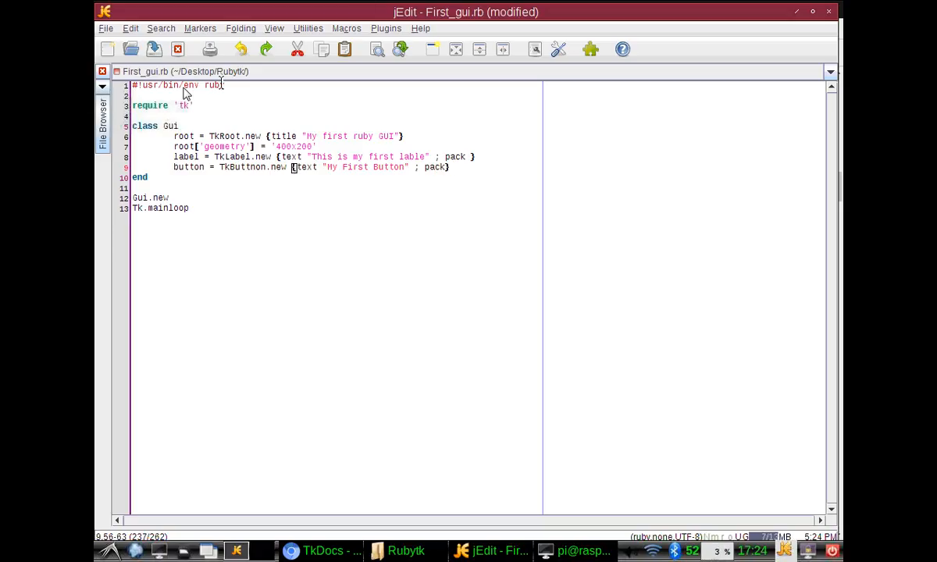
pyautogui.click(577, 549)
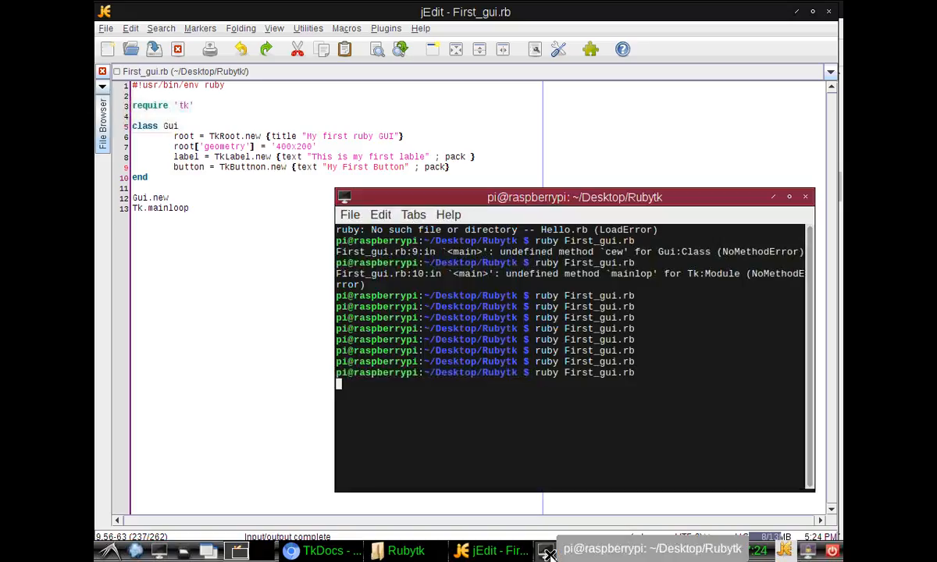
# Run the script, try My First Button in the window, and close the test window.
pyautogui.press('Return')
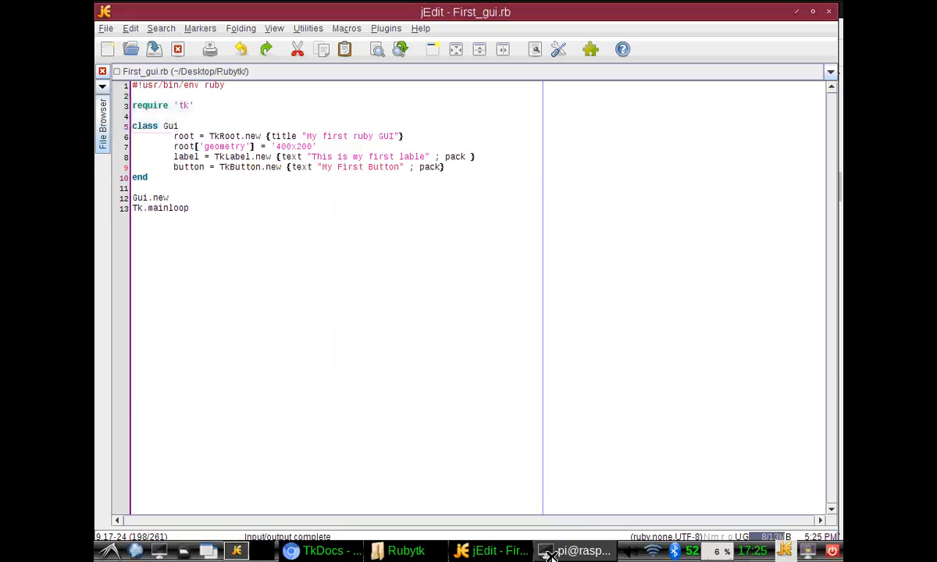
pyautogui.click(575, 550)
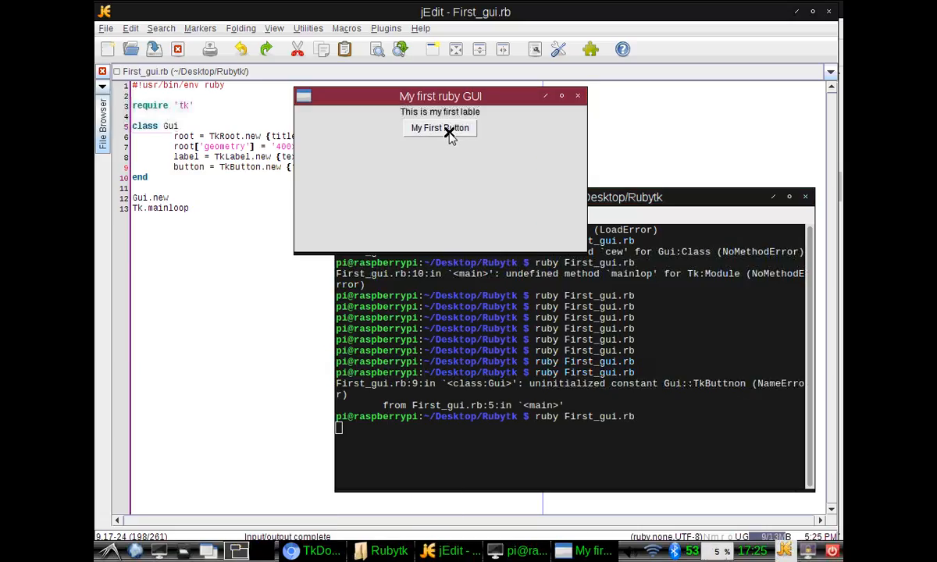
pyautogui.click(440, 128)
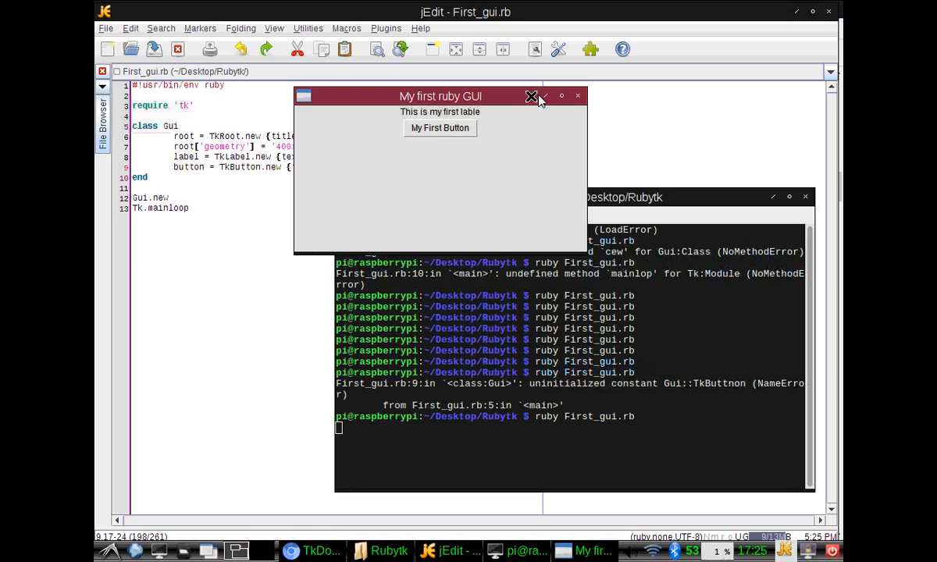
pyautogui.click(532, 97)
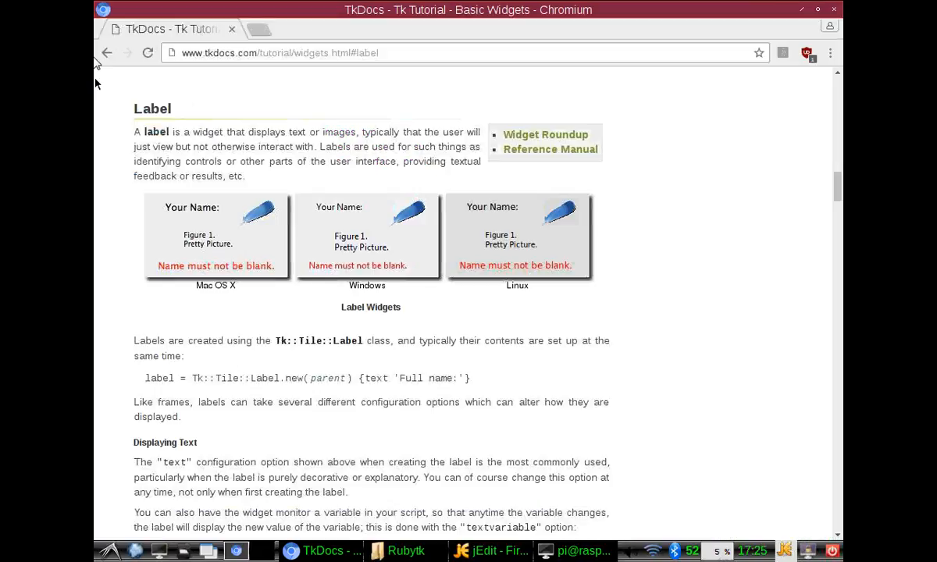
# Scroll the TkDocs Basic Widgets page down past Label and Button to Checkbutton.
pyautogui.scroll(-3)
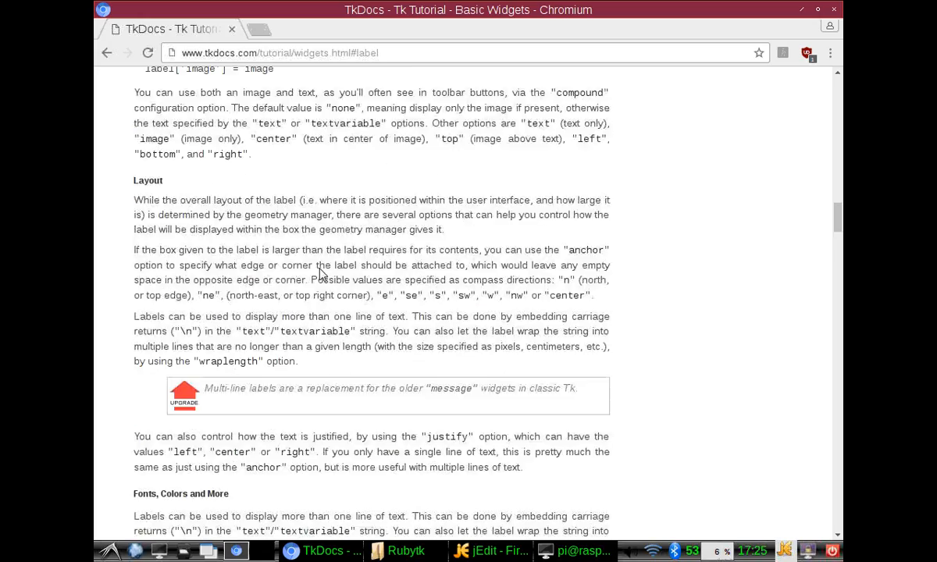
pyautogui.scroll(-3)
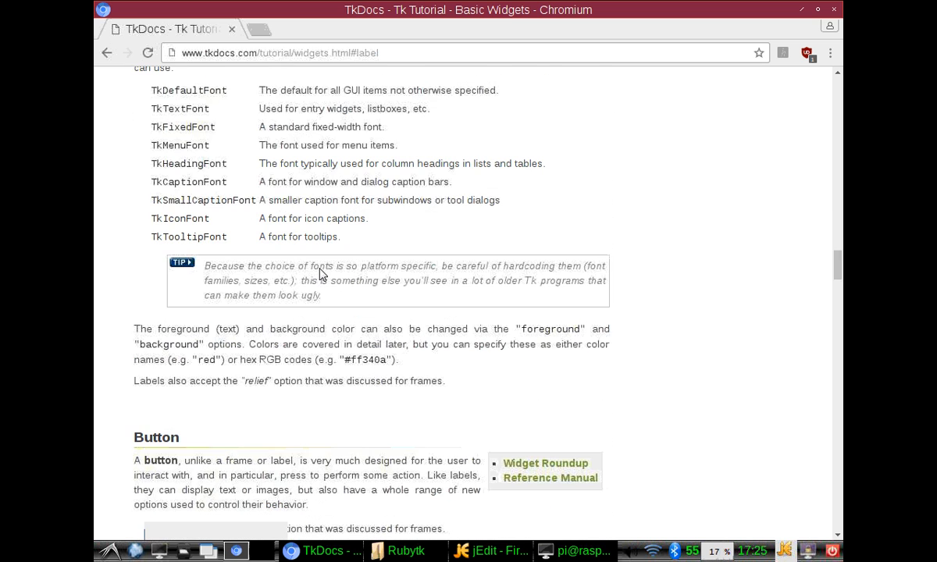
pyautogui.scroll(-3)
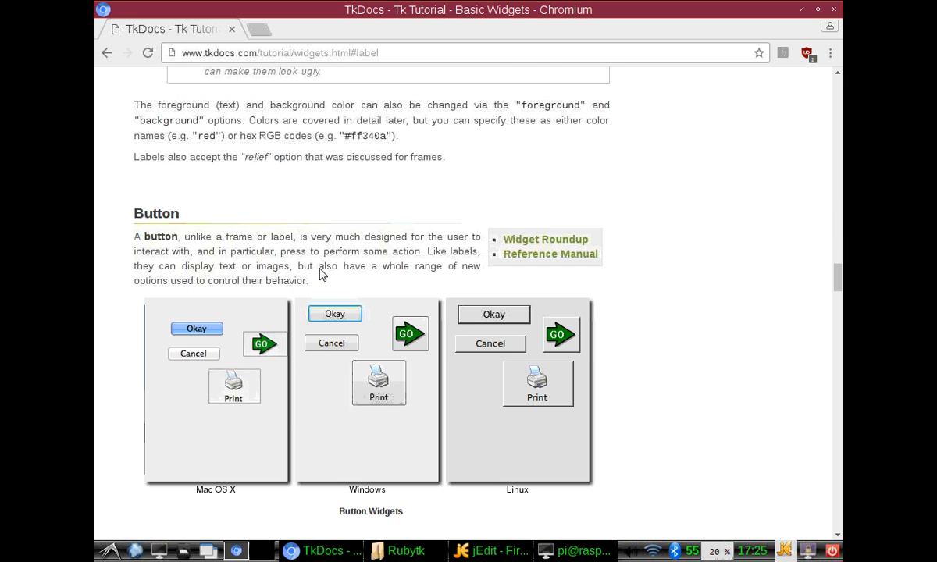
pyautogui.scroll(-3)
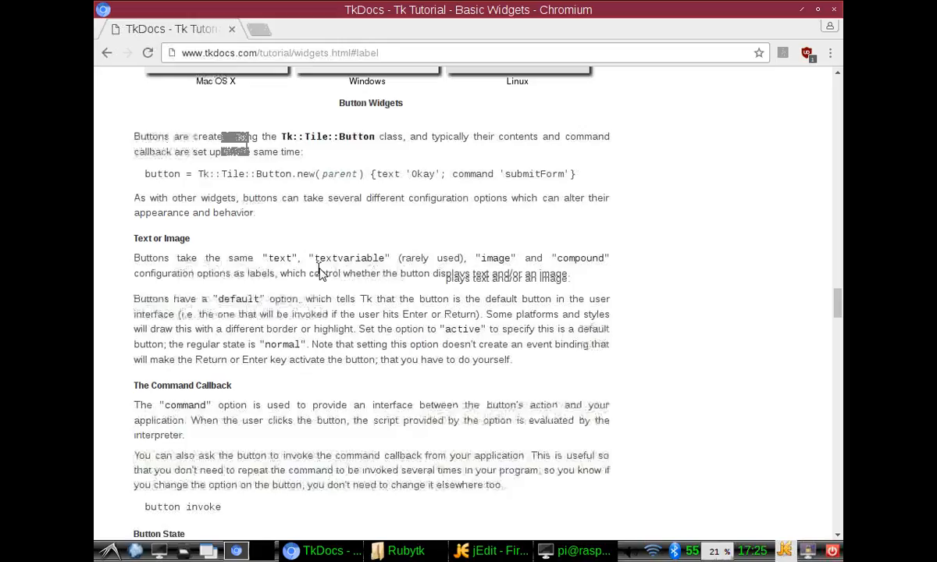
pyautogui.scroll(-3)
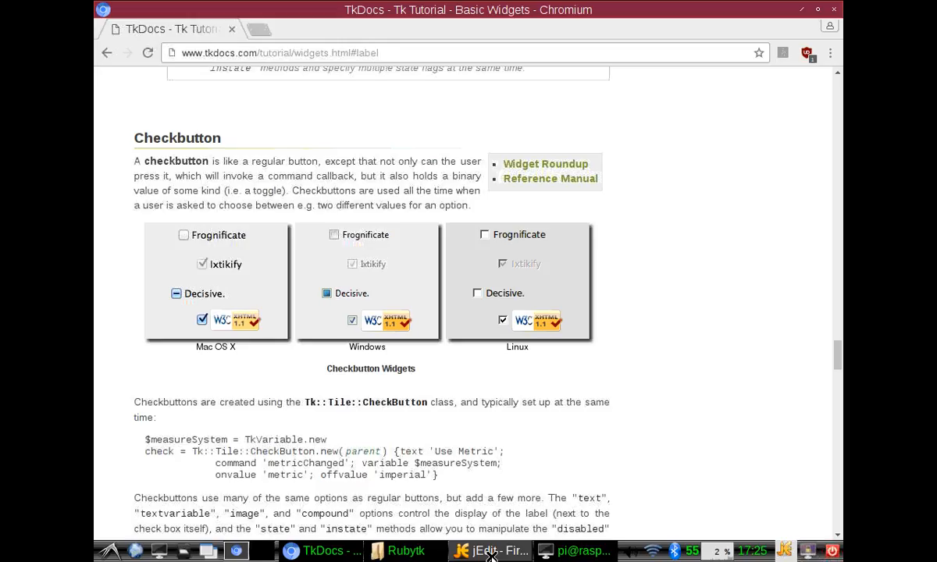
# Add check_button = TkCheckButton.new {text 'Check Mate!' ; pack} below the button and save.
pyautogui.click(491, 550)
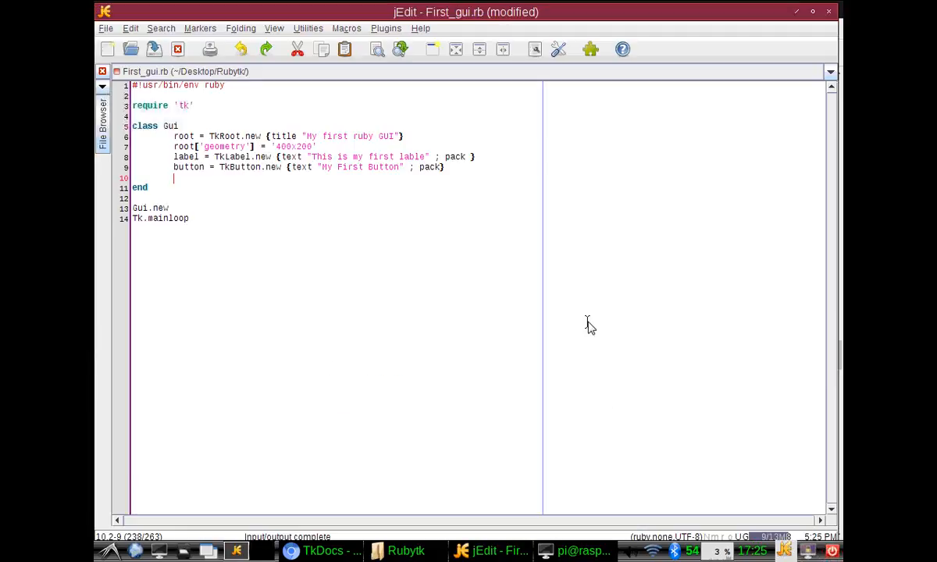
pyautogui.write('check_bu')
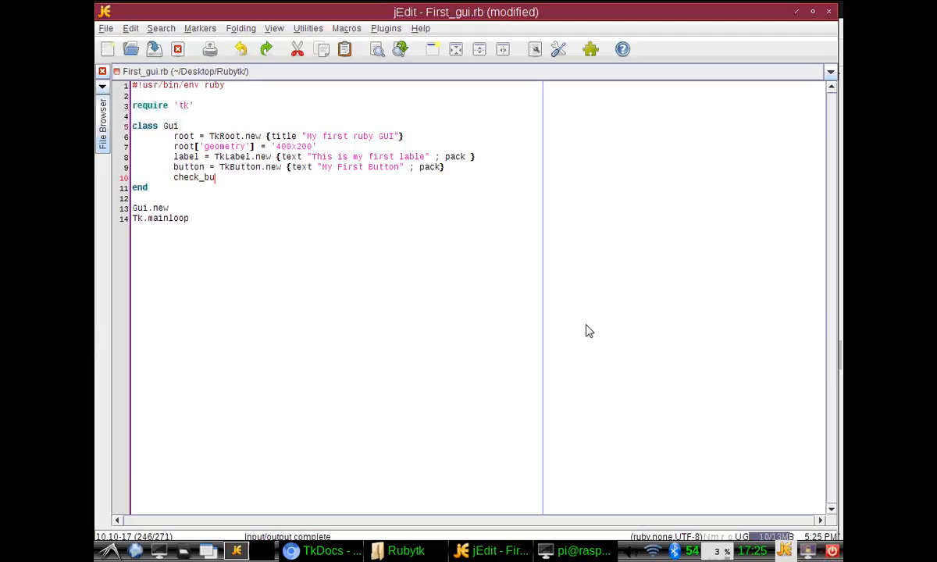
pyautogui.write('tton =')
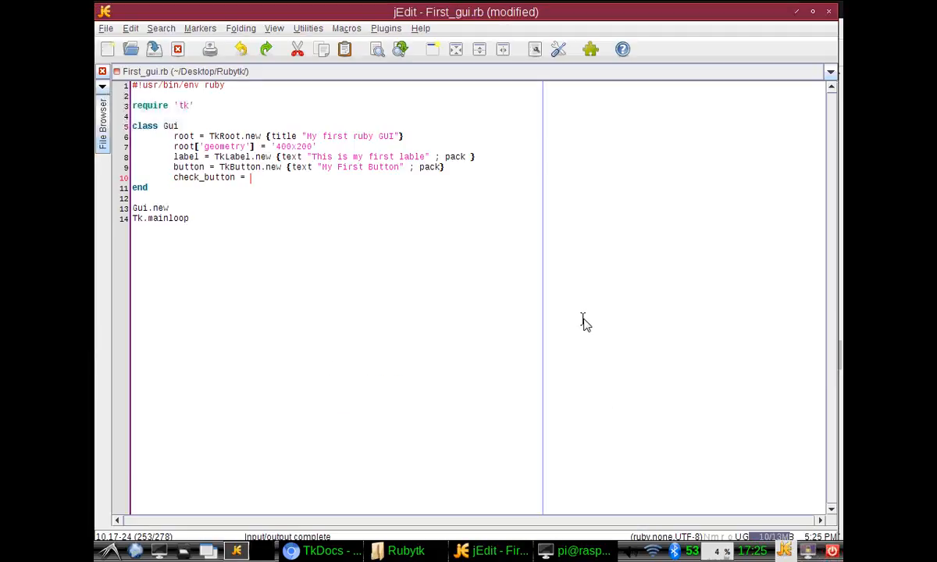
pyautogui.write('Tk')
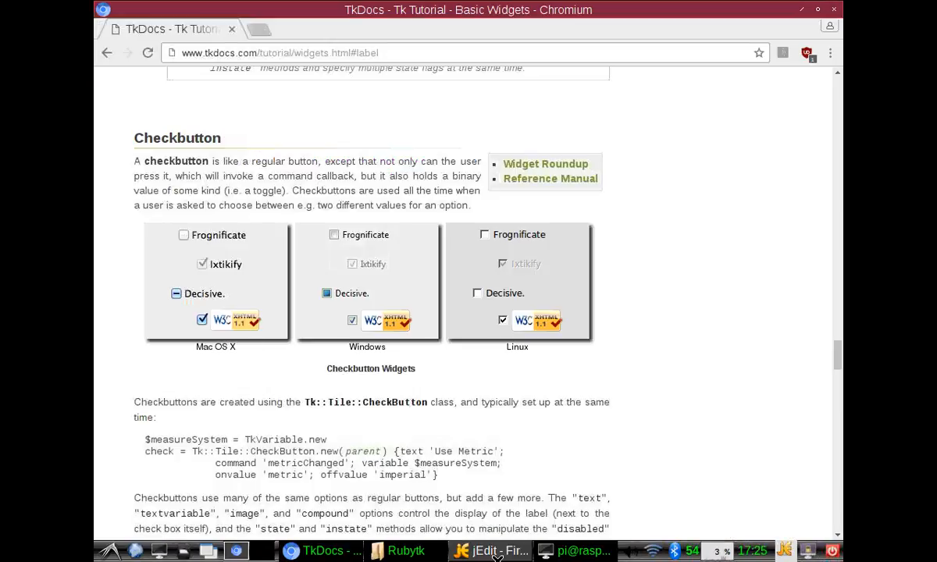
pyautogui.click(462, 549)
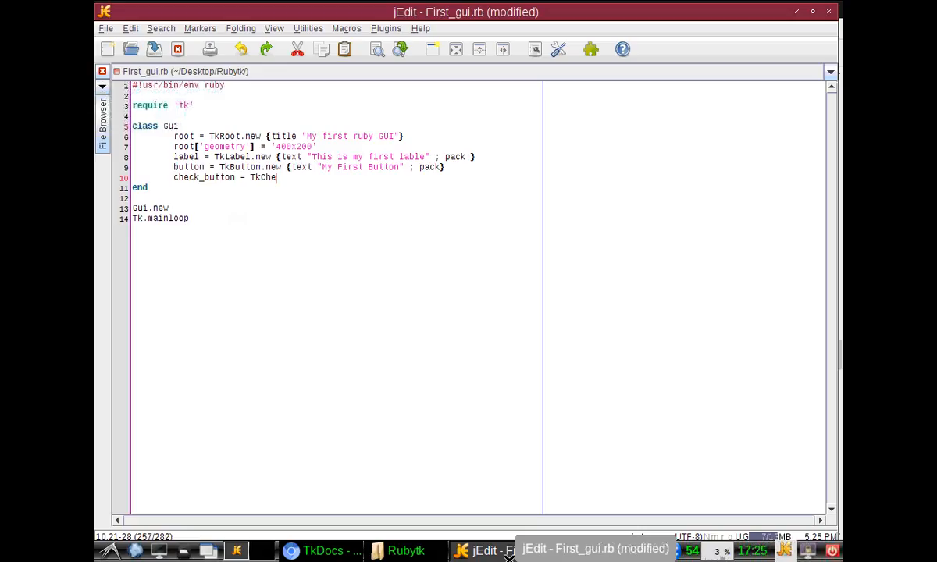
pyautogui.write('ckButton')
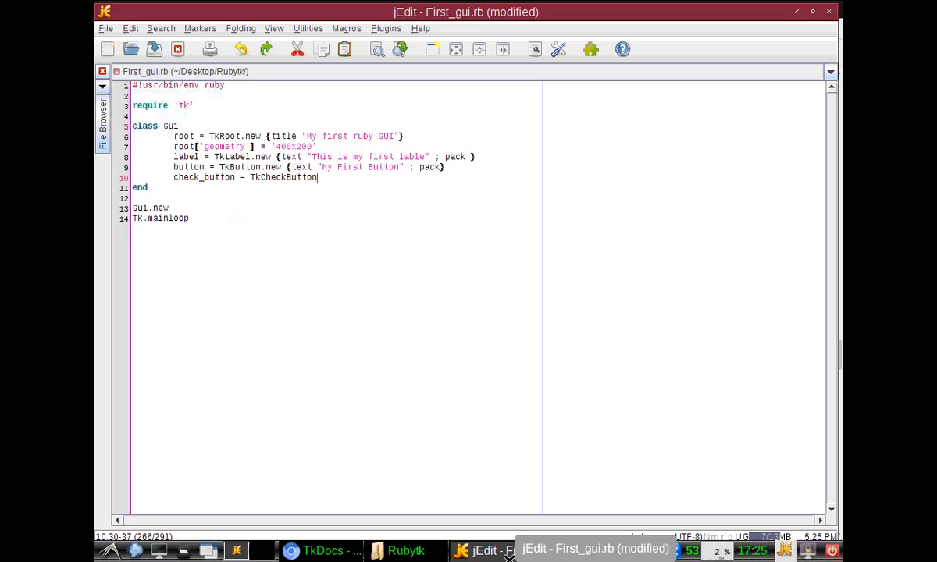
pyautogui.write('.new {')
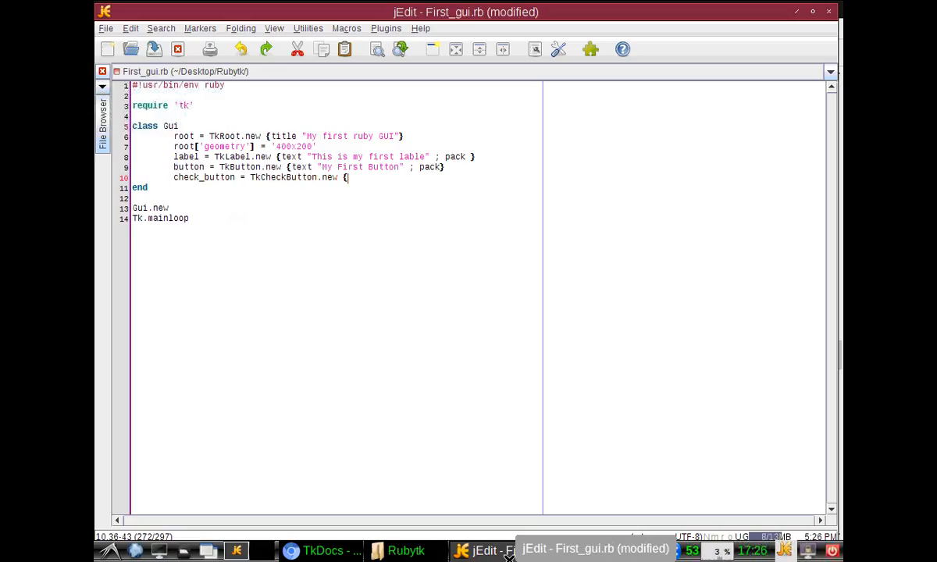
pyautogui.write('tes')
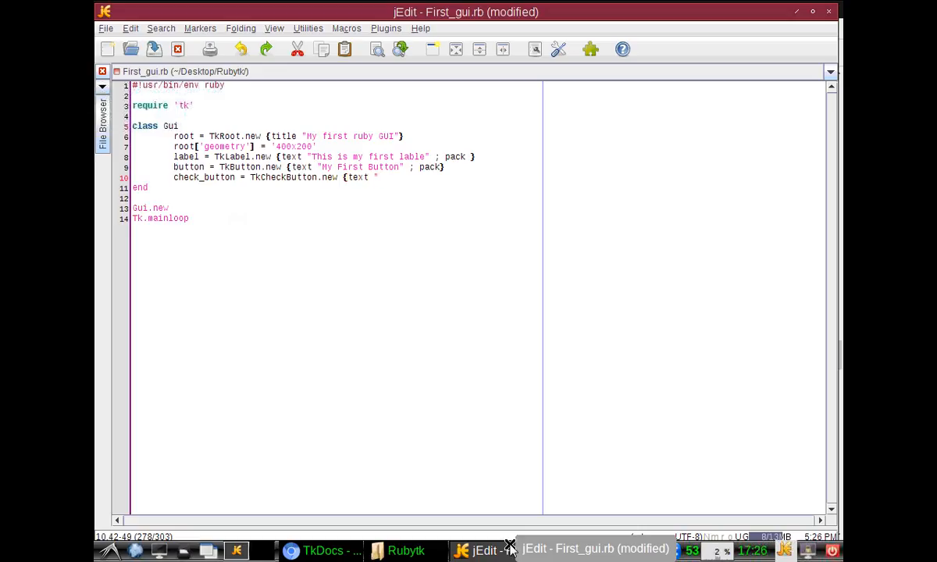
pyautogui.write('Chek')
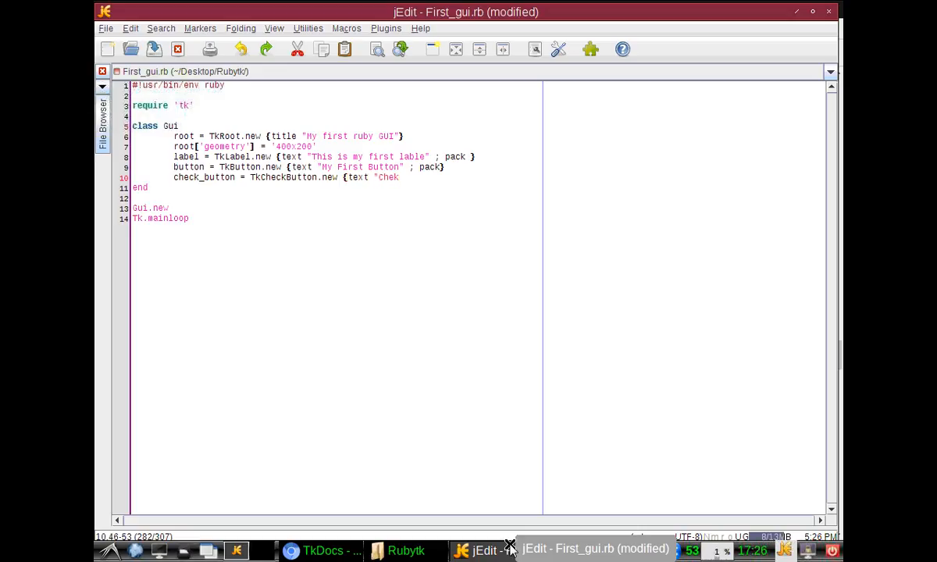
pyautogui.press('BackSpace')
pyautogui.write('ck Mate!')
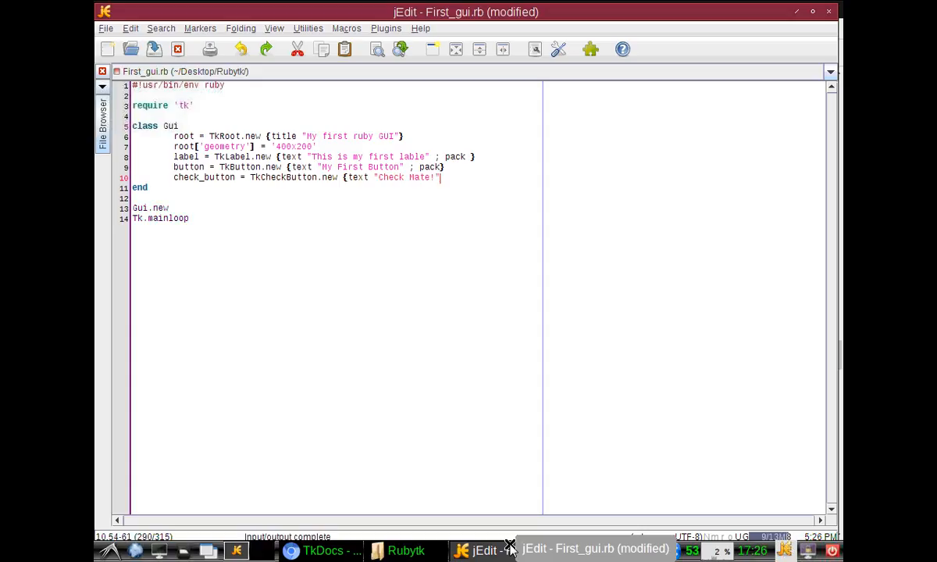
pyautogui.write('; pack}')
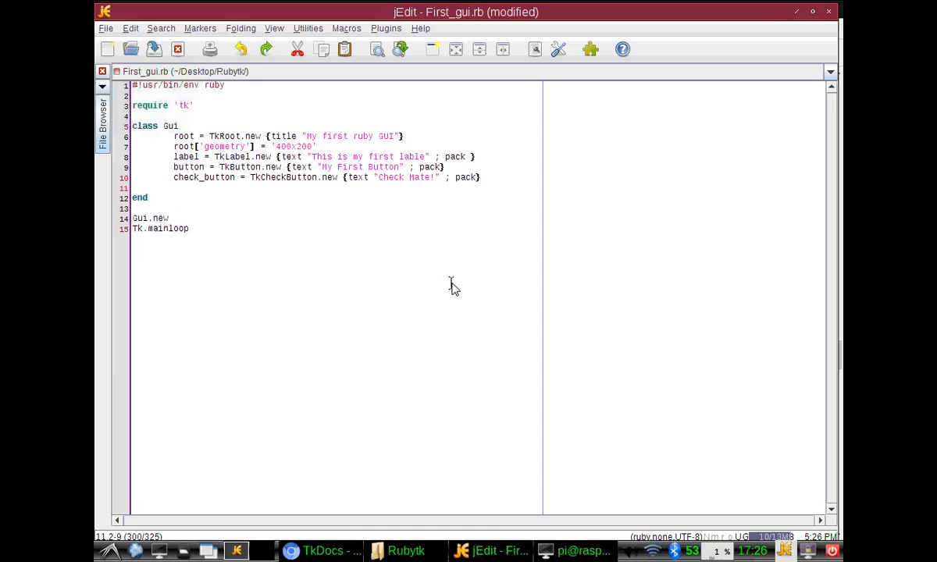
pyautogui.press('ctrl+s')
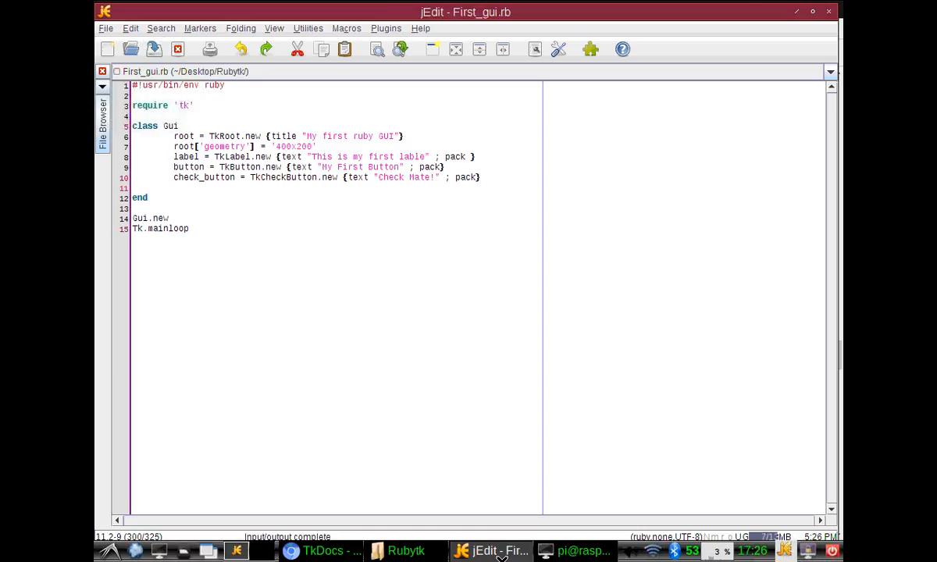
# Run the script, press My First Button and tick the Check Mate! check box.
pyautogui.click(584, 550)
pyautogui.write('ruby First_gui.rb')
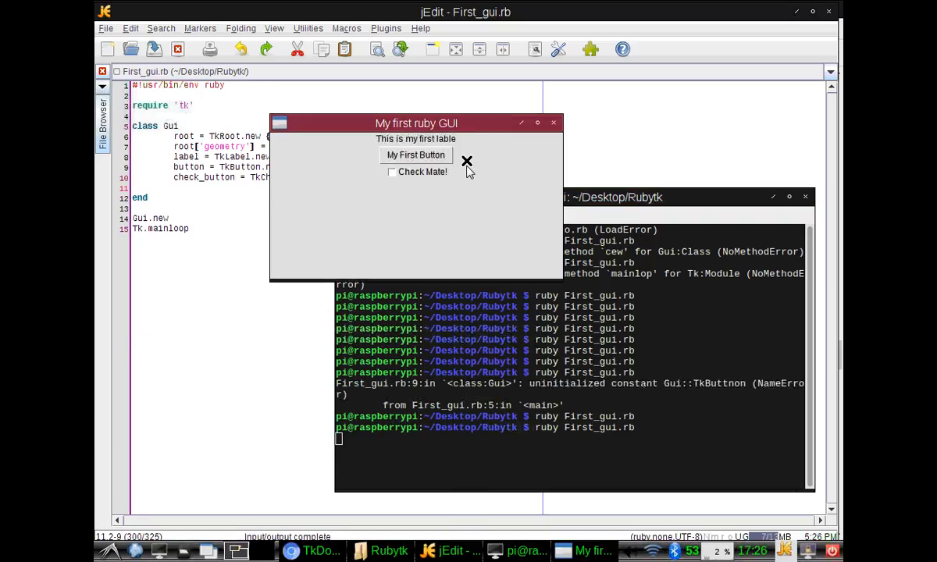
pyautogui.click(392, 172)
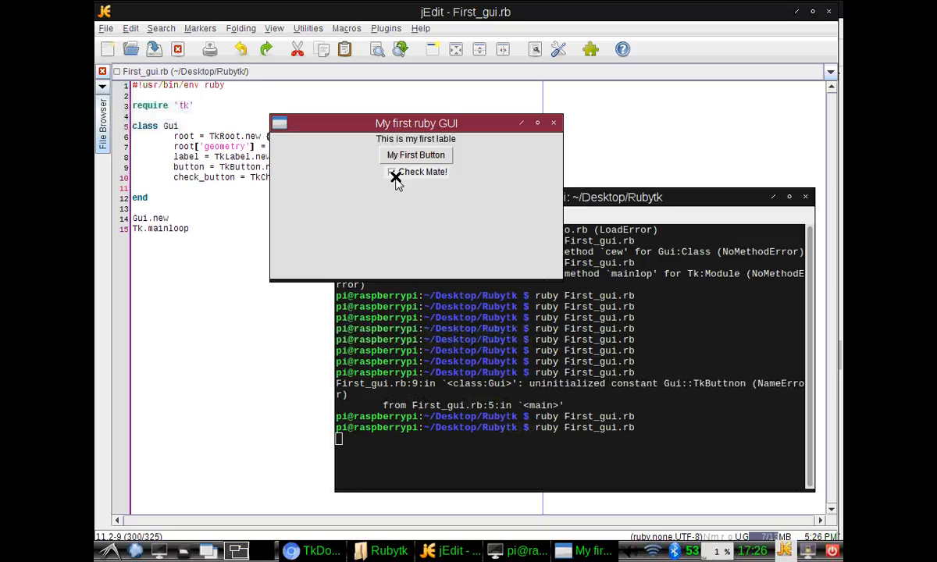
pyautogui.click(392, 172)
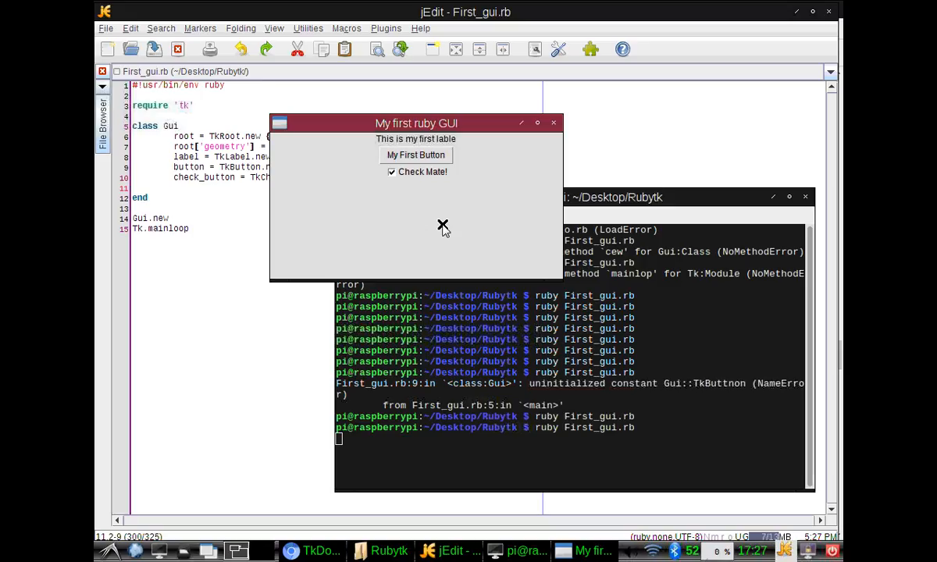
pyautogui.moveTo(471, 168)
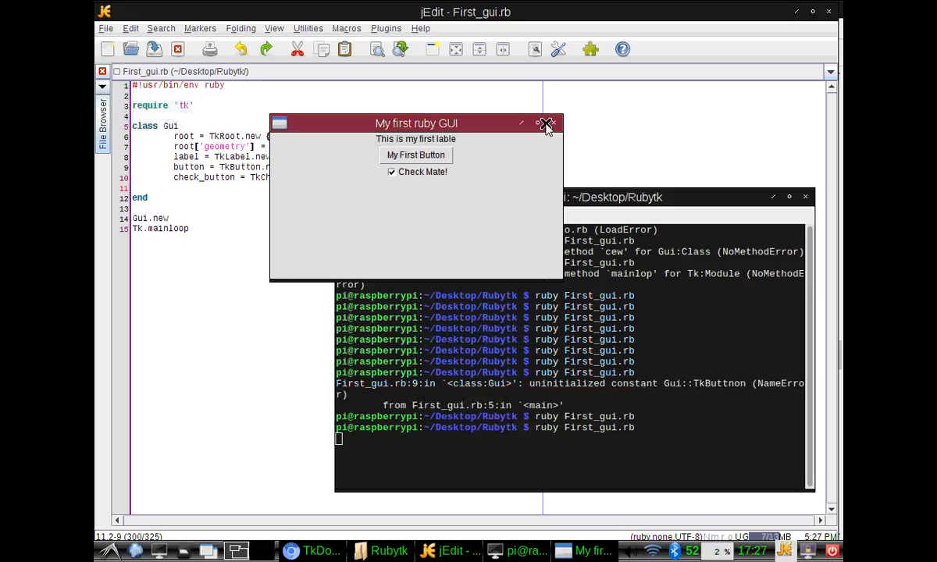
# Close the My first ruby GUI window, dismiss the files-changed notice, and close the Rubytk folder.
pyautogui.click(546, 125)
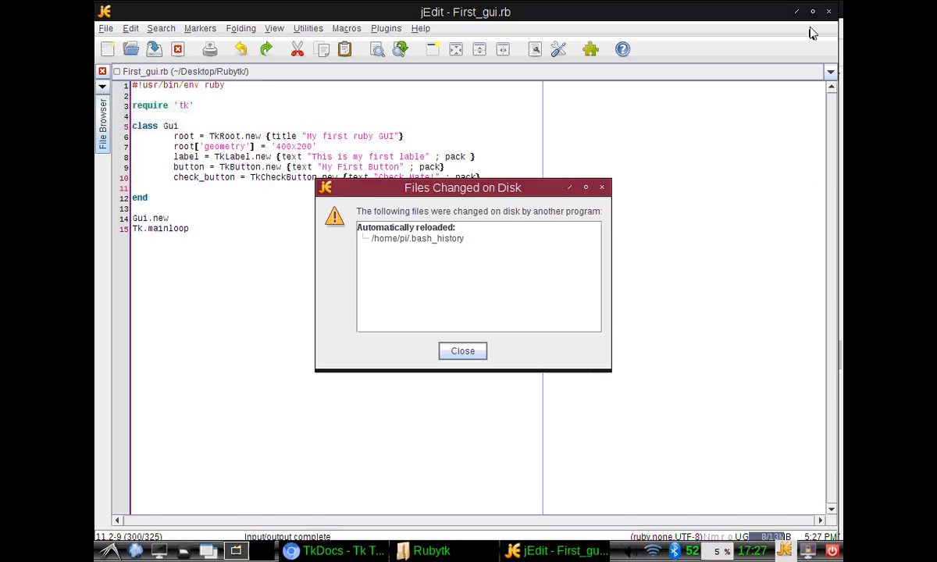
pyautogui.click(462, 350)
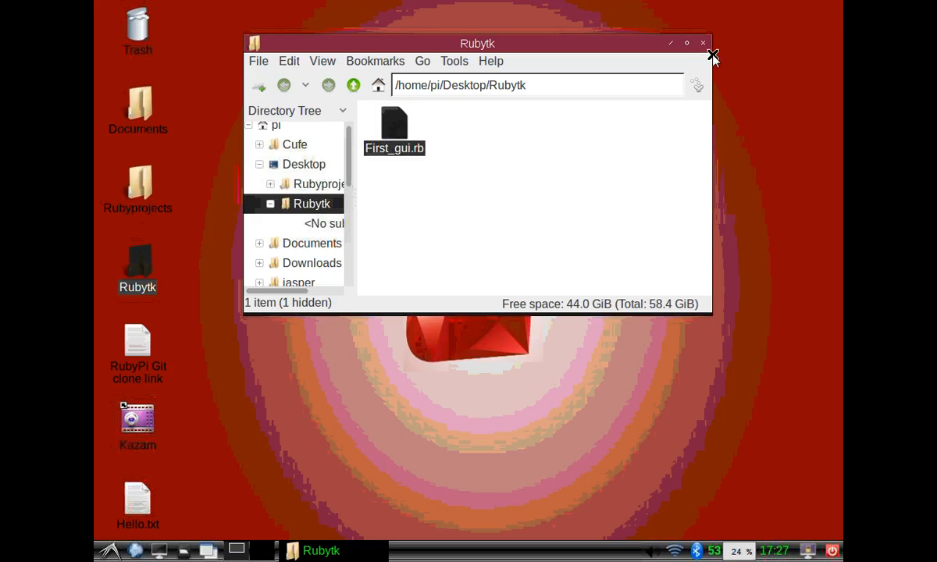
pyautogui.click(109, 550)
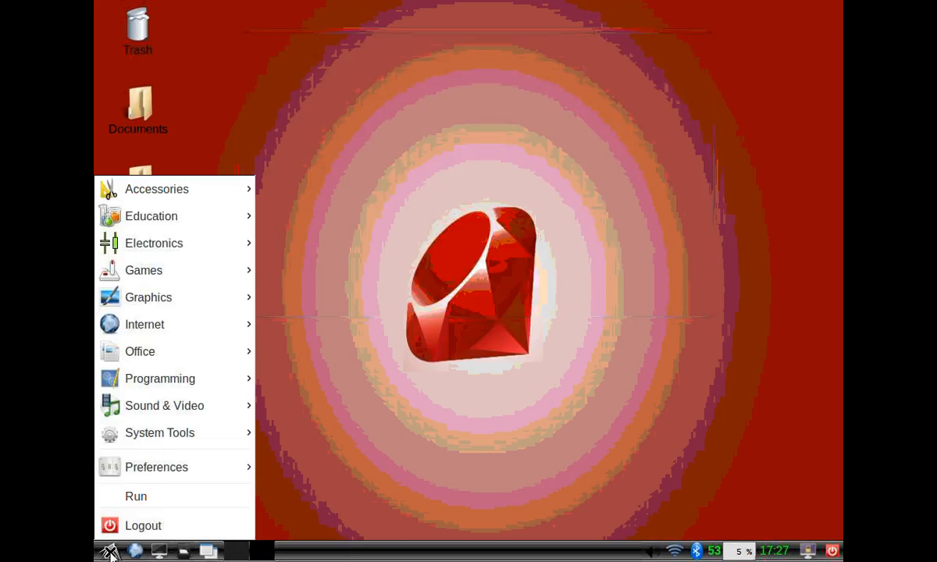
# Reboot the Raspberry Pi from the LXDE logout menu and acknowledge the closed VNC connection.
pyautogui.click(144, 525)
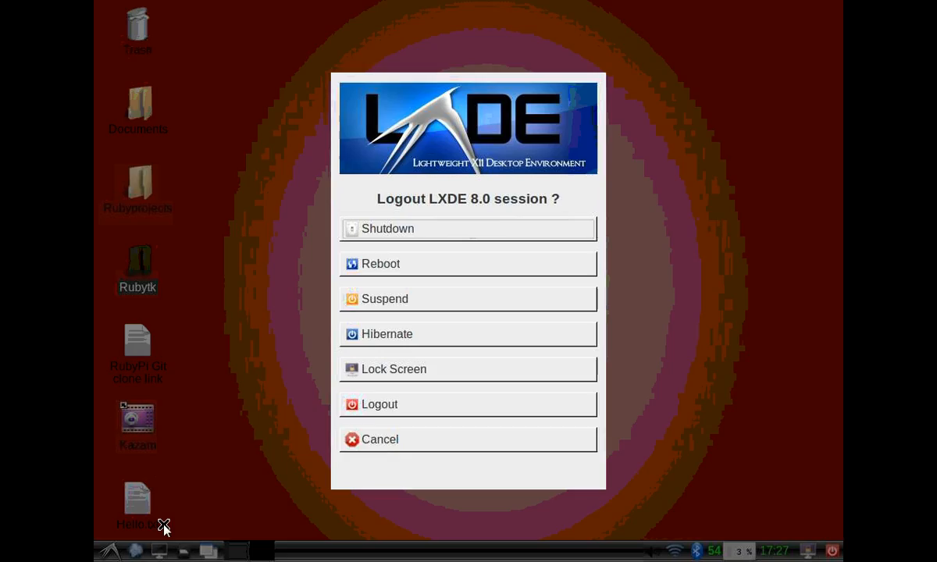
pyautogui.click(469, 263)
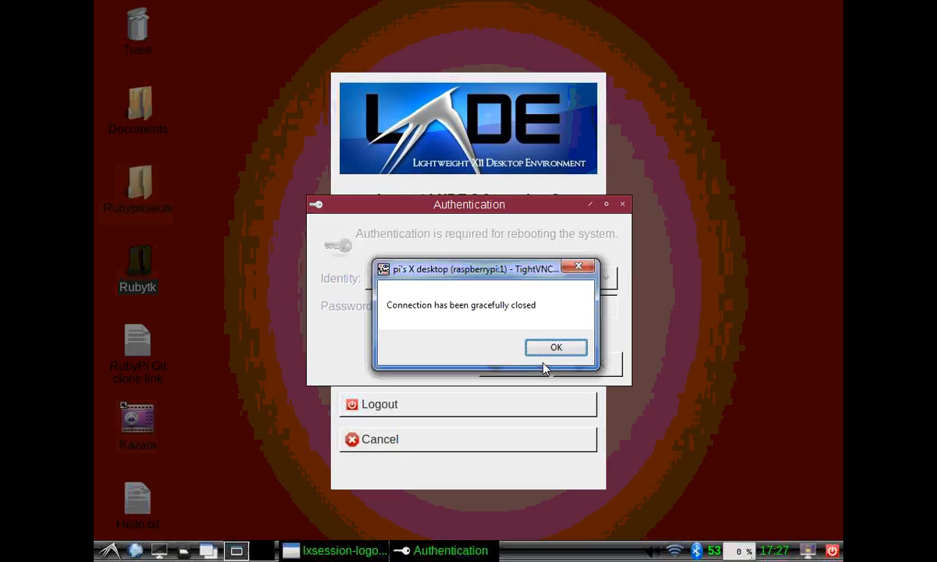
pyautogui.click(556, 347)
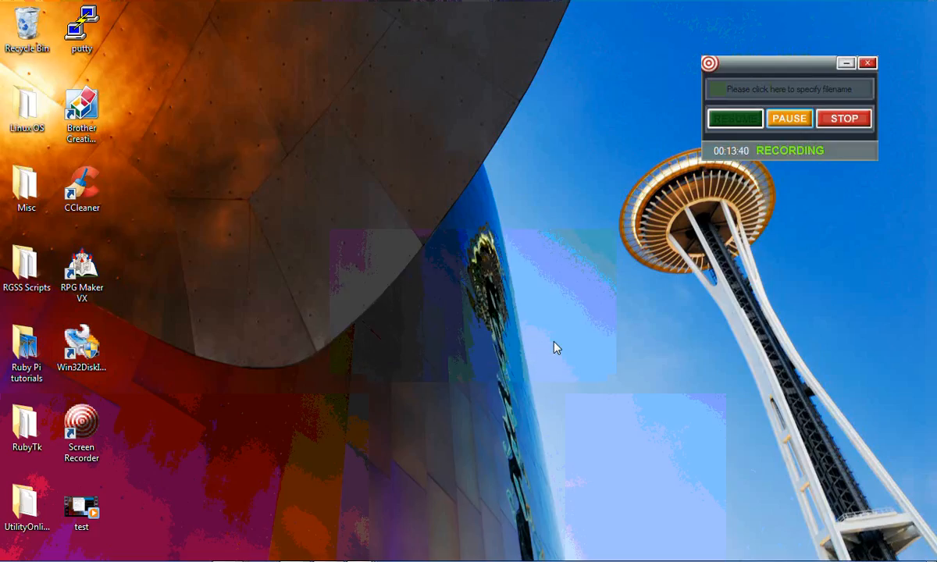
# Show All Programs from the Windows 7 Start menu to reach Interactive Ruby.
pyautogui.click(13, 550)
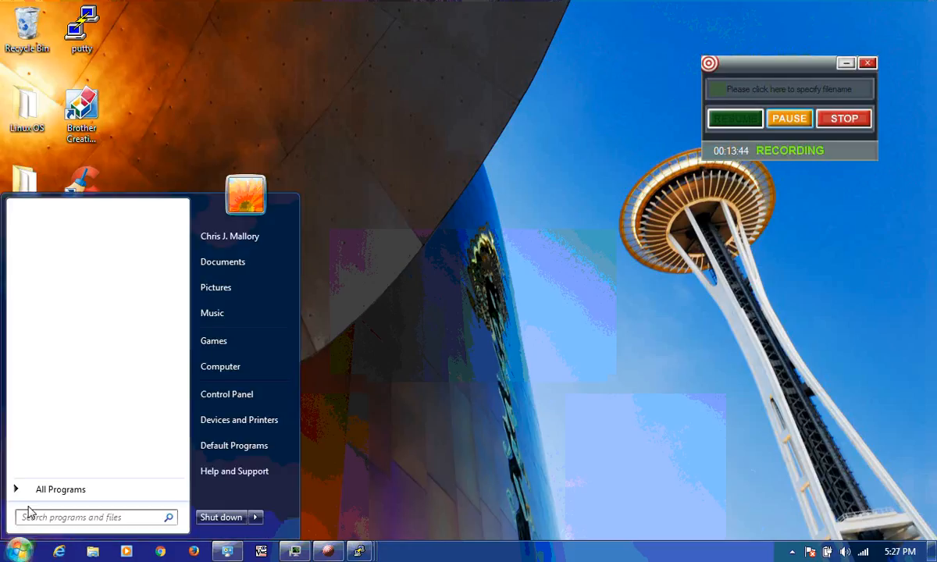
pyautogui.click(60, 489)
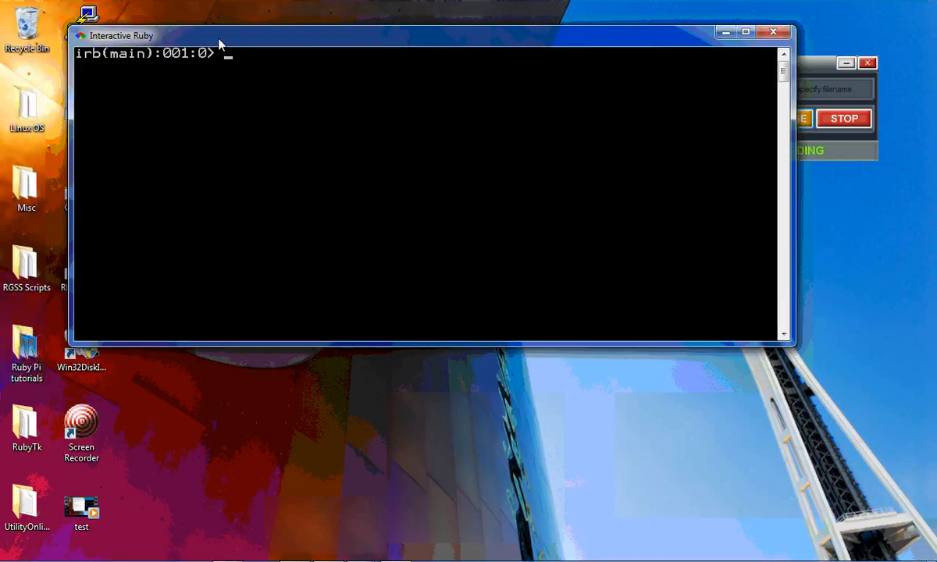
pyautogui.moveTo(155, 97)
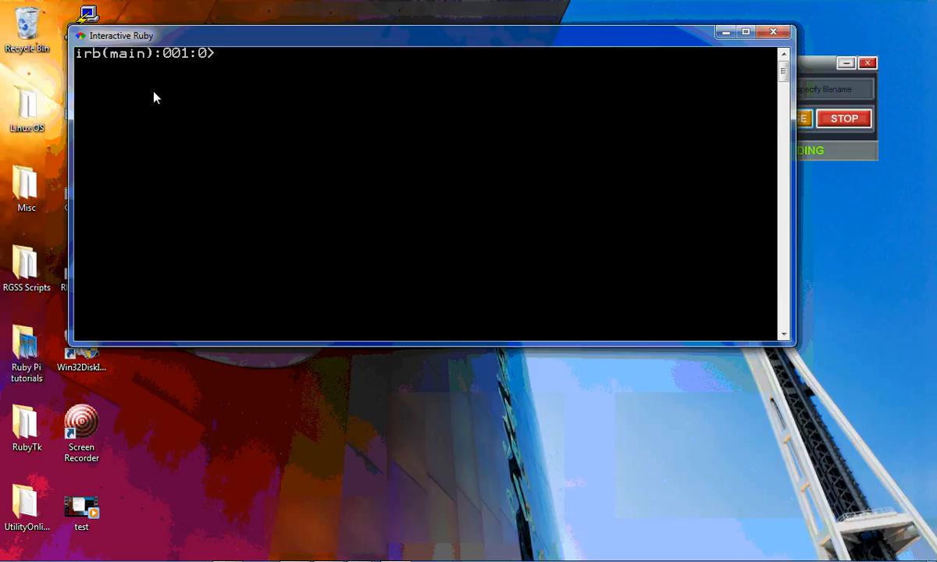
# Require 'tk' and begin class Gui with a TkRoot titled "Ruby TK on Windows".
pyautogui.write('require')
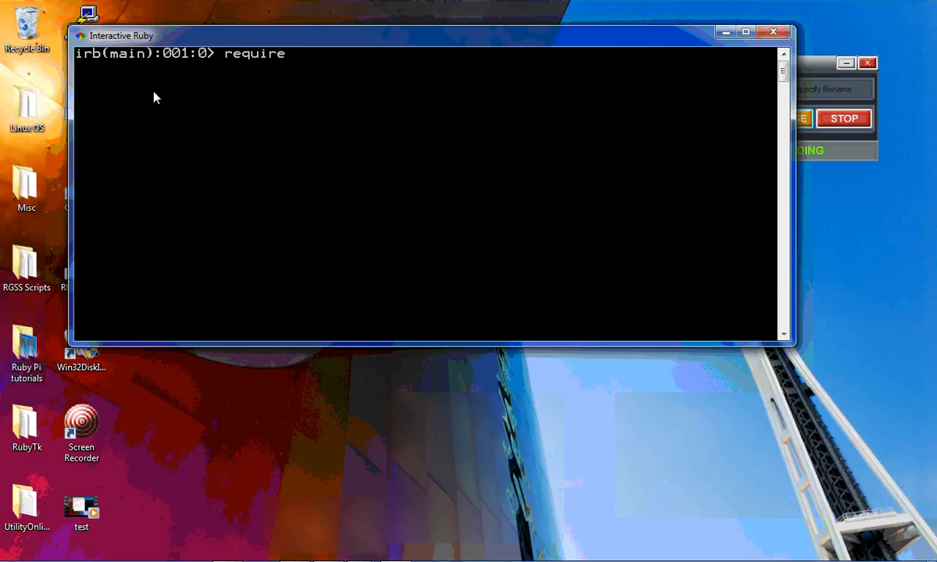
pyautogui.write("'tk'")
pyautogui.write('c')
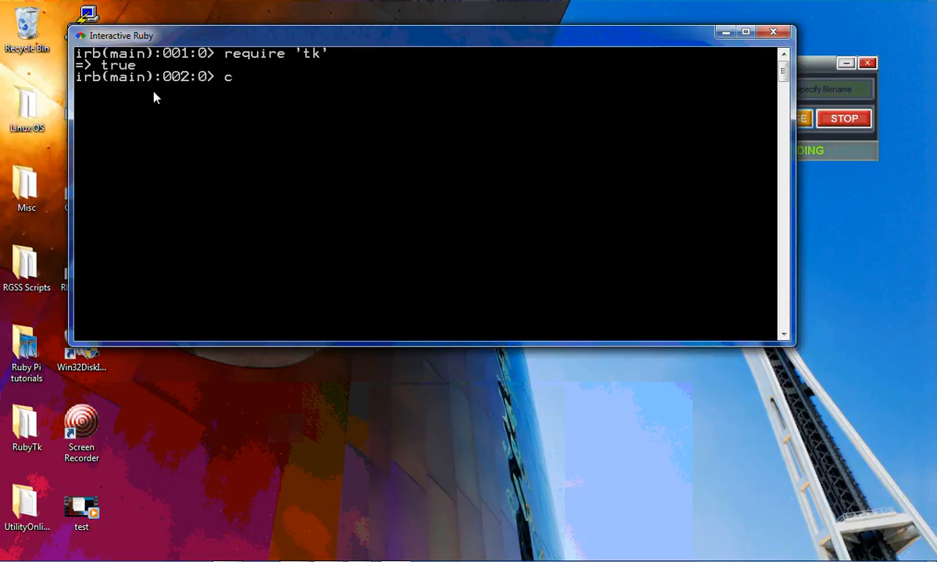
pyautogui.write('lass Gui')
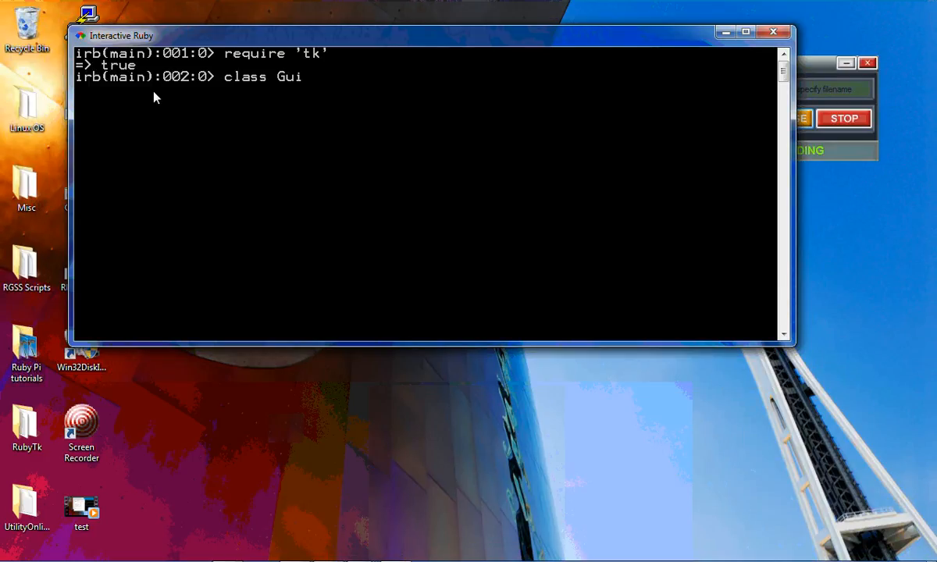
pyautogui.write('rb(main):003:1> root = Tk')
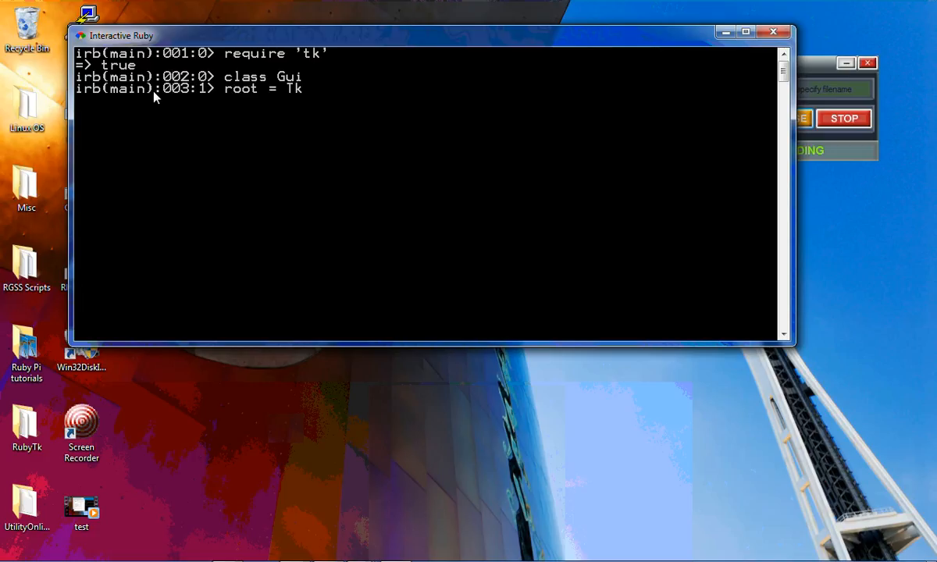
pyautogui.write('Root.new')
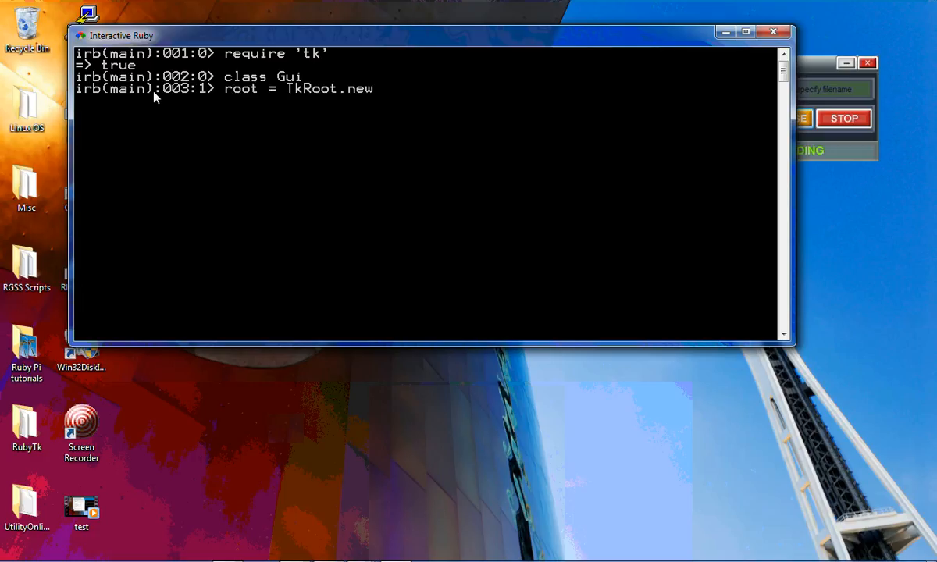
pyautogui.write('{t')
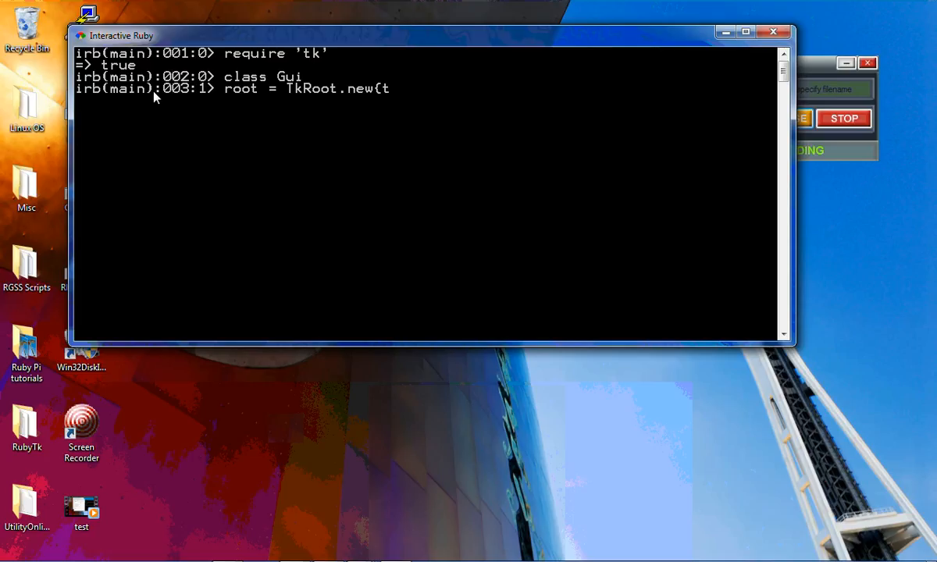
pyautogui.write('itle')
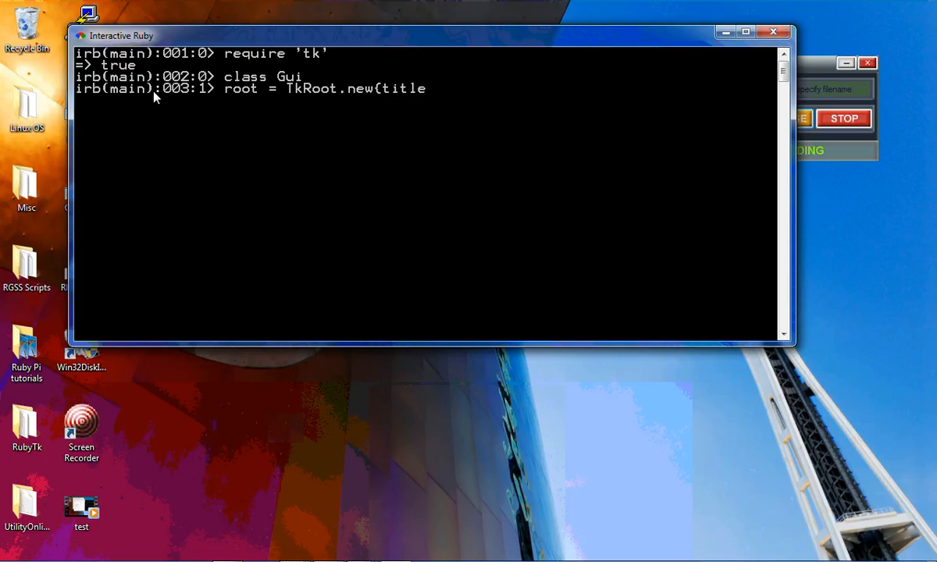
pyautogui.write('"')
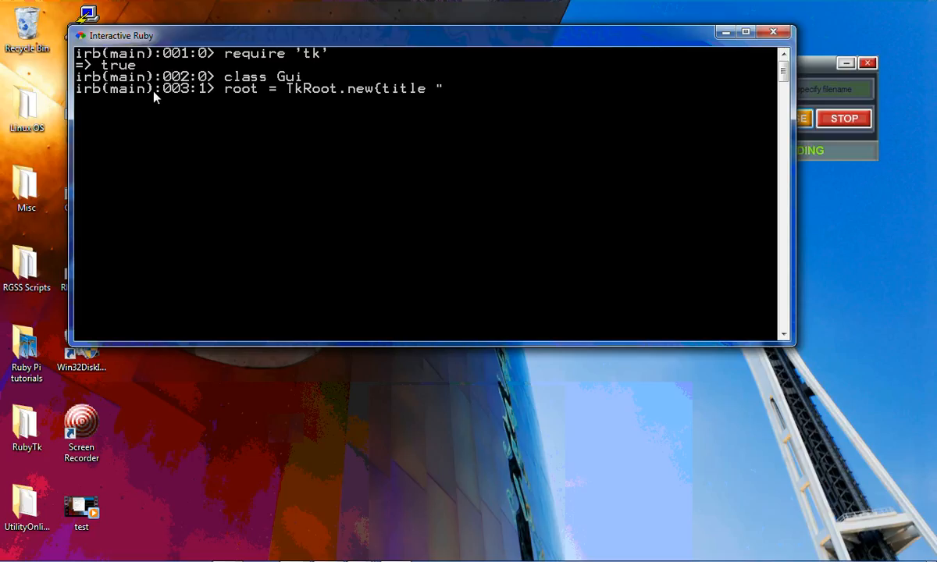
pyautogui.write('Ruby TK on Window')
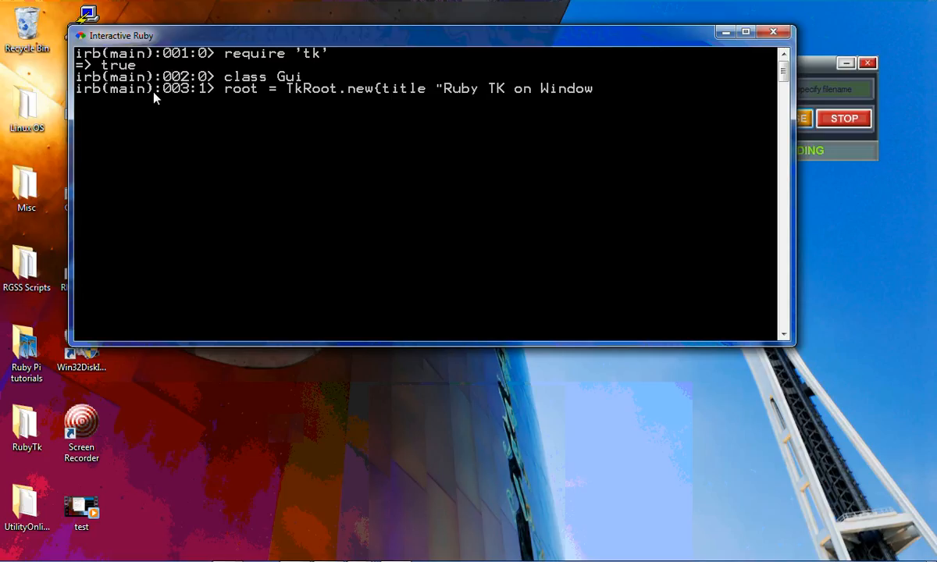
pyautogui.write('s"}')
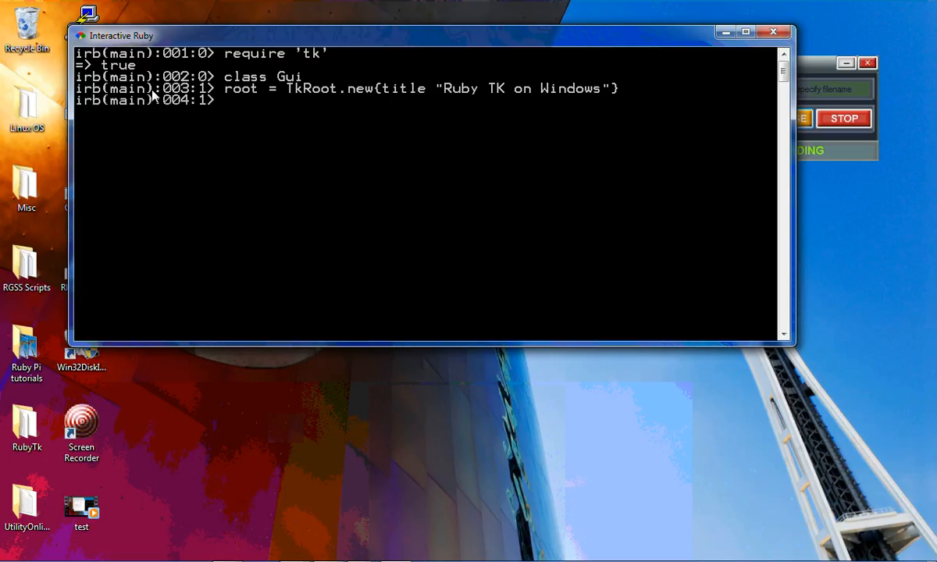
# Add a packed TkLabel with text "Same process as on a linux machine".
pyautogui.write('labe')
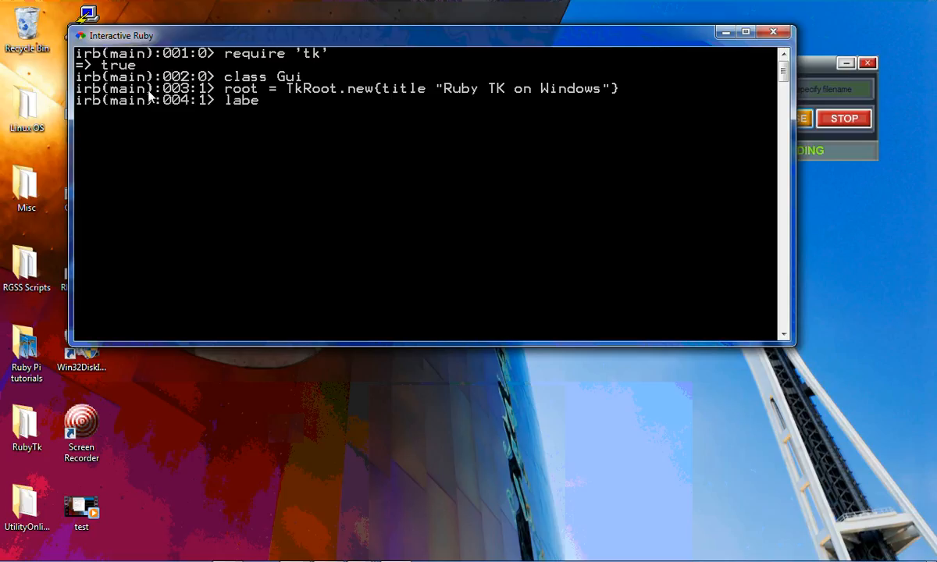
pyautogui.write('l =')
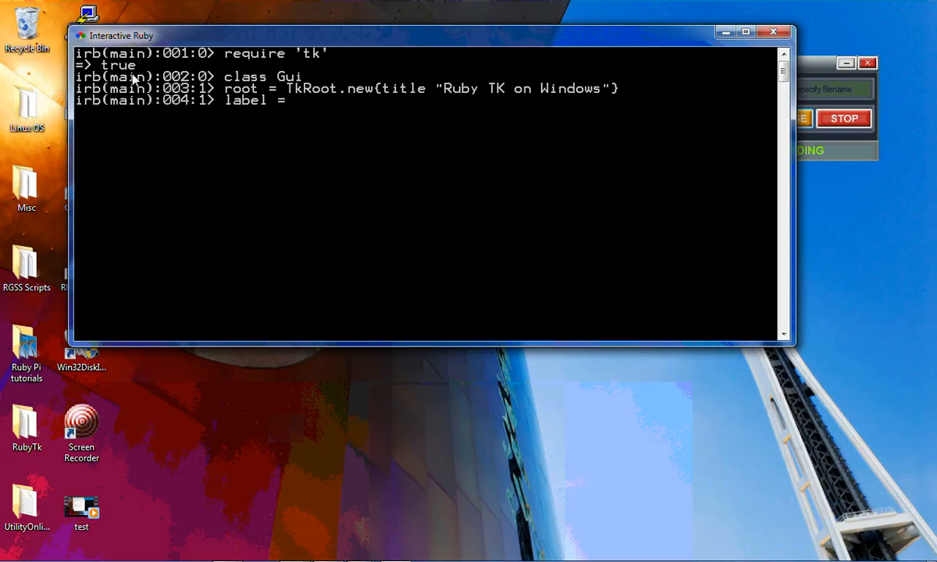
pyautogui.write('TkLabe')
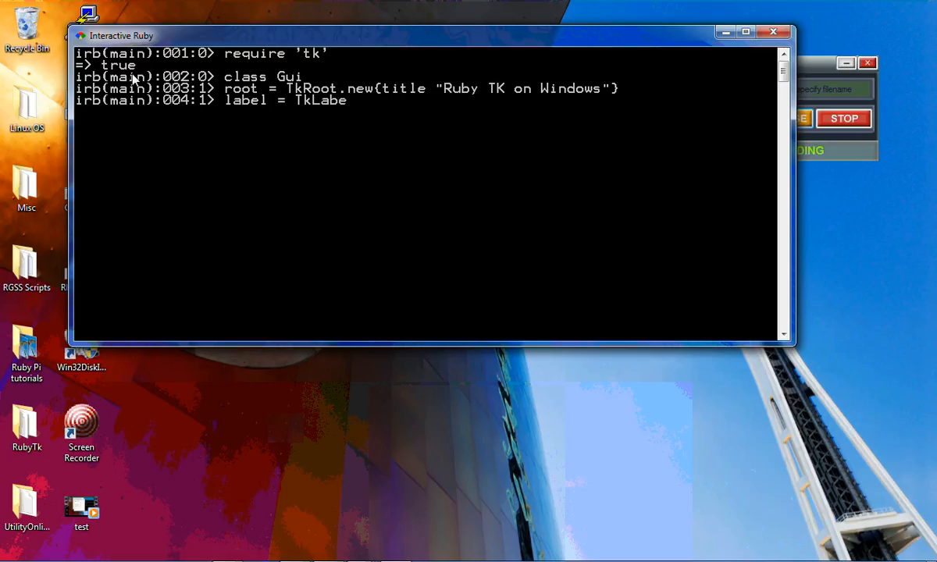
pyautogui.write('l.new')
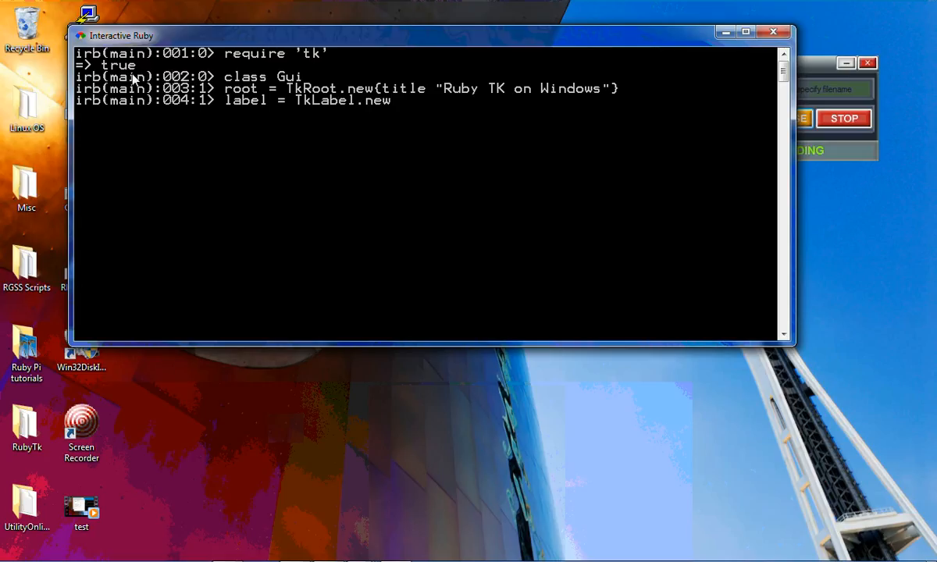
pyautogui.write('{text')
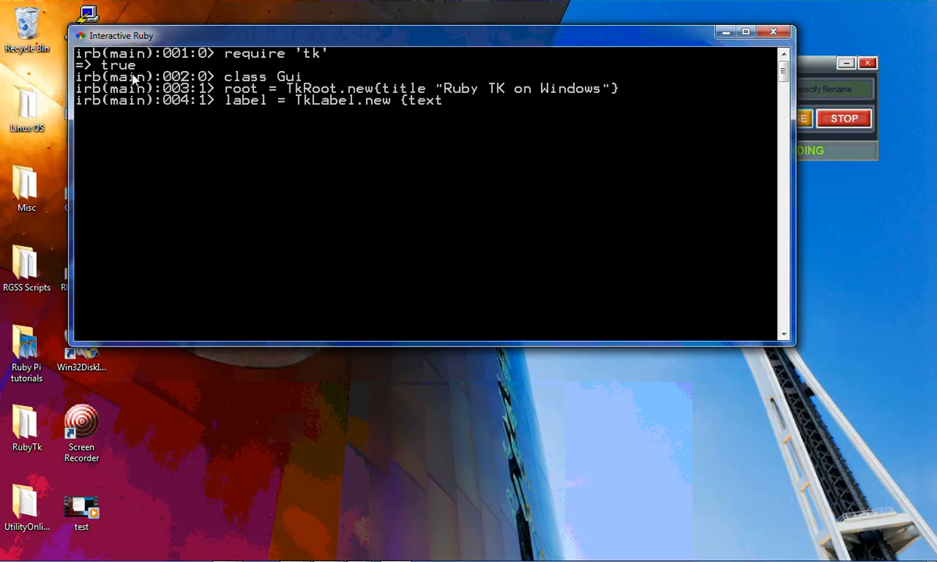
pyautogui.write('"')
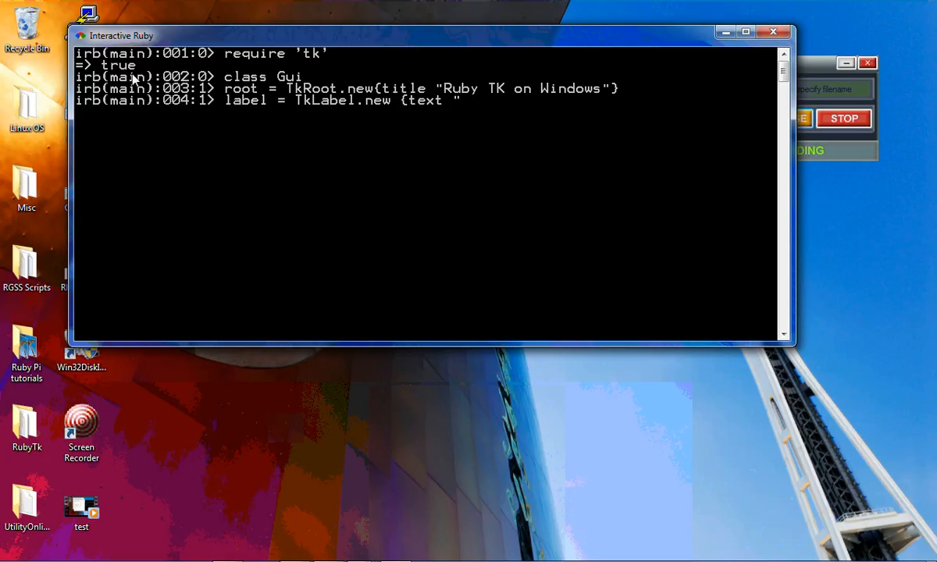
pyautogui.write('Same process as on a lin')
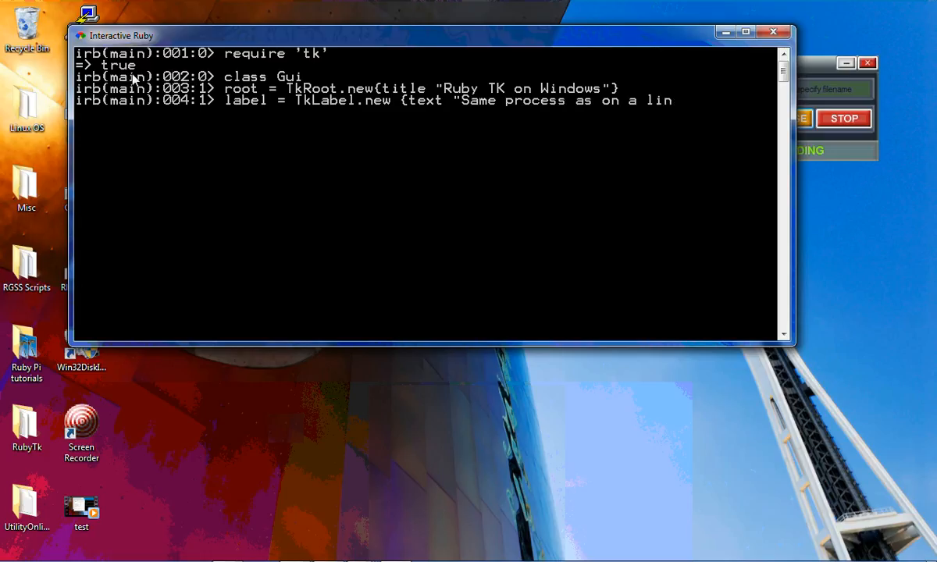
pyautogui.write('ux machine')
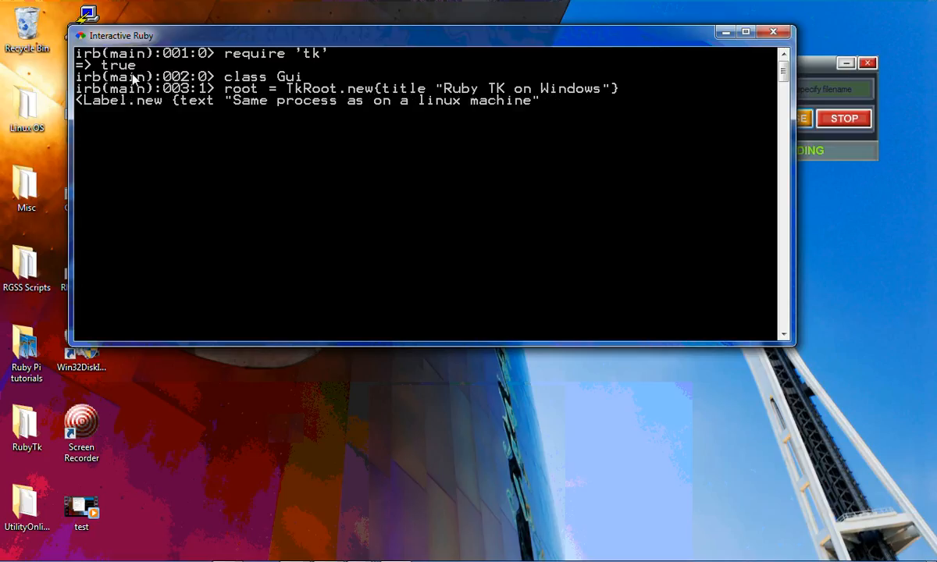
pyautogui.write('; pack')
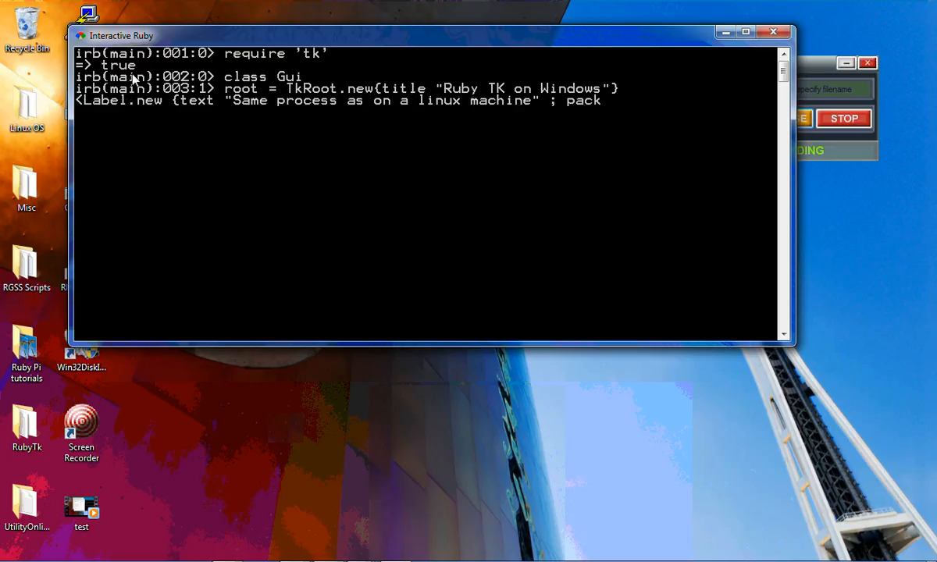
pyautogui.press('Return')
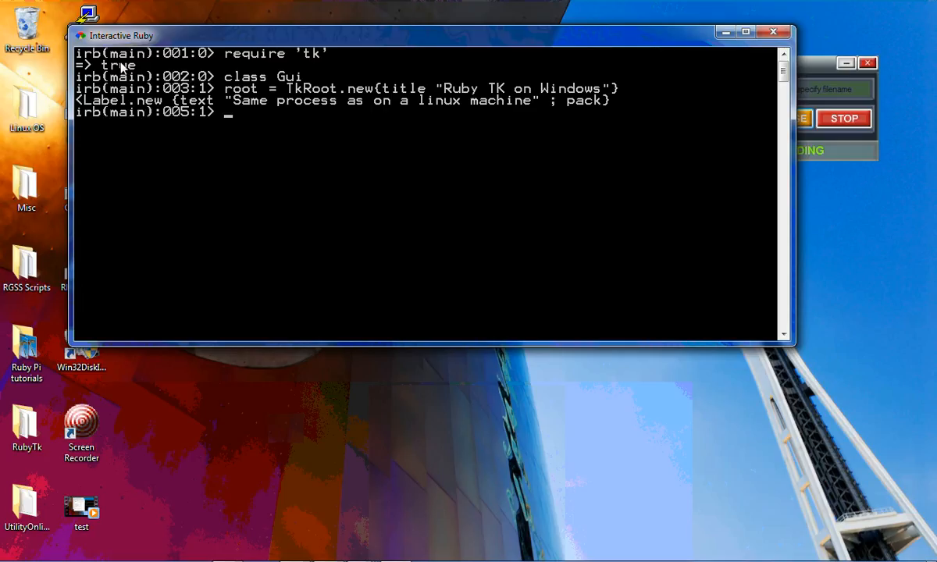
# Add button = tkButton.new with text "Ruby Tk button on Windows" and pack to the Gui class.
pyautogui.write('button')
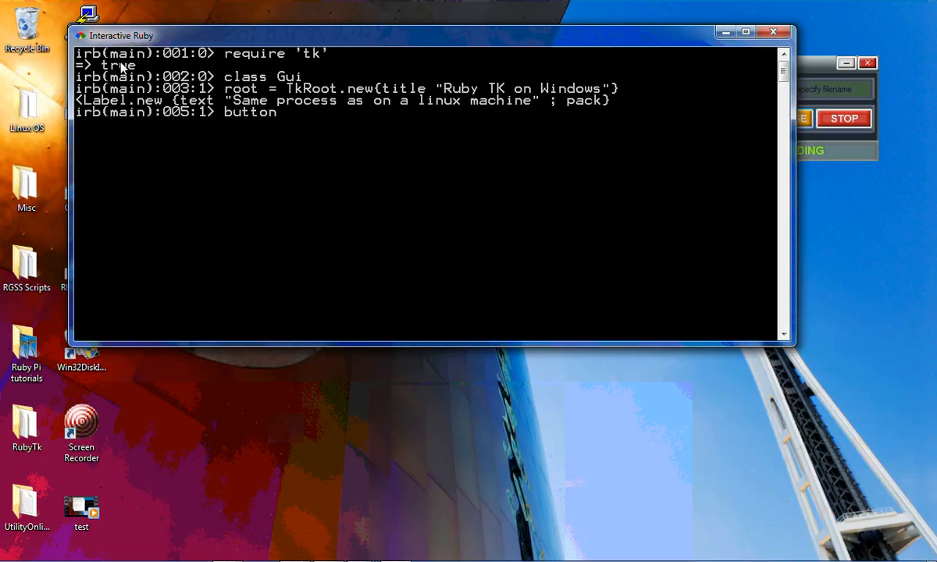
pyautogui.write('=')
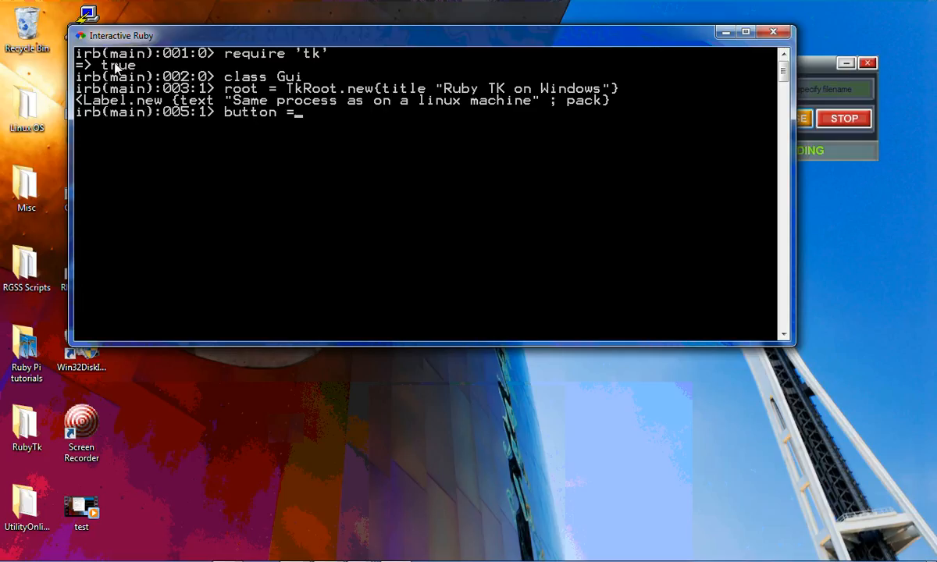
pyautogui.write('tk')
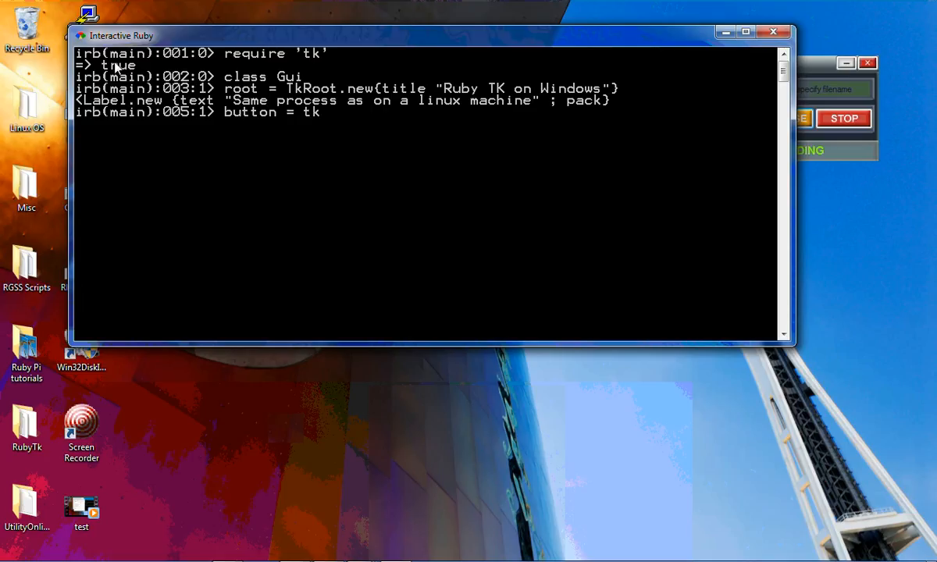
pyautogui.write('b')
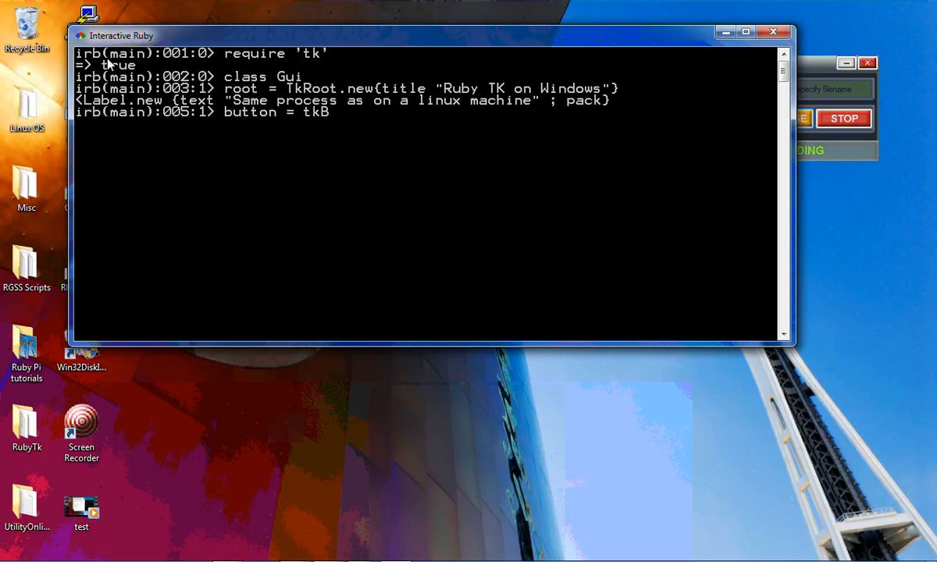
pyautogui.write('utton.new {')
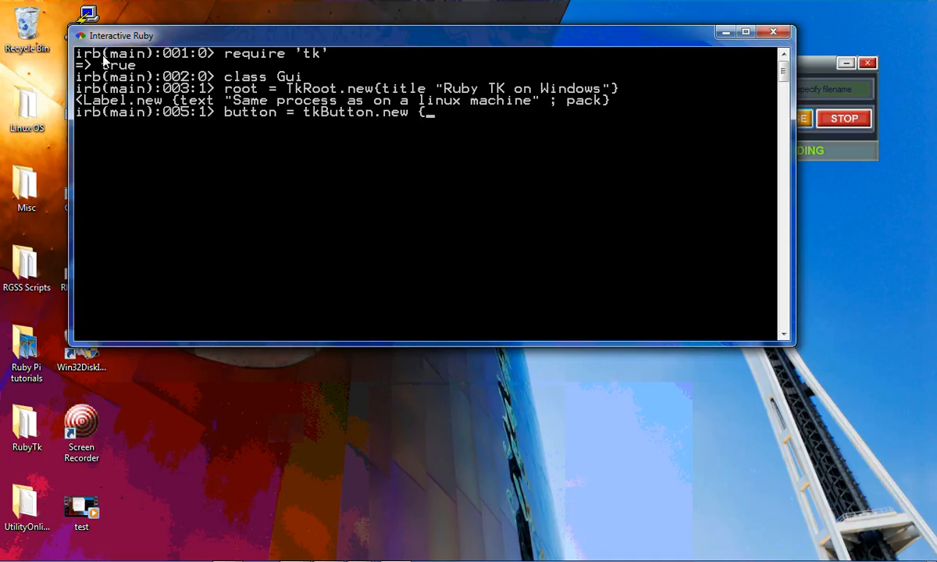
pyautogui.write('A')
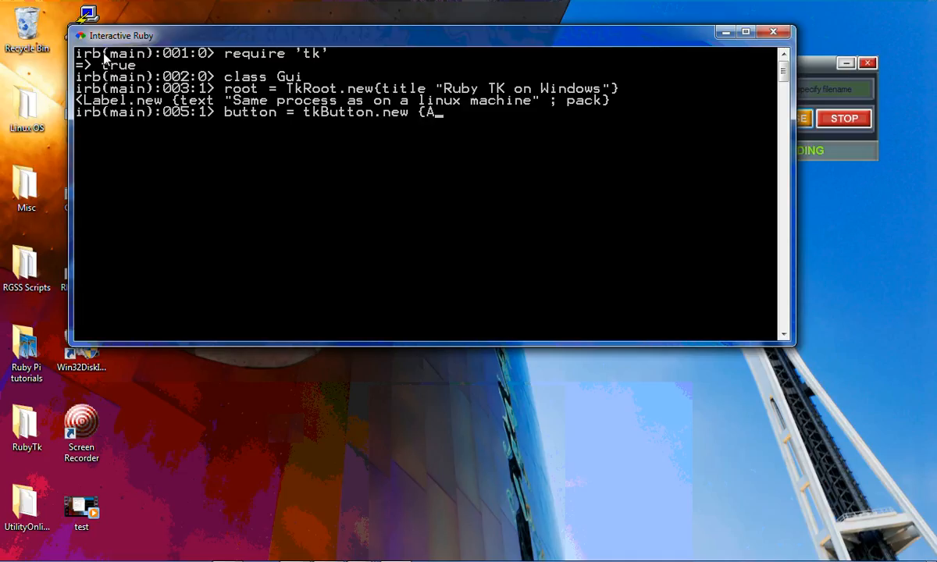
pyautogui.write('Rub')
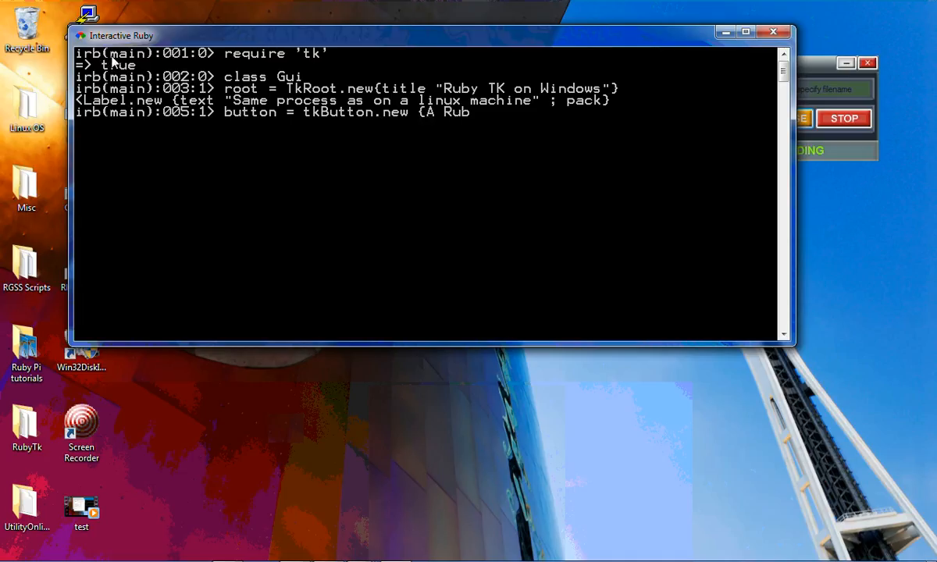
pyautogui.write('yTk Butto')
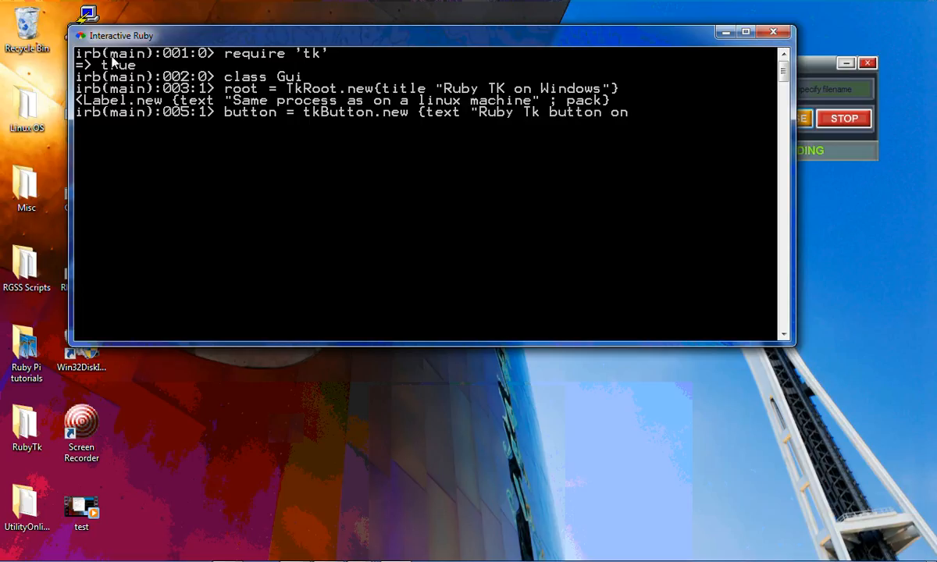
pyautogui.write('Windows" ; pack}')
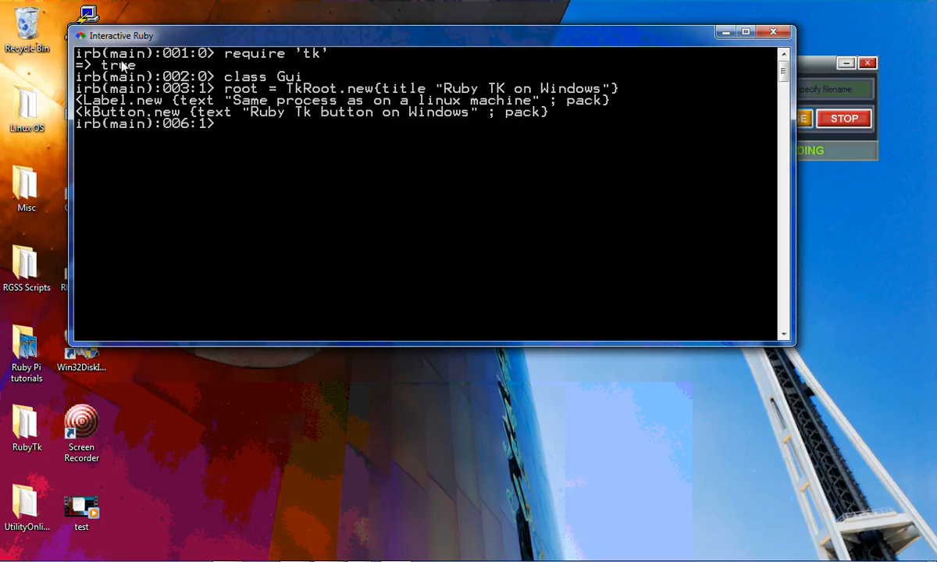
pyautogui.moveTo(109, 47)
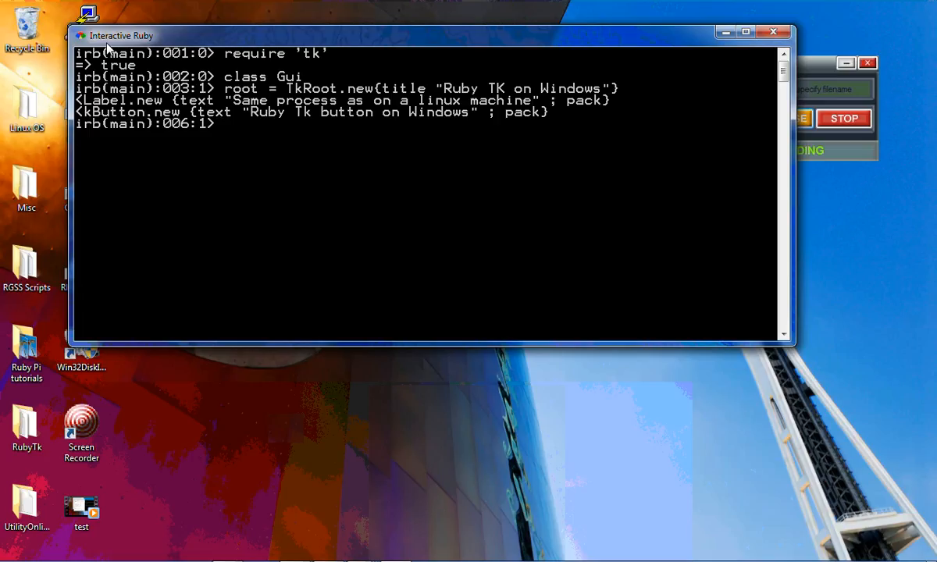
# Set root['geometry'] = '400x400' and end the Gui class, which raises NameError for tkButton.
pyautogui.write('r')
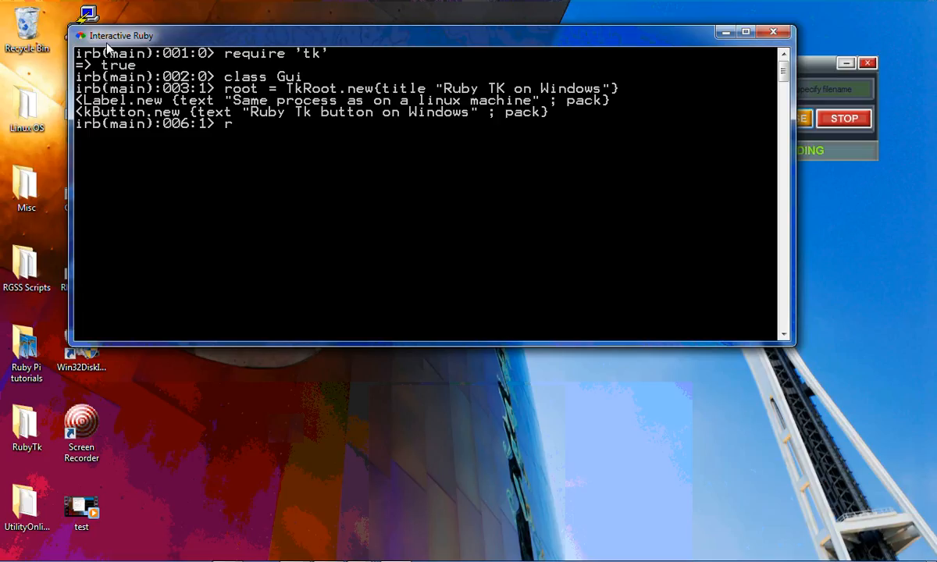
pyautogui.write("oot['ge")
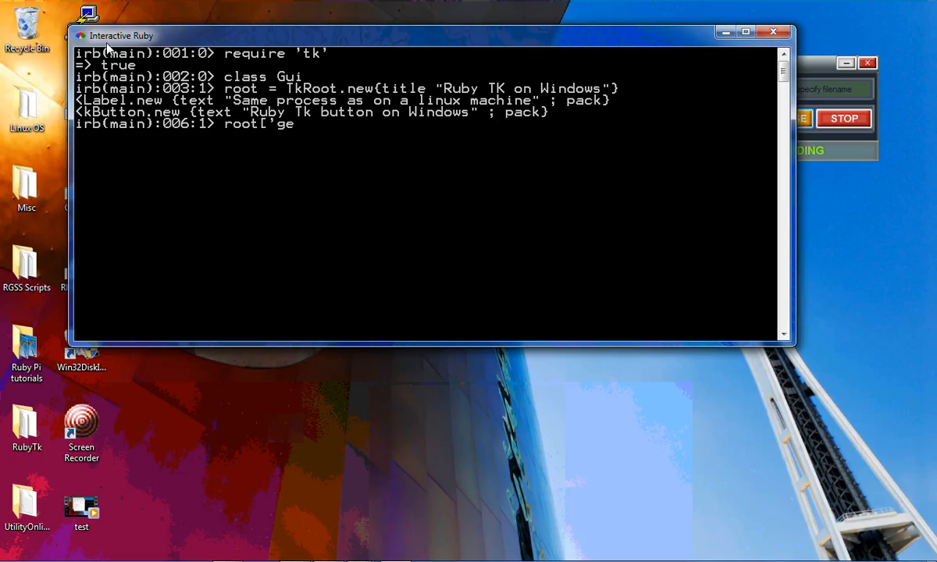
pyautogui.write("ometry'")
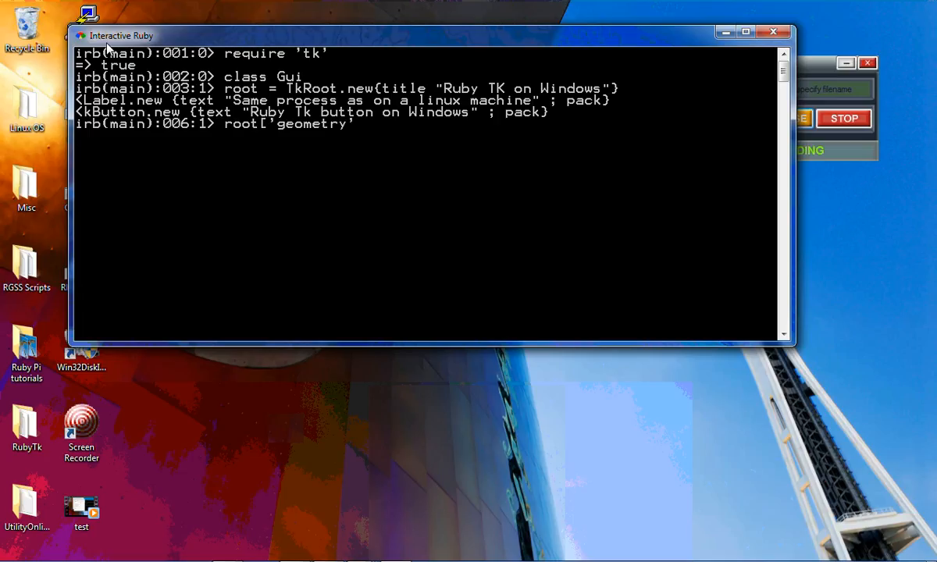
pyautogui.write('] =')
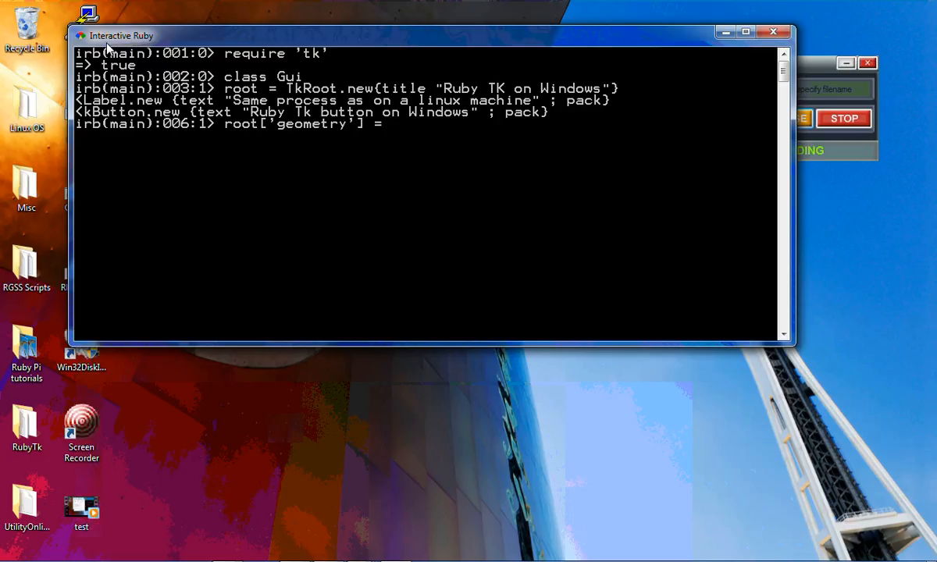
pyautogui.write("'400")
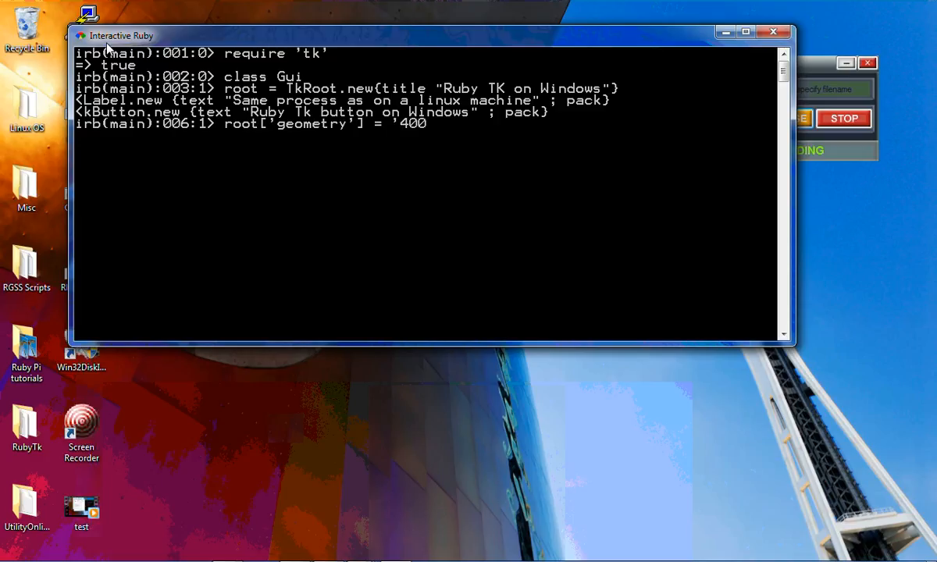
pyautogui.write('x')
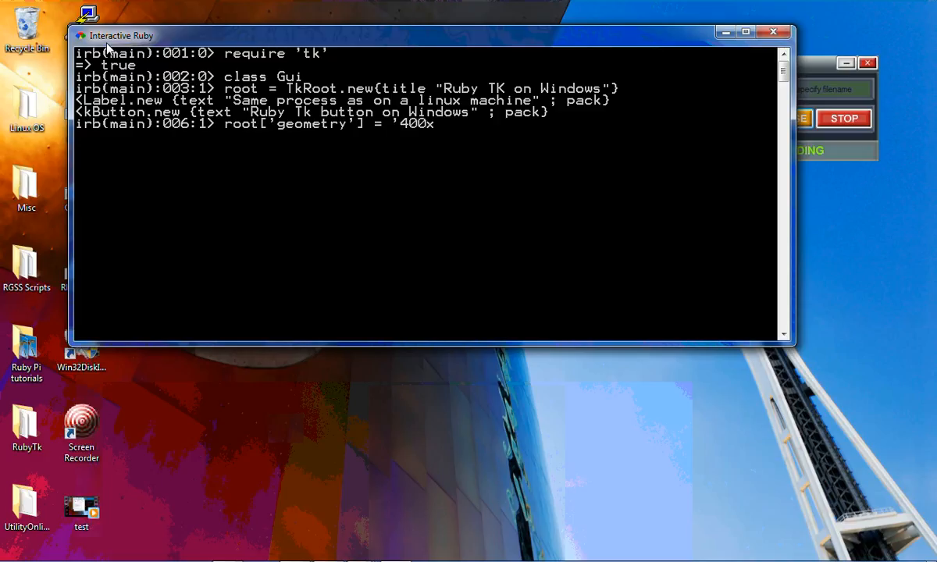
pyautogui.write("400'")
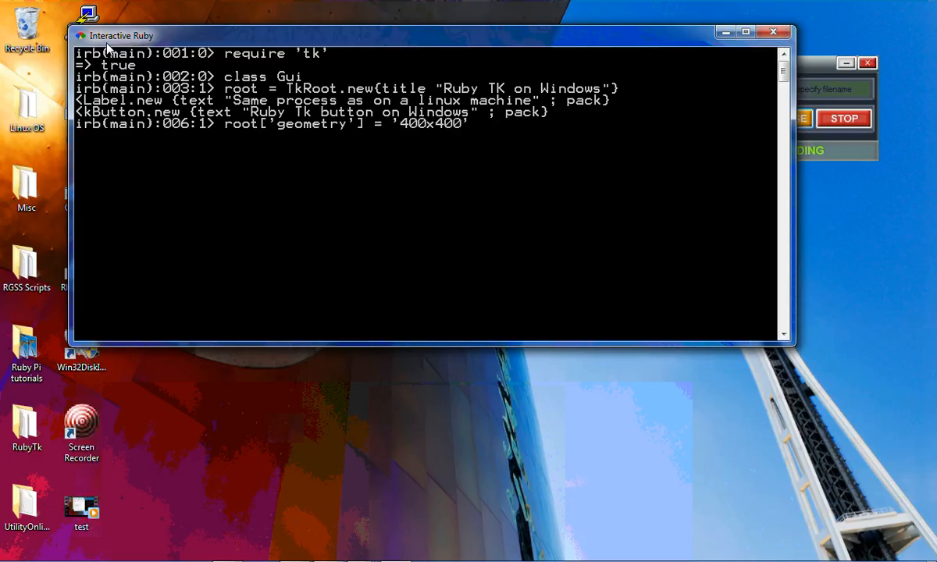
pyautogui.write('end')
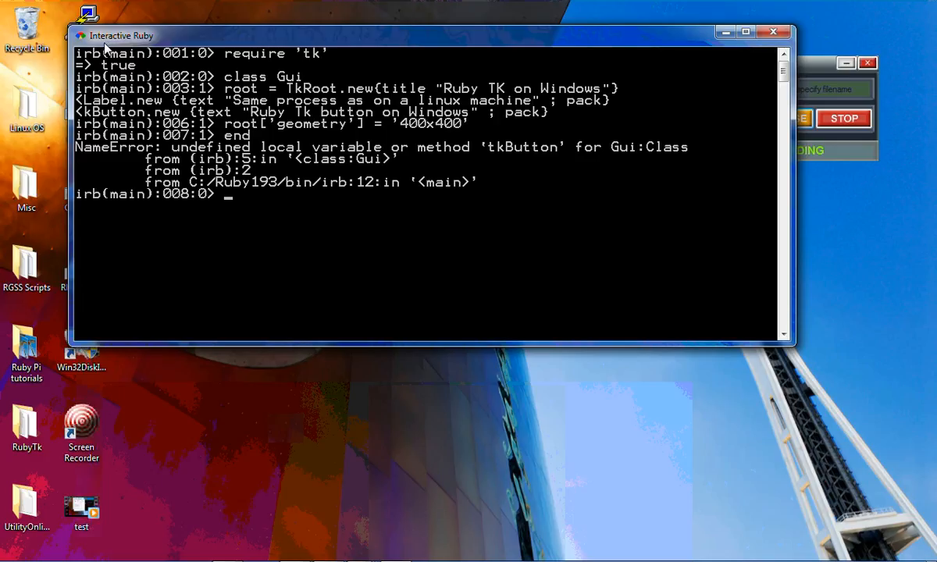
# Run Gui.new and Tk.mainloop to show the labelled window, reposition it, then close IRB.
pyautogui.write('Gui.new')
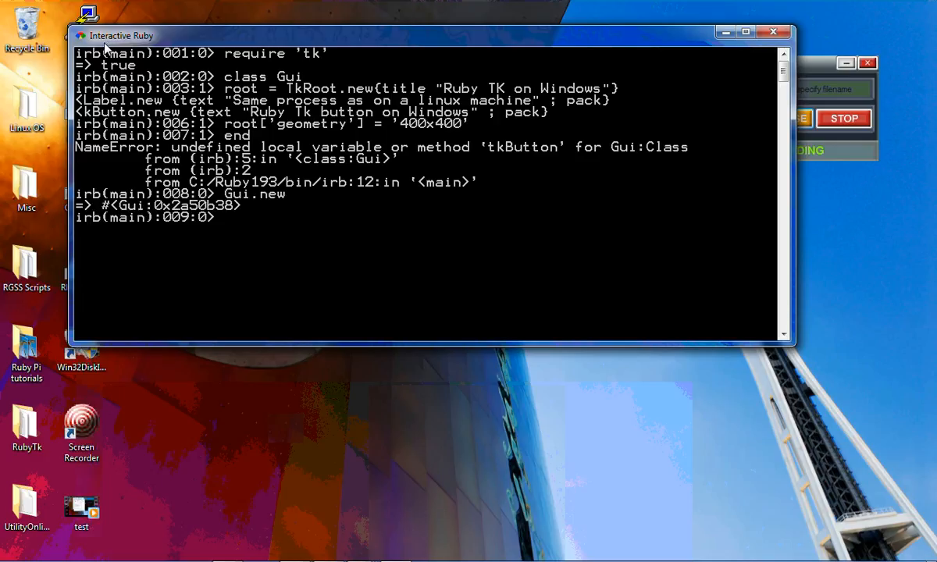
pyautogui.write('Tk.mainloop')
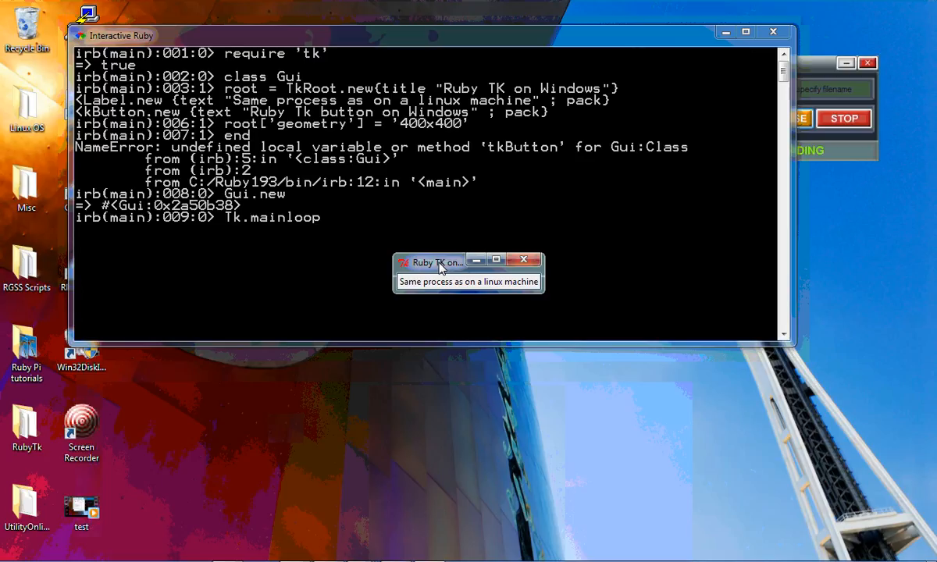
pyautogui.moveTo(434, 263); pyautogui.dragTo(398, 173)
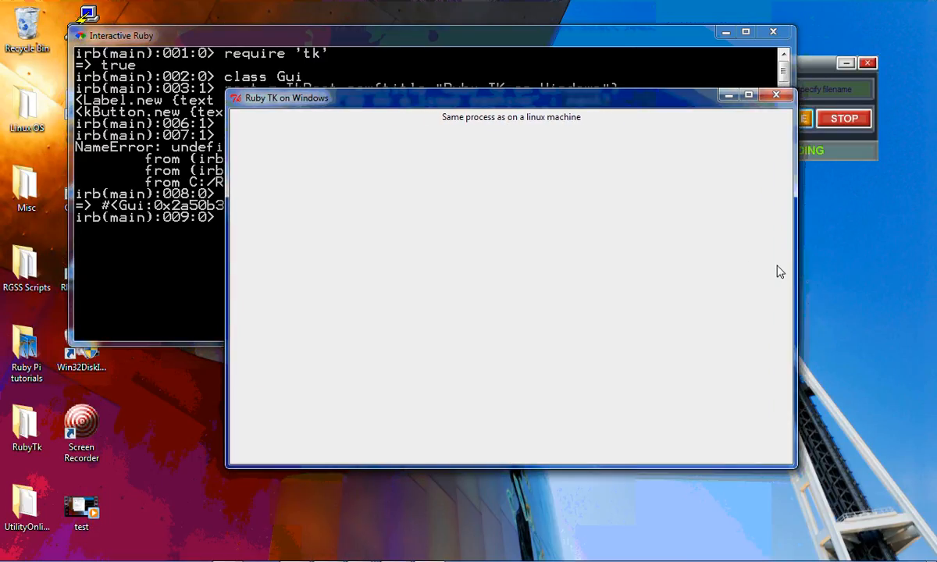
pyautogui.moveTo(581, 227)
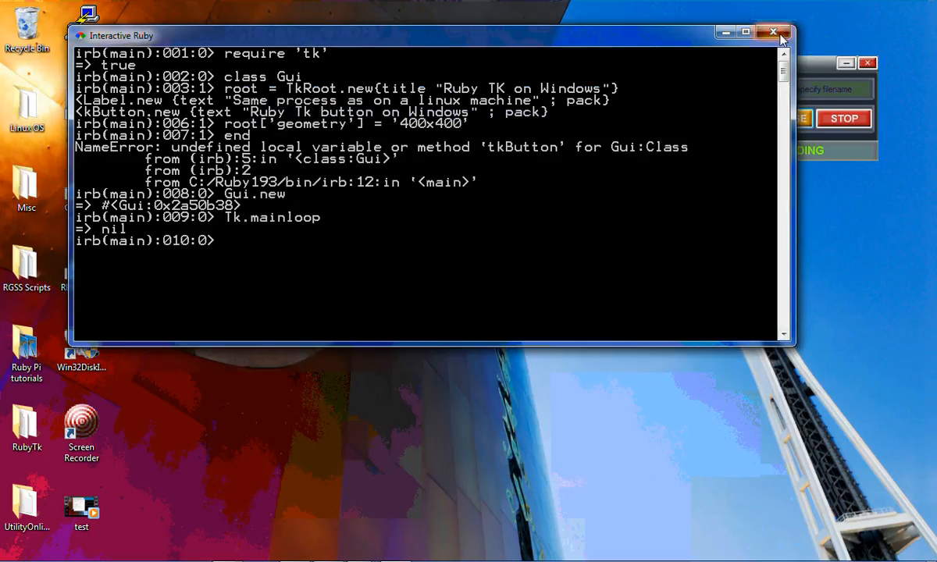
pyautogui.click(774, 31)
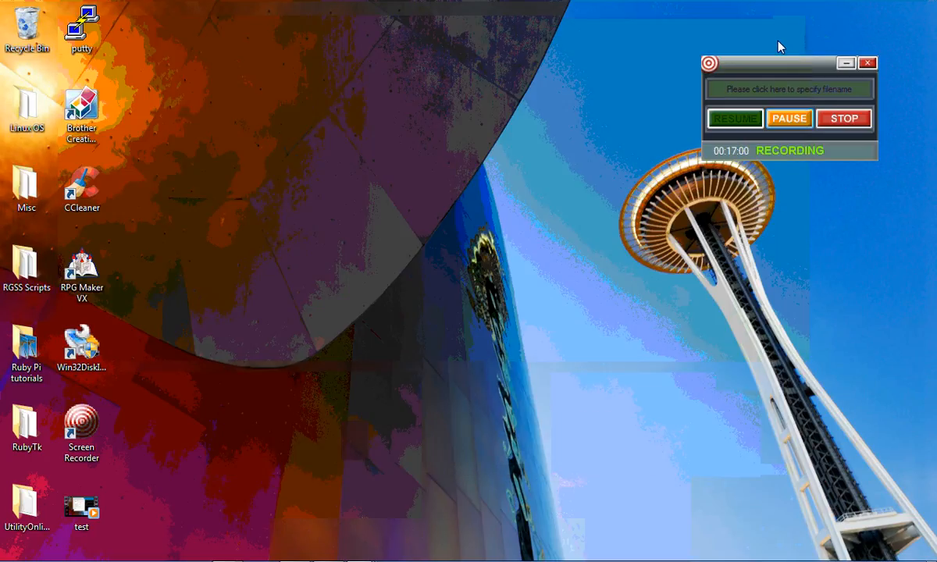